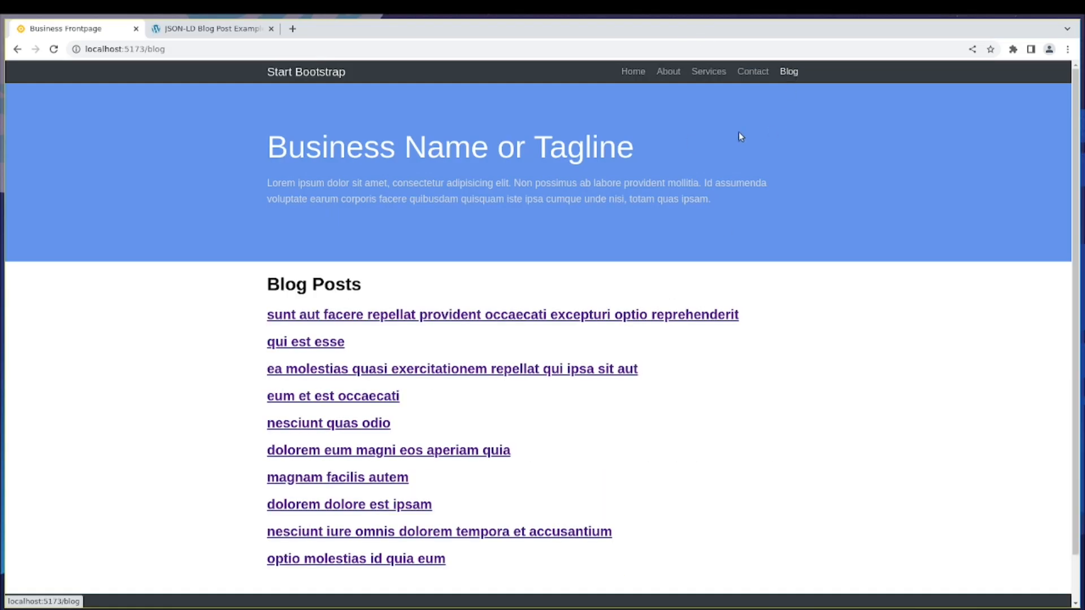
Visit the first blog post, Home, Contact and Blog, ending back on the first post.
left_click(502, 314)
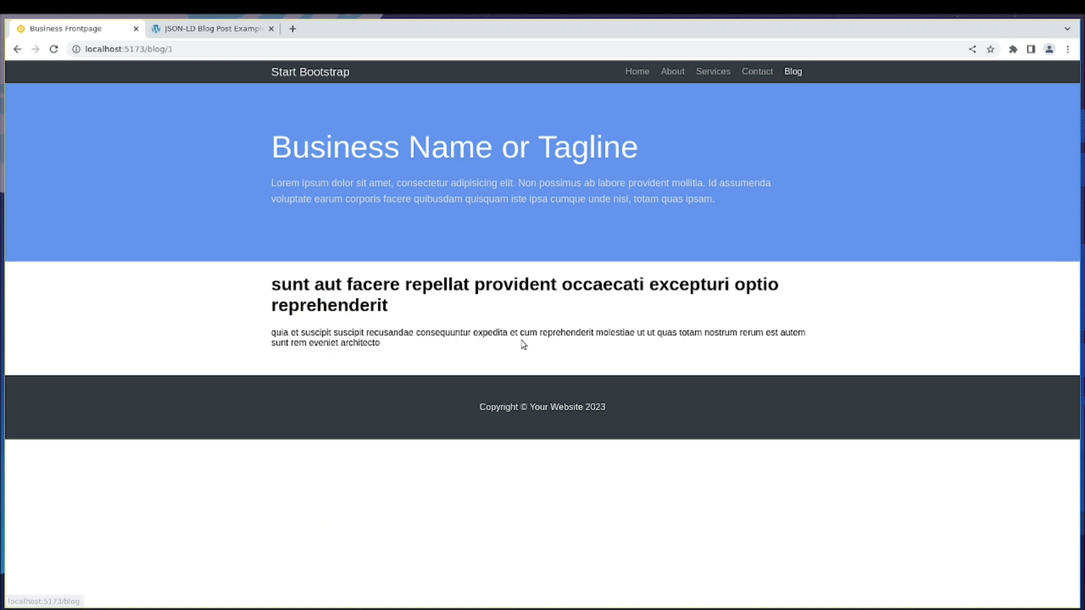
mouse_move(793, 71)
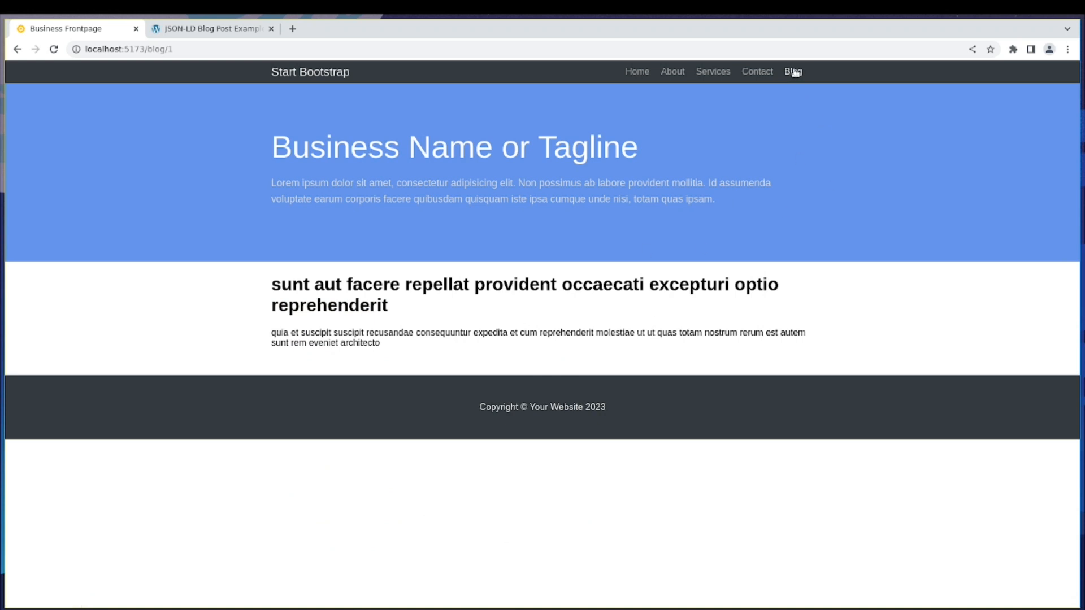
mouse_move(698, 271)
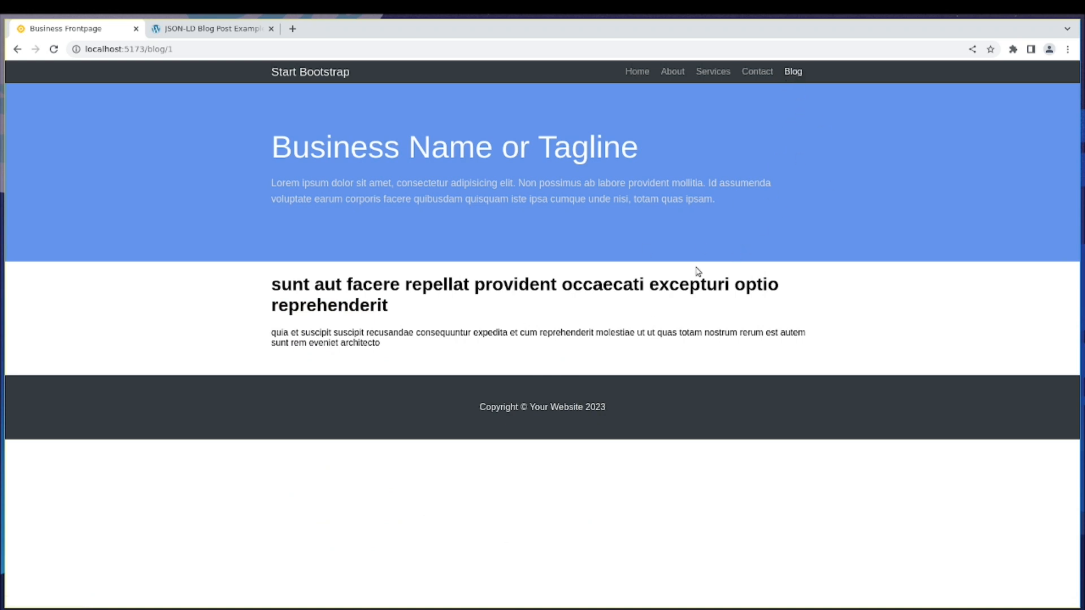
mouse_move(693, 274)
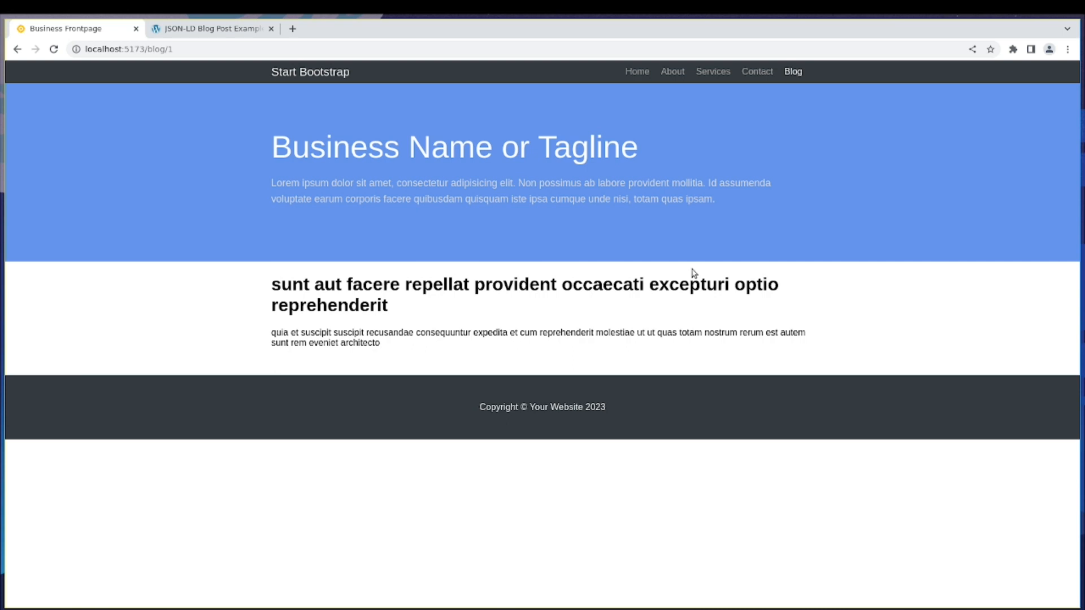
mouse_move(636, 71)
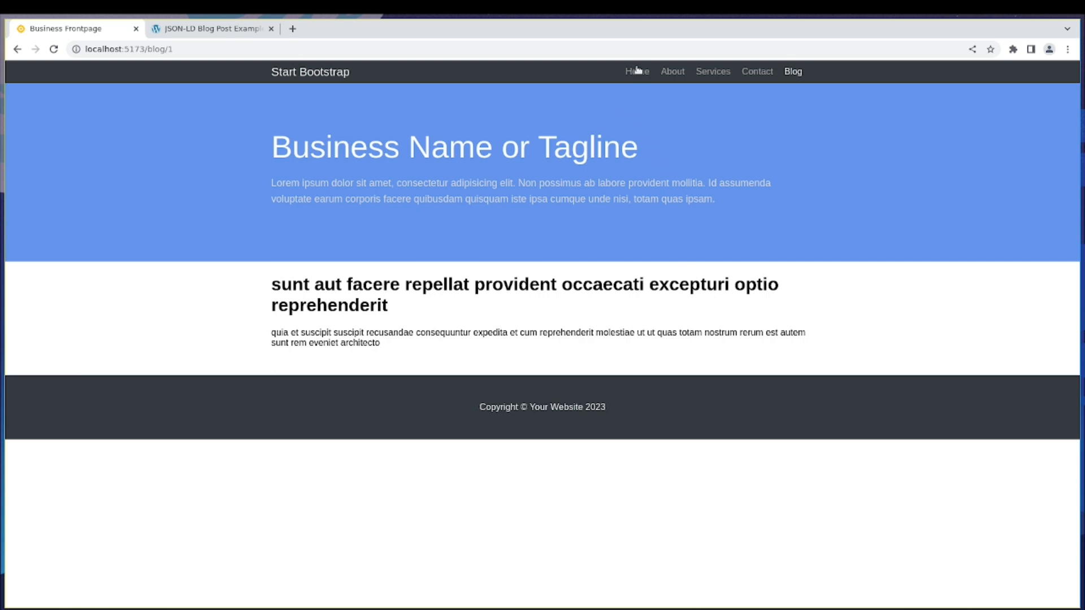
left_click(666, 72)
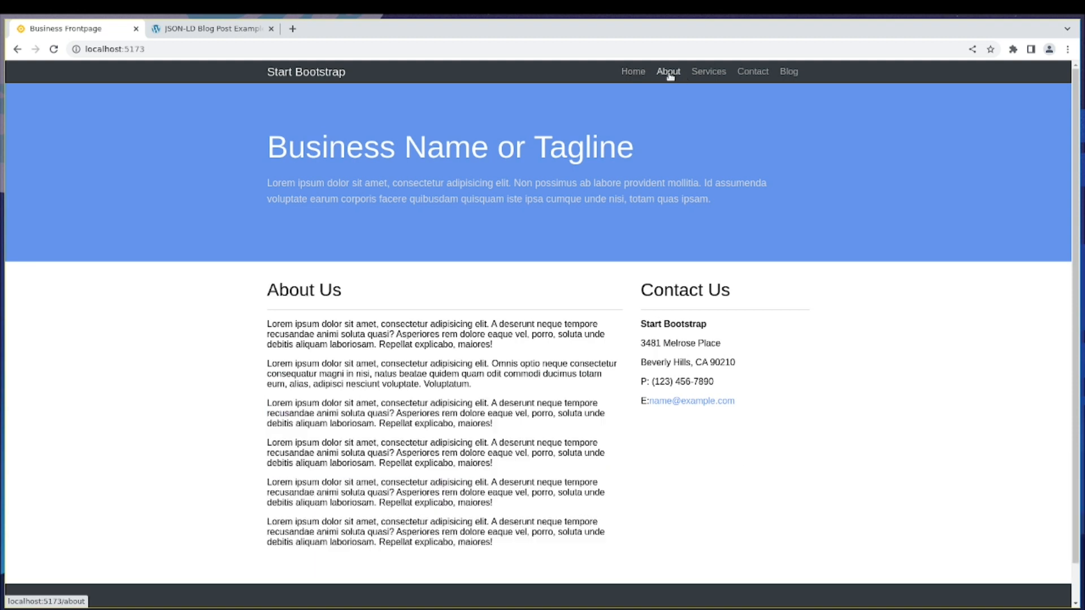
left_click(753, 71)
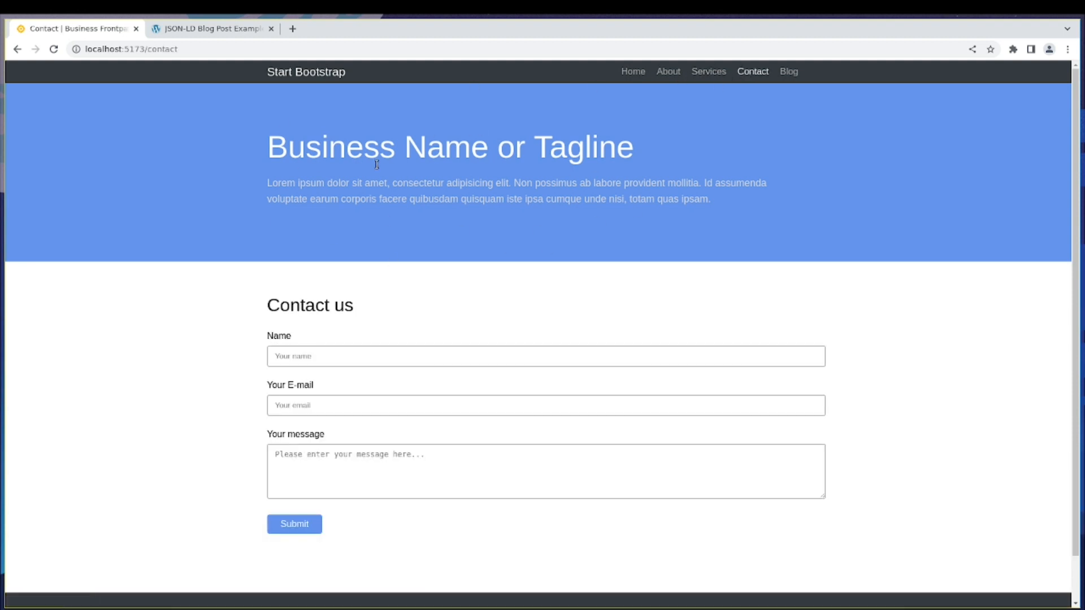
left_click(787, 71)
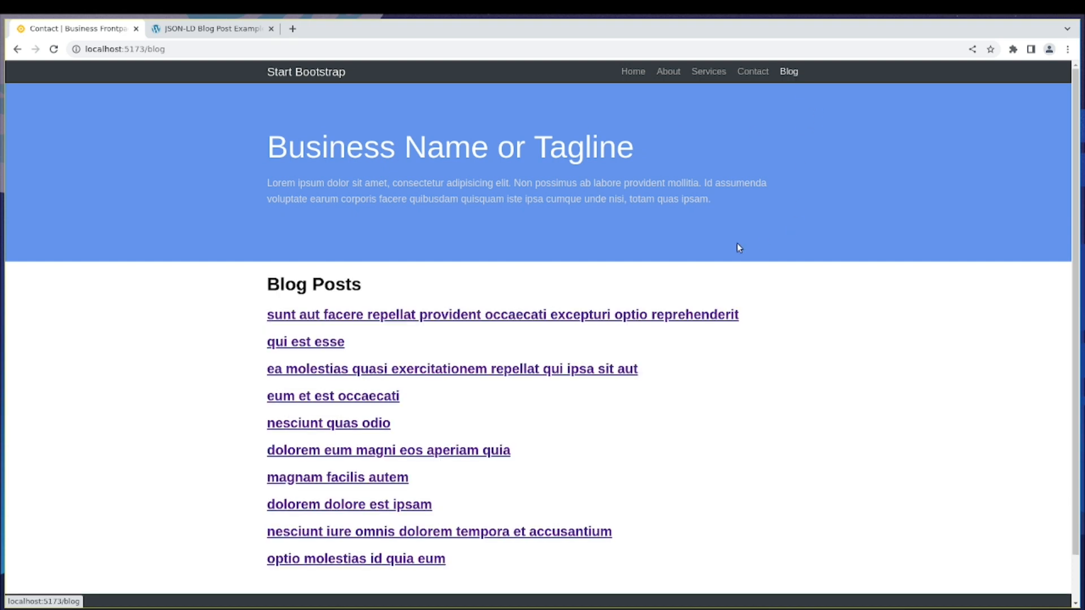
mouse_move(284, 117)
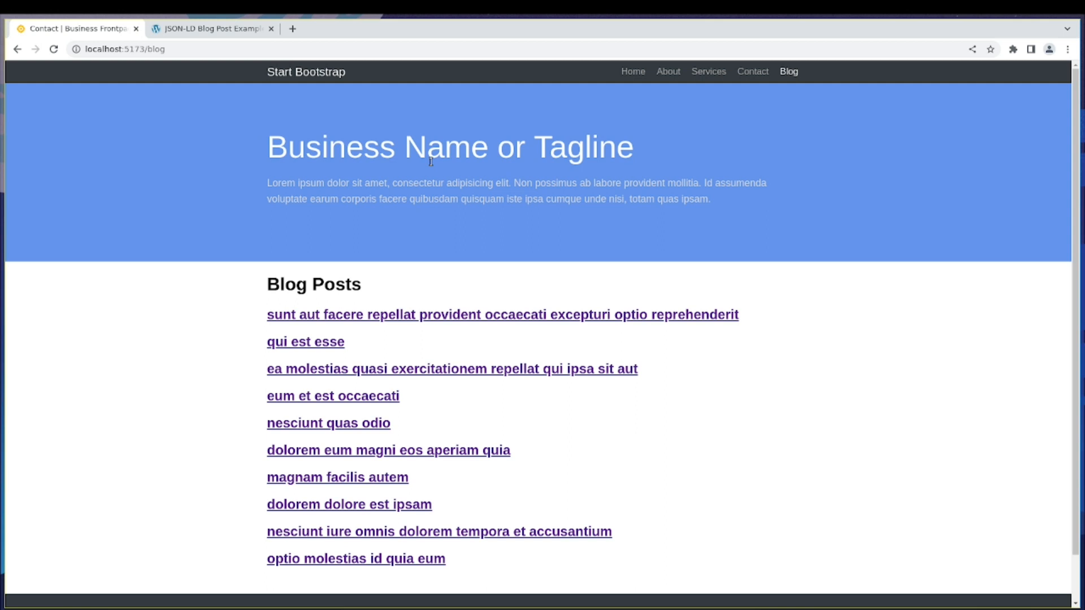
left_click(502, 314)
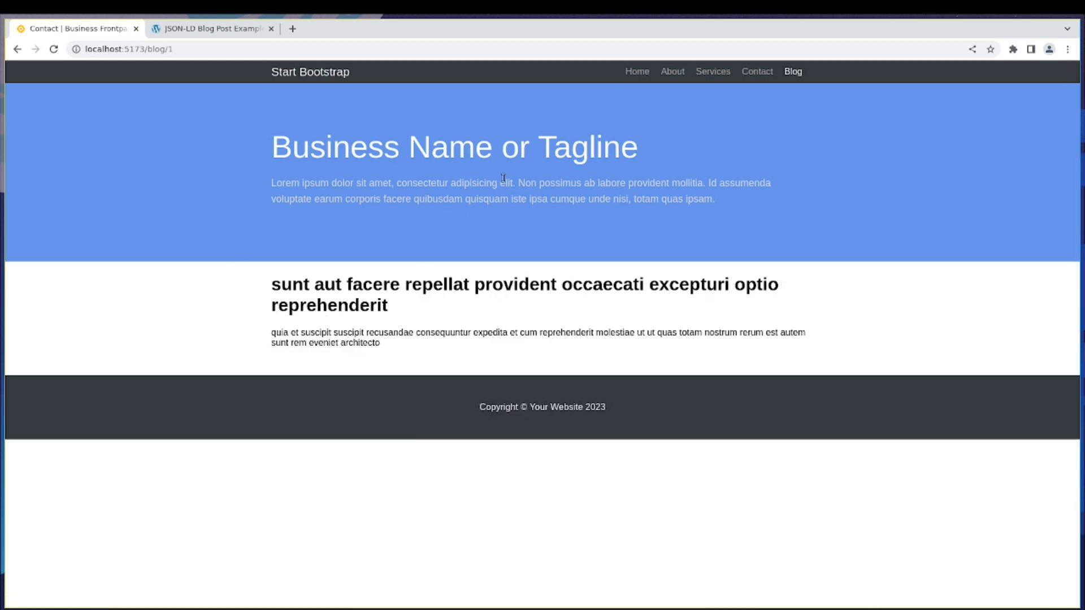
mouse_move(425, 227)
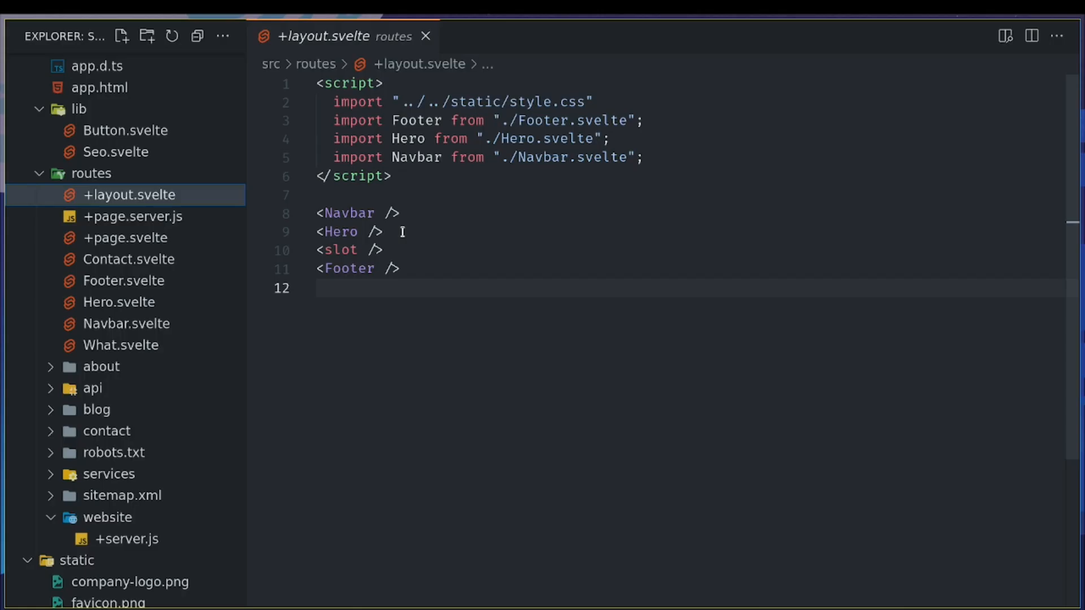
Select the <Hero /> tag on line 9 of +layout.svelte and comment it out.
double_click(340, 231)
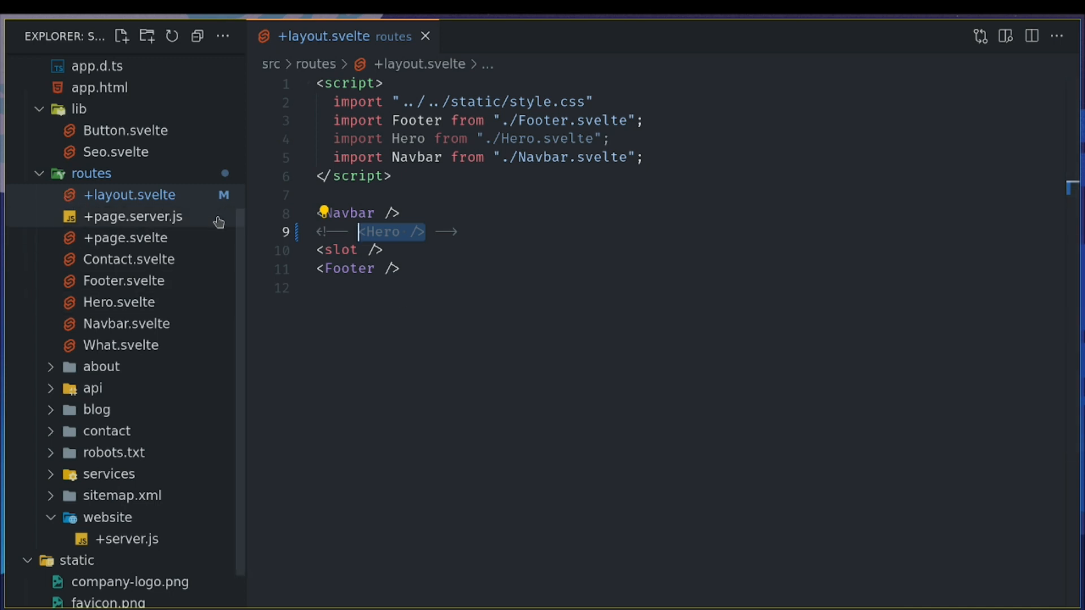
mouse_move(118, 206)
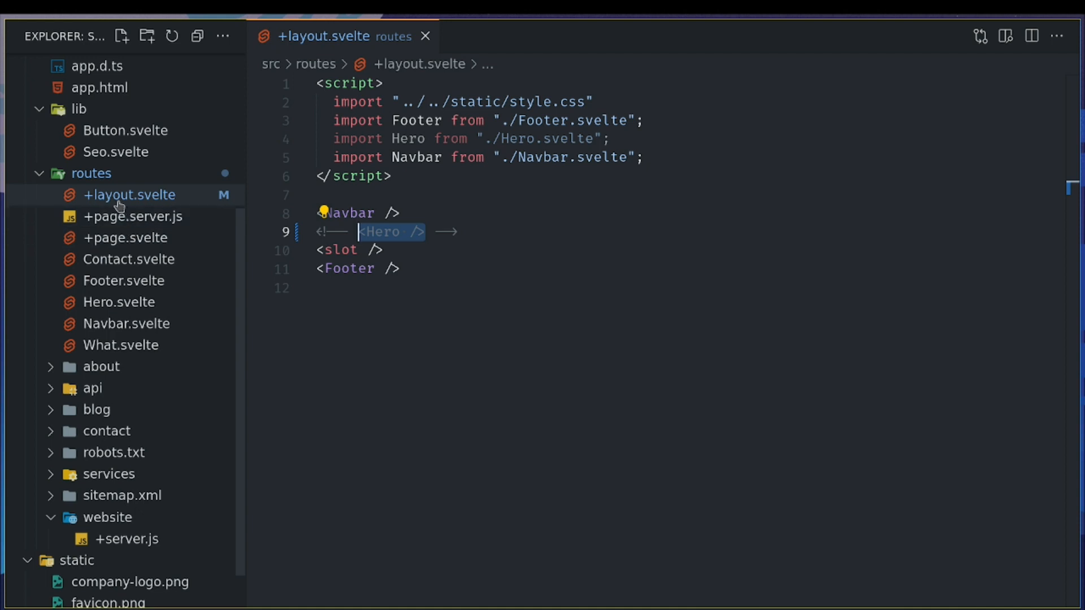
mouse_move(129, 194)
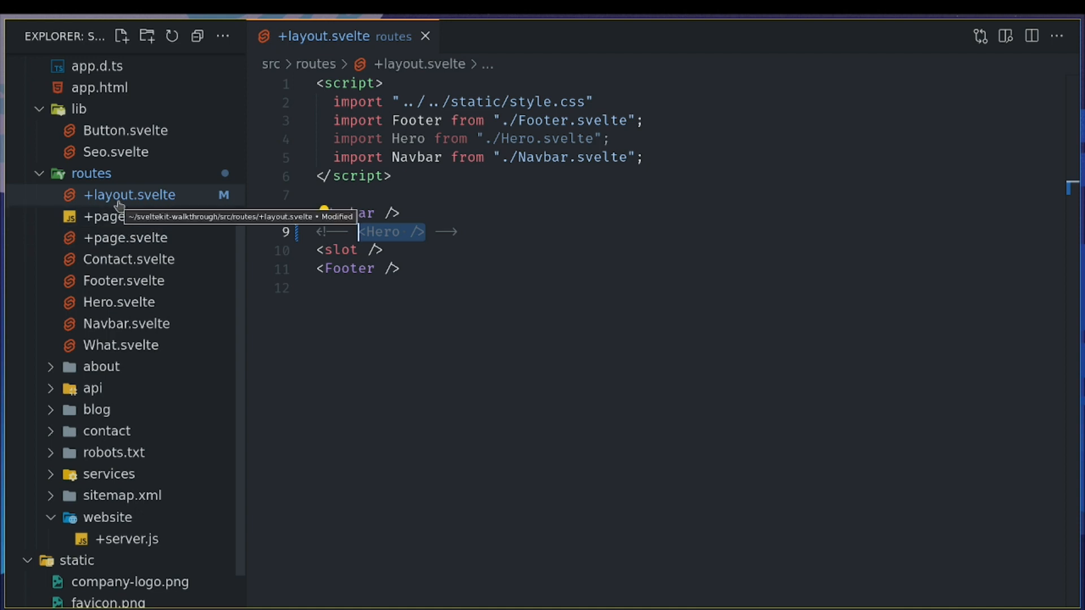
mouse_move(287, 405)
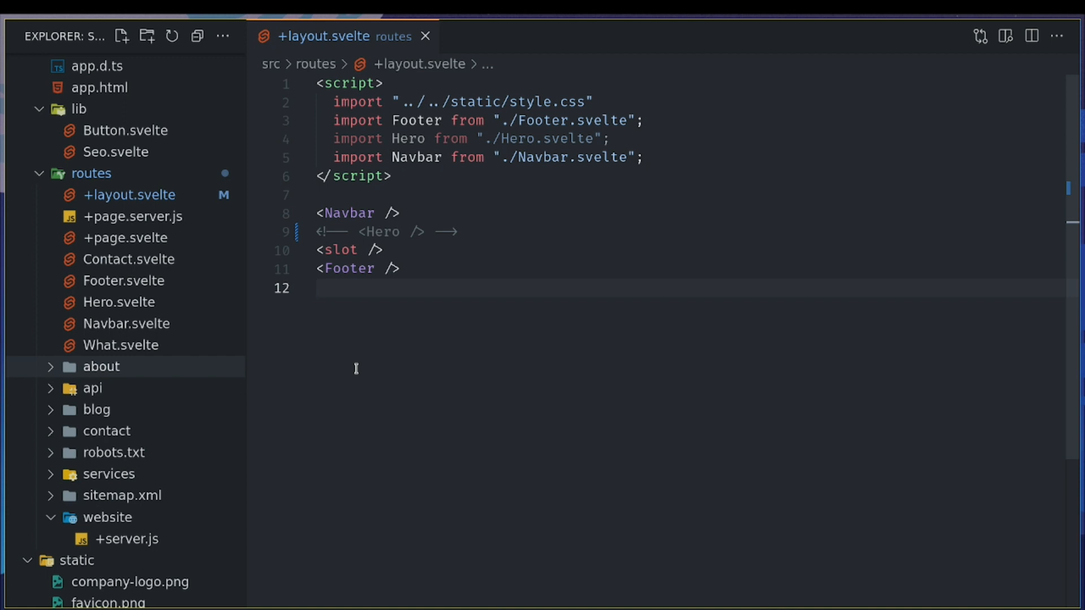
mouse_move(132, 378)
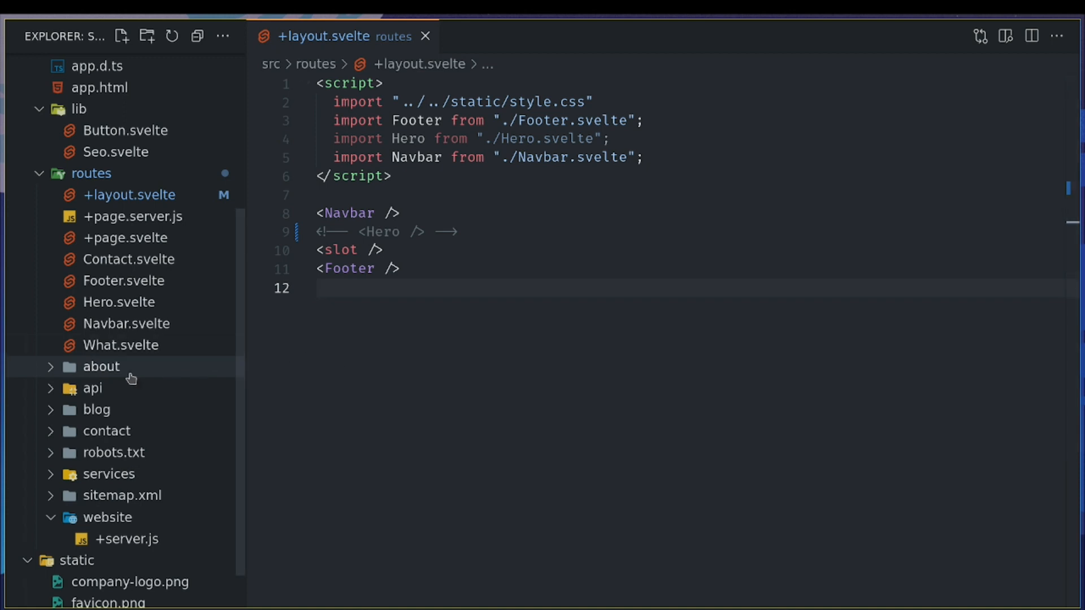
mouse_move(377, 232)
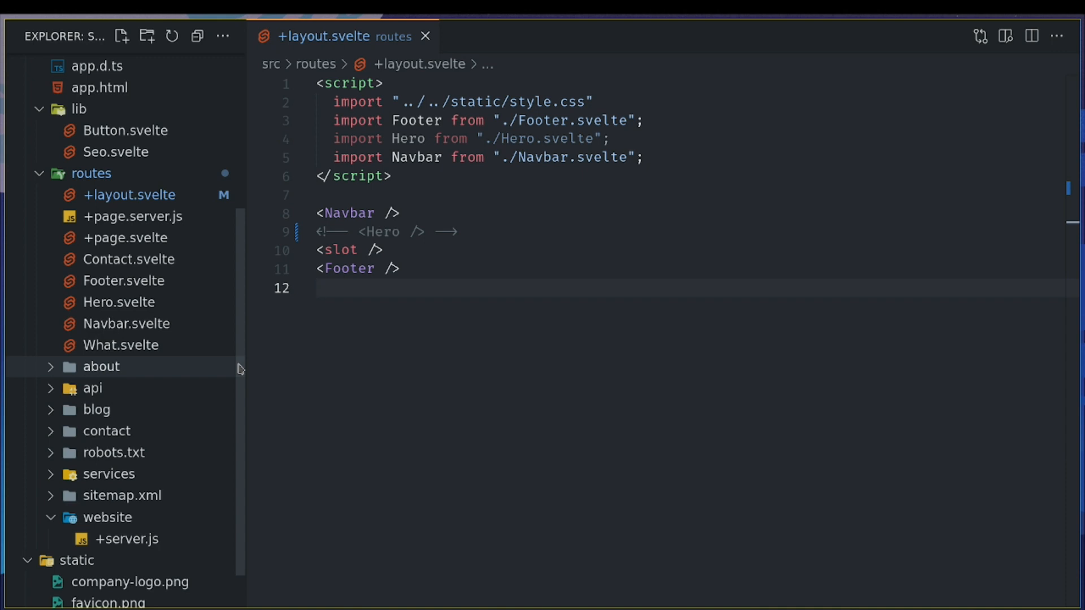
mouse_move(304, 272)
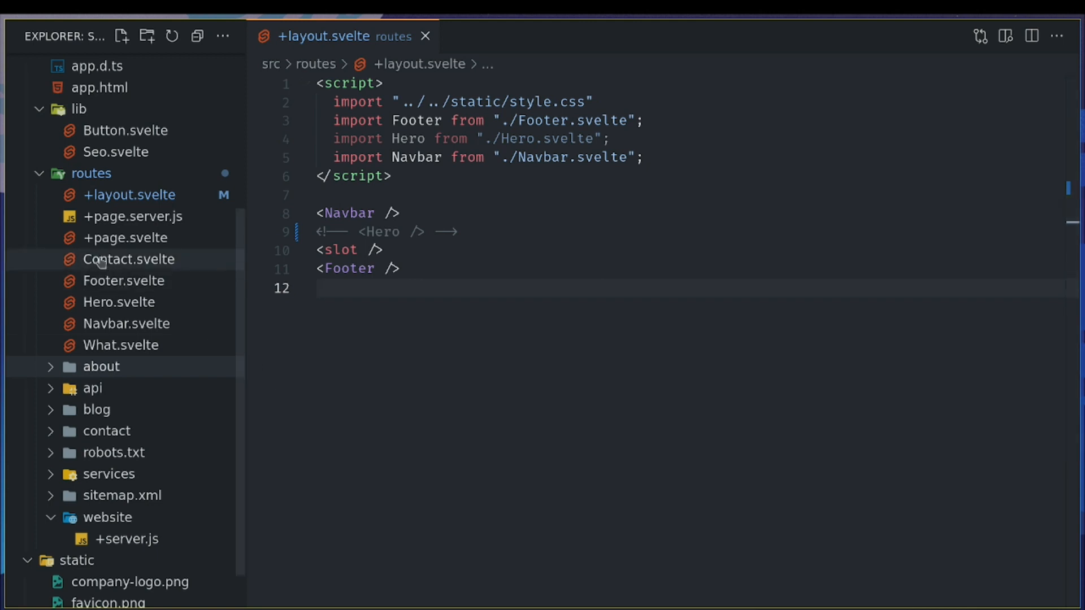
mouse_move(144, 340)
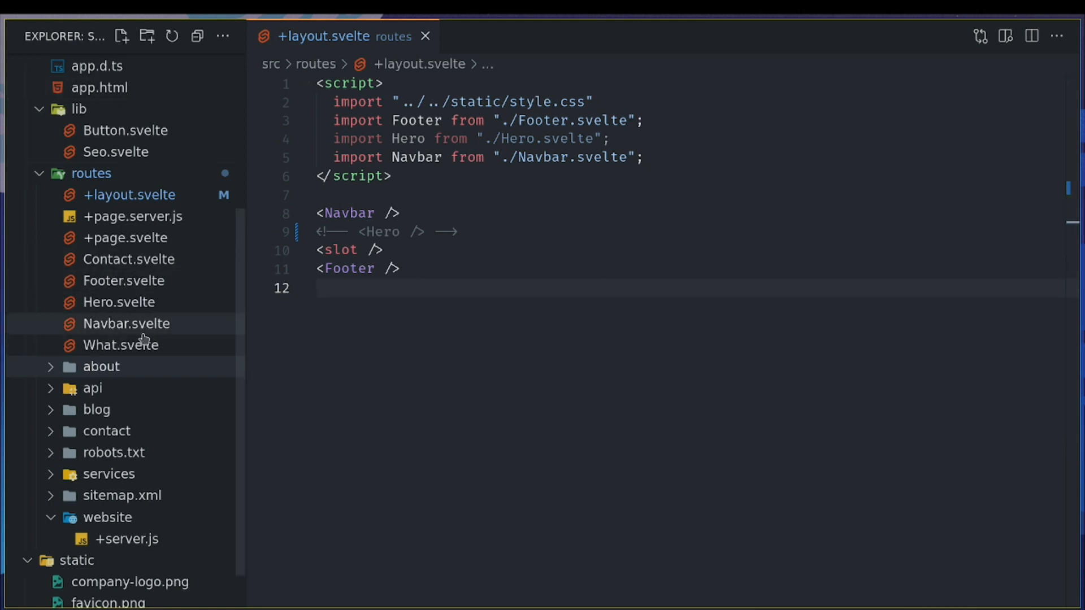
Drag the five component files from routes into lib, confirm the move, and reopen the layout file.
left_click(121, 345)
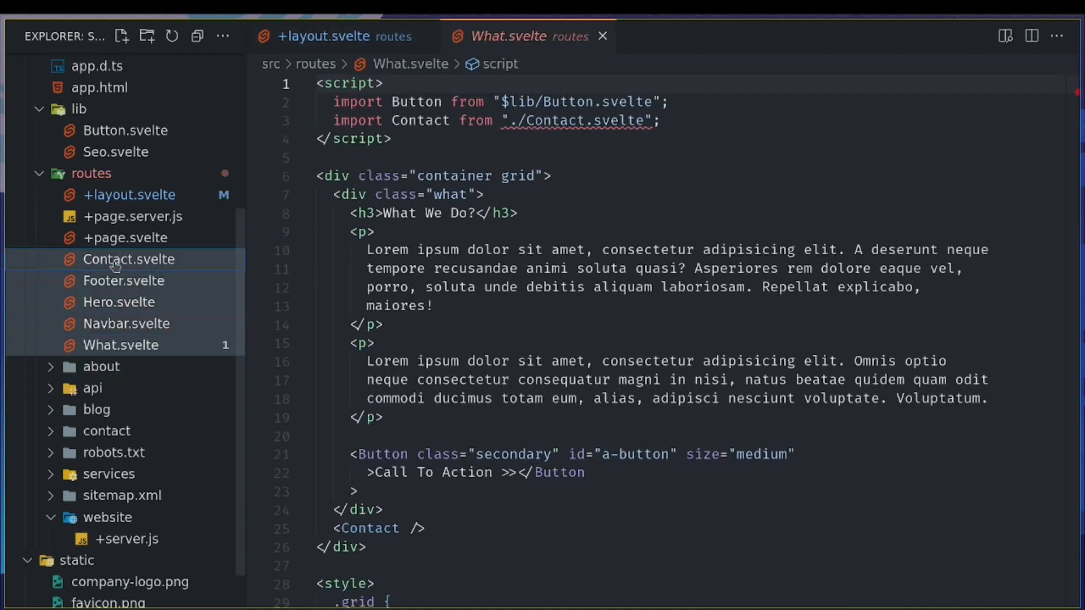
left_click_drag(114, 265, 78, 108)
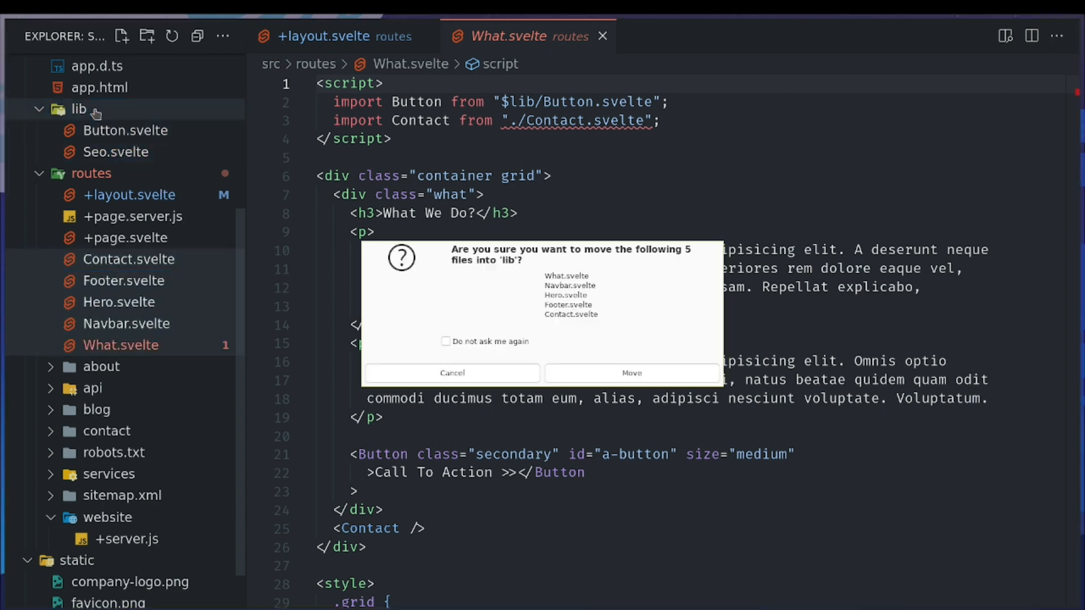
left_click(630, 372)
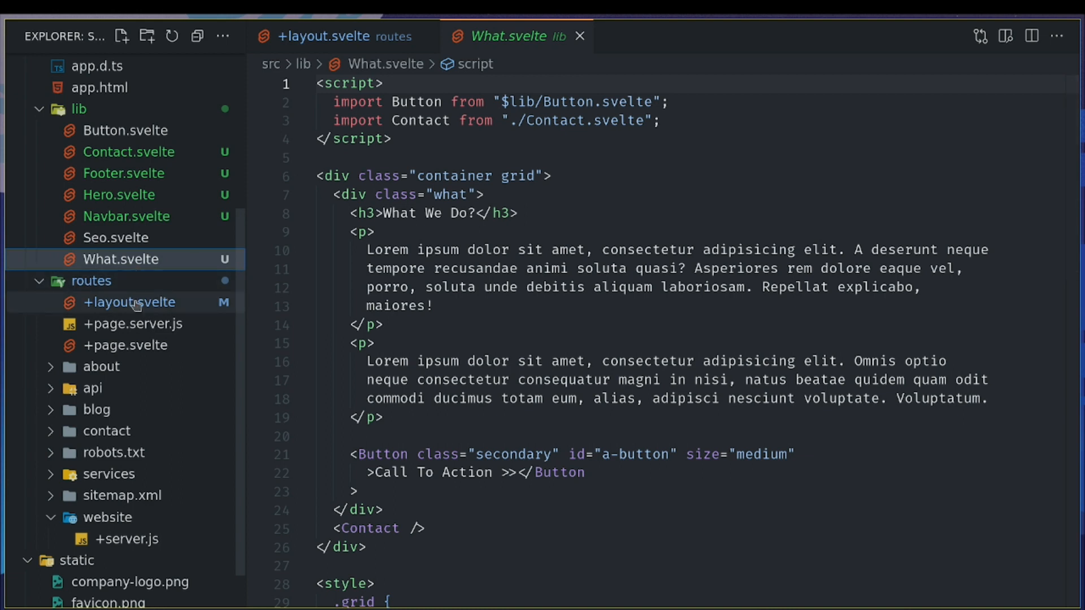
left_click(325, 37)
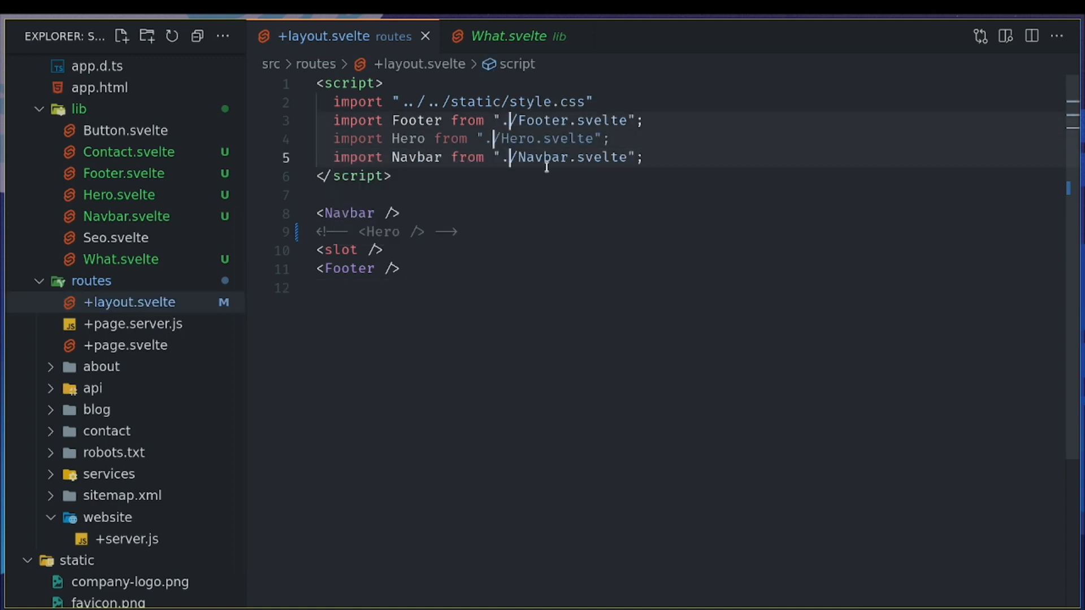
Change the component import paths in the layout, home and about pages from './' to '$lib/'.
type("$lib")
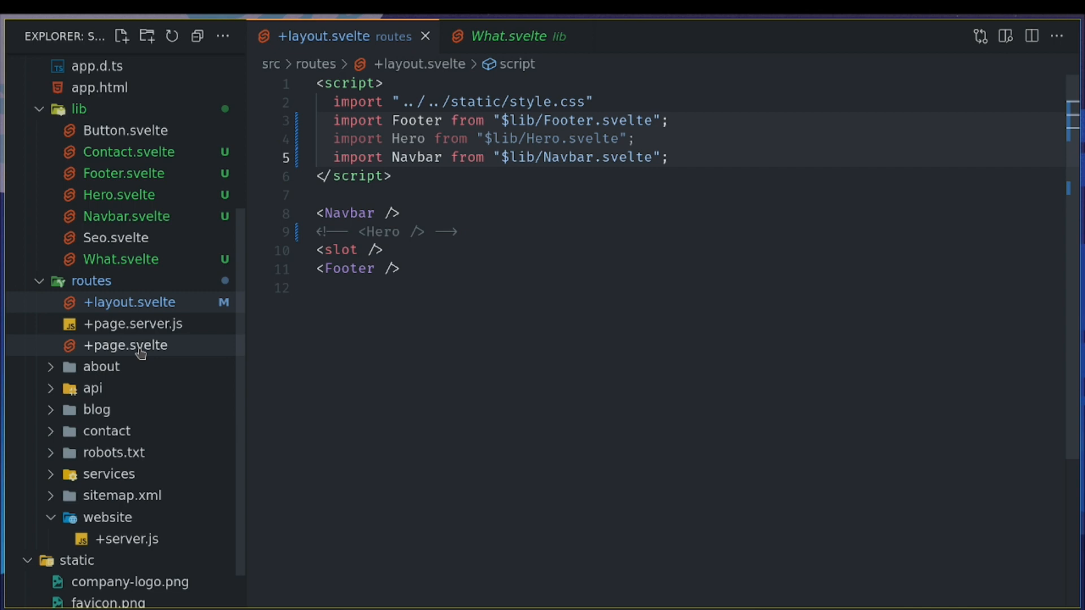
left_click(125, 345)
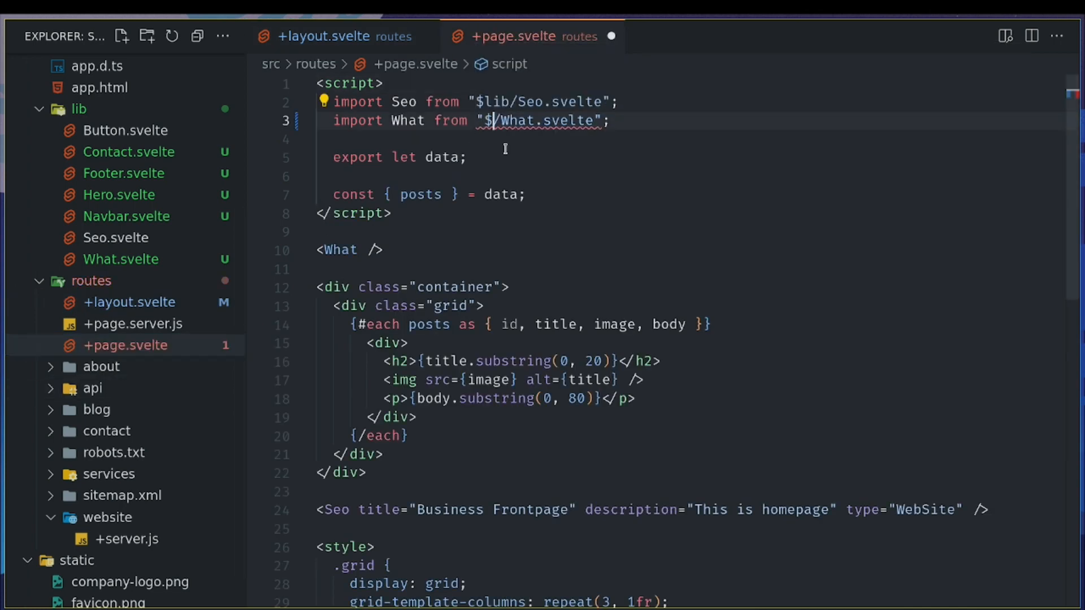
type("lib")
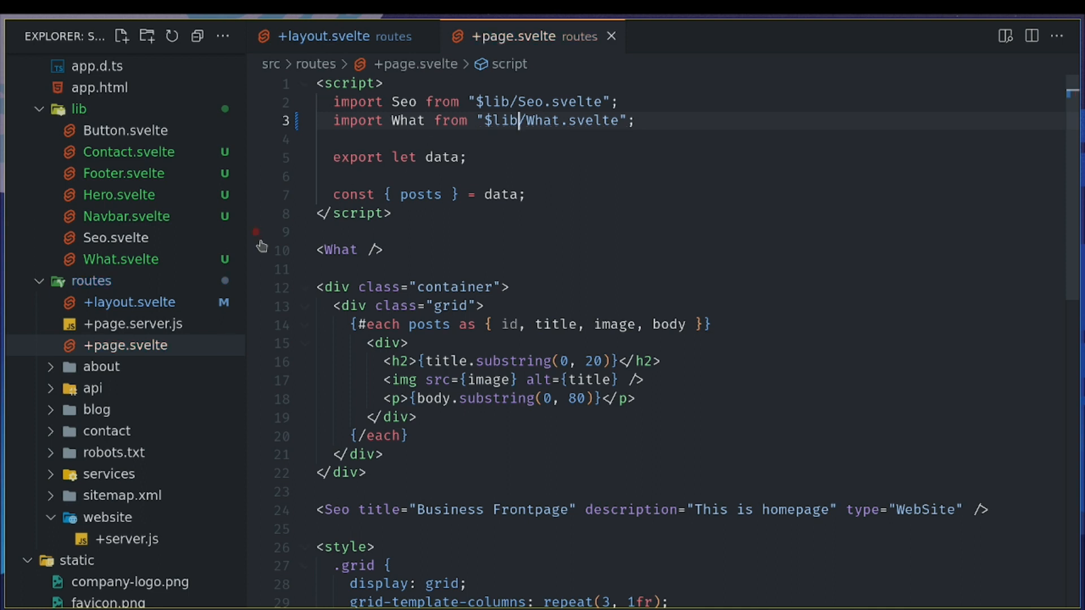
left_click(137, 387)
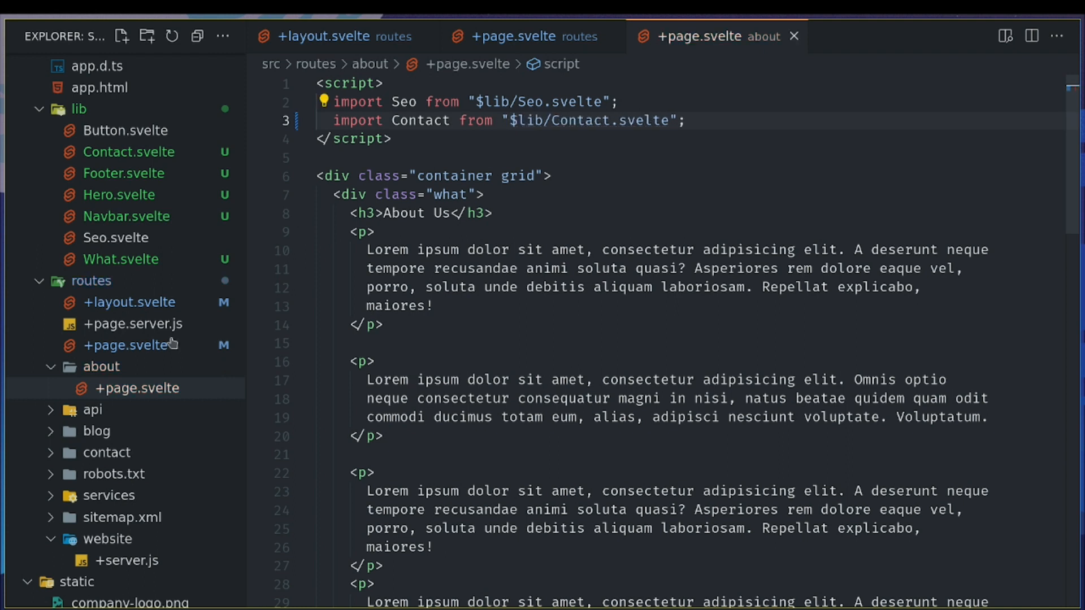
left_click(136, 382)
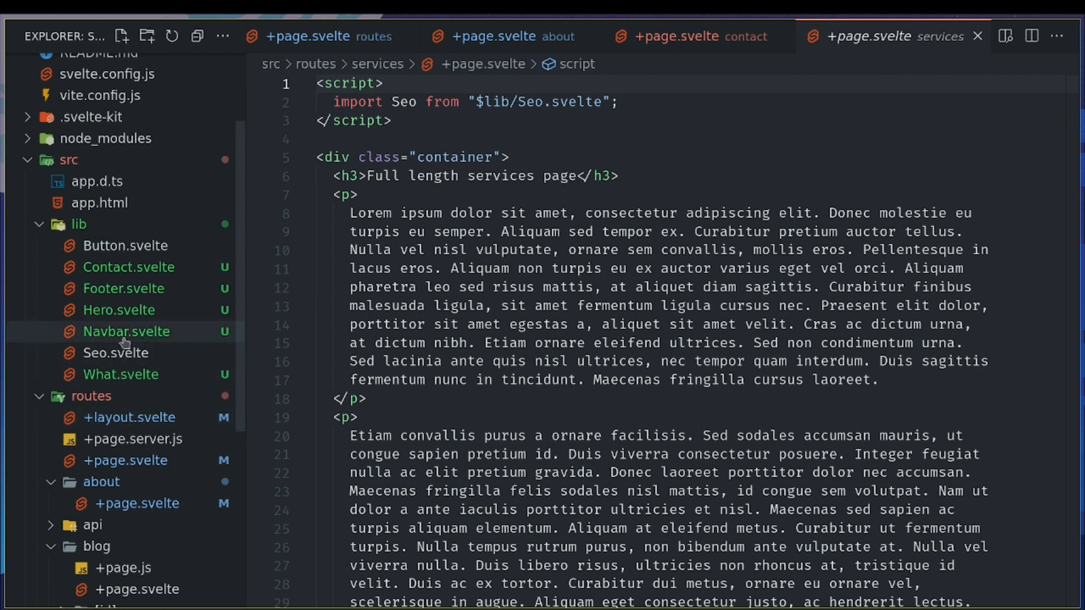
left_click(125, 331)
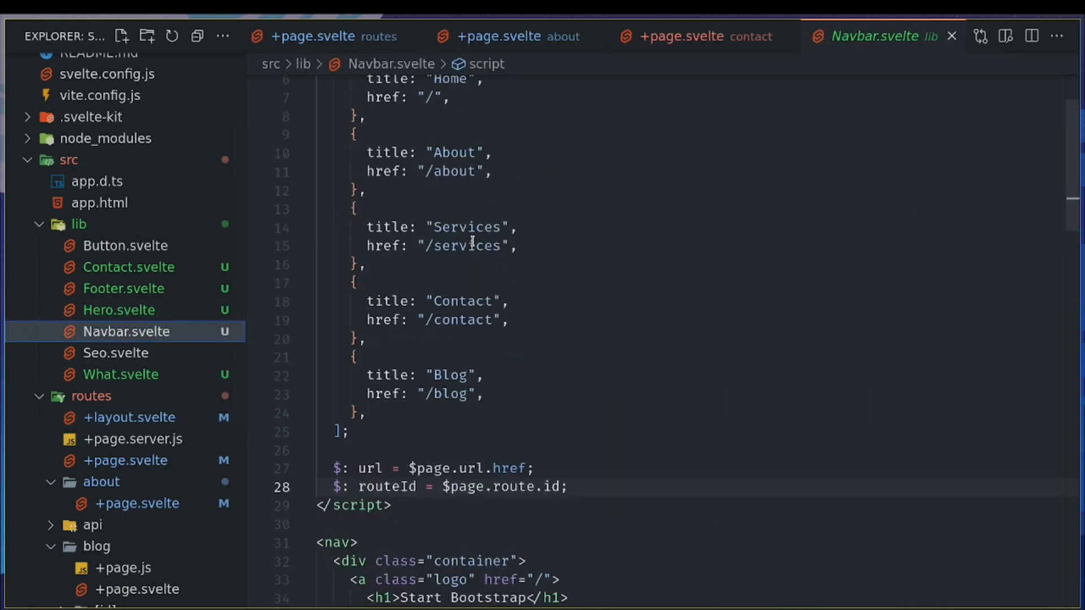
left_click(124, 288)
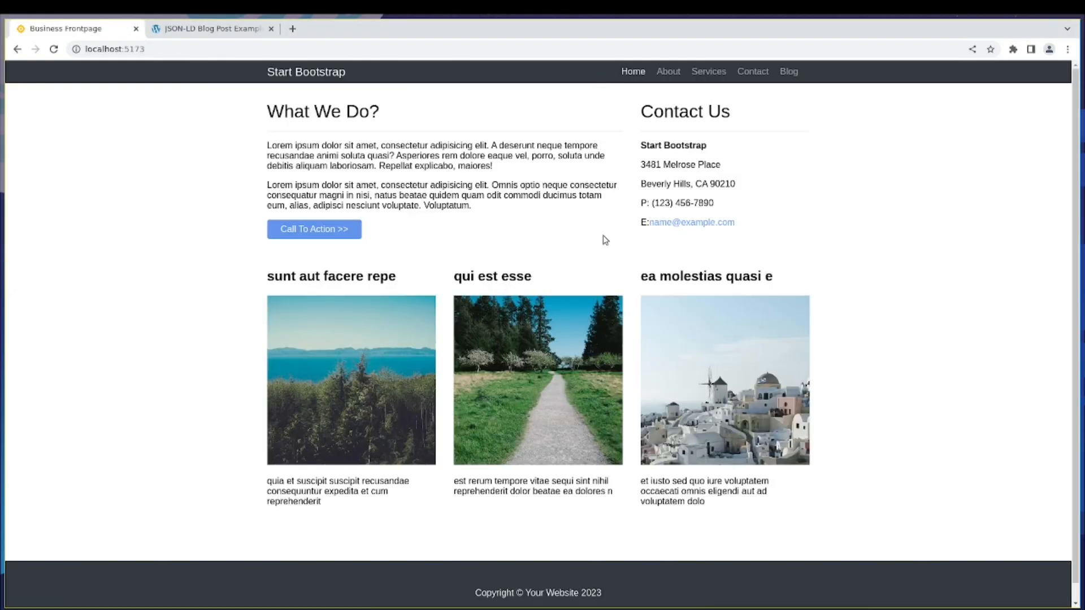
mouse_move(410, 270)
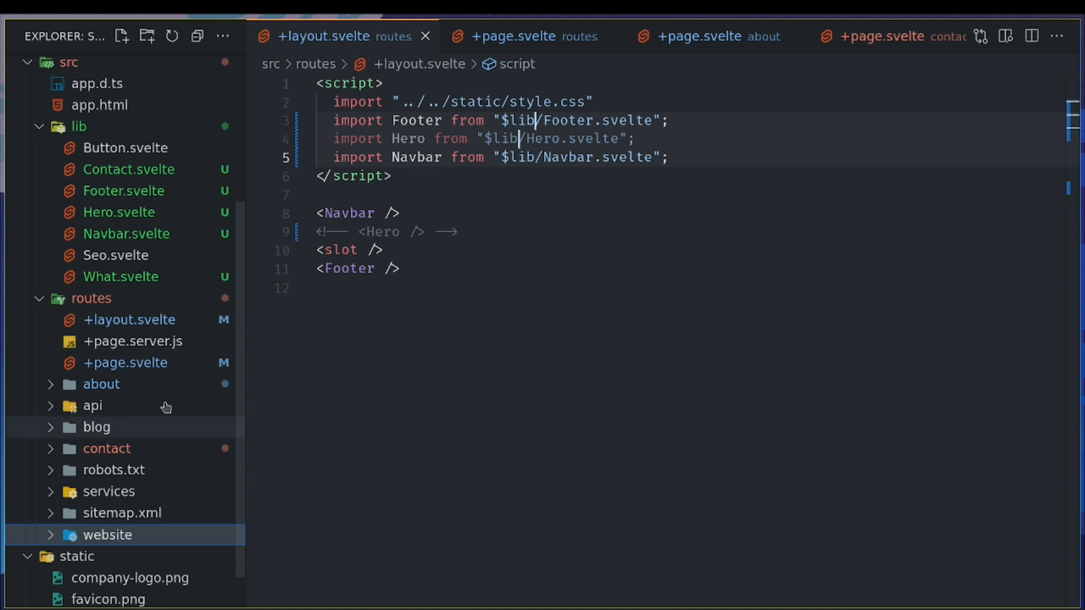
Create a new '(pages)' route group folder under routes.
right_click(90, 298)
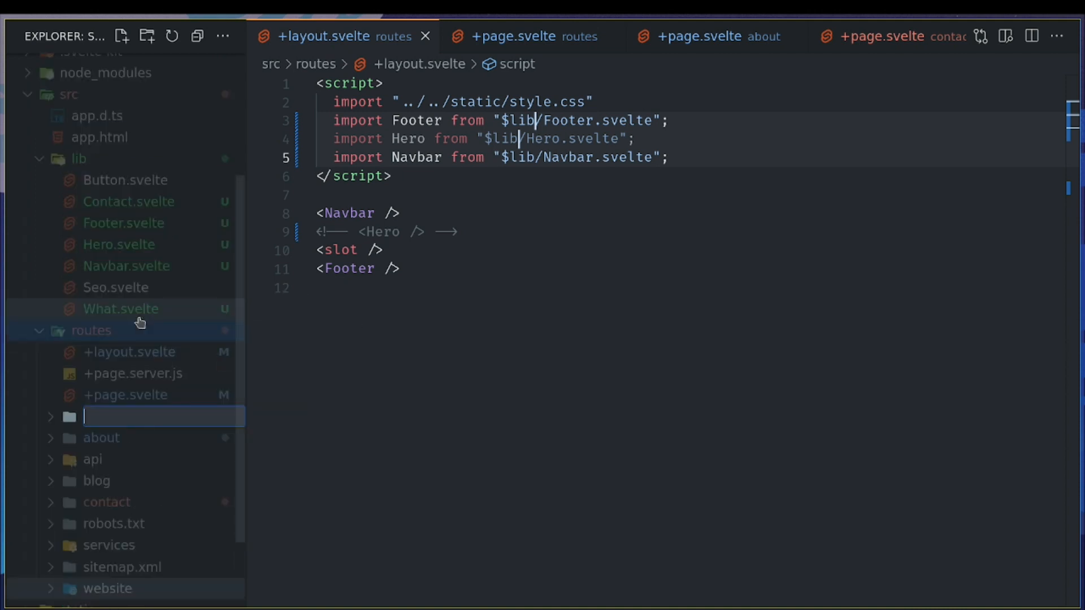
type("(")
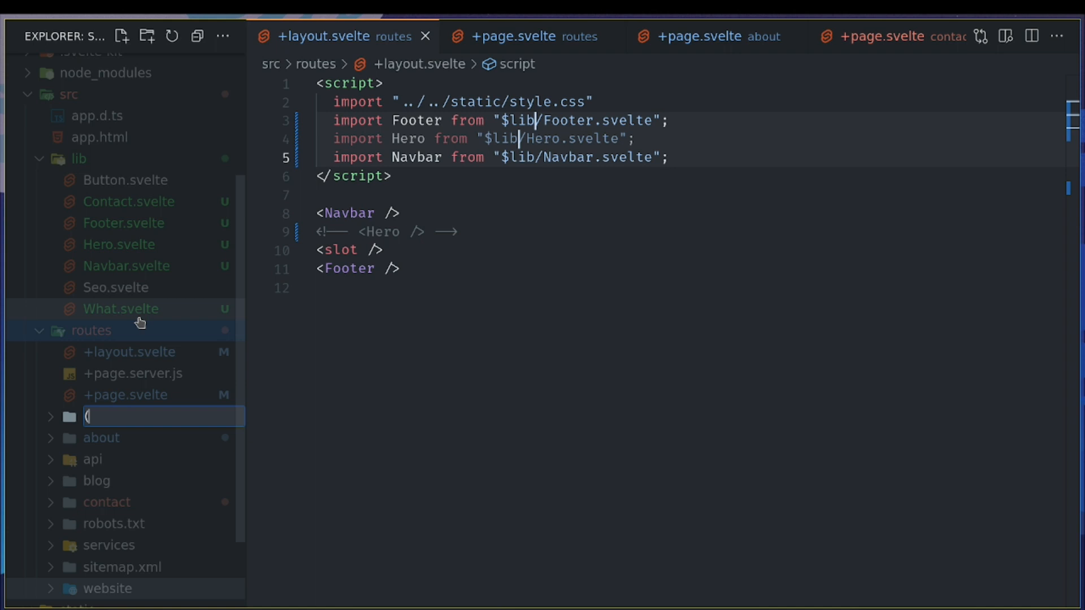
type("pages")
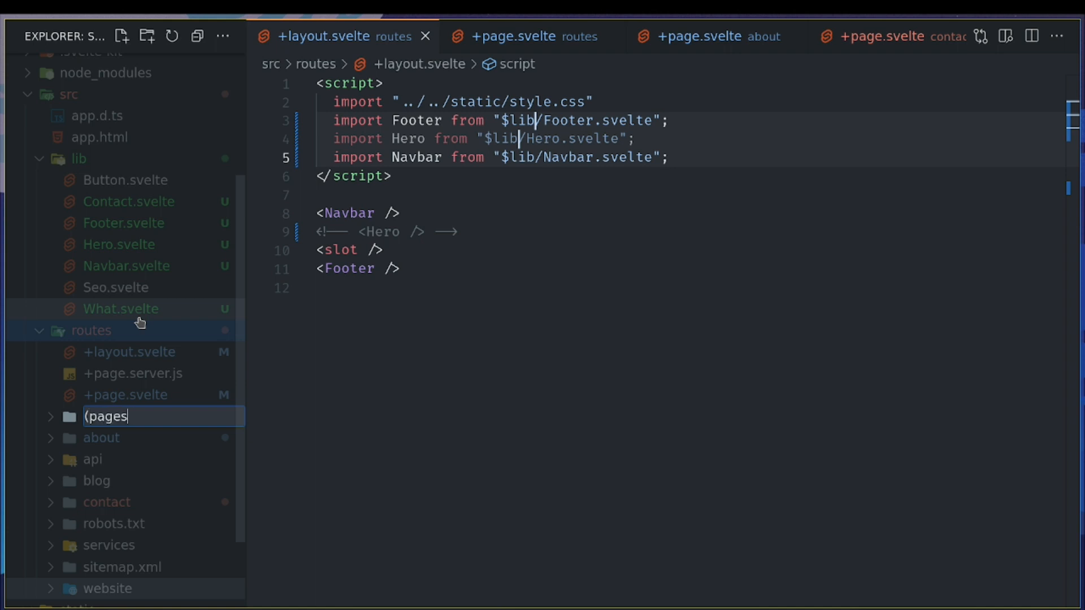
type(")")
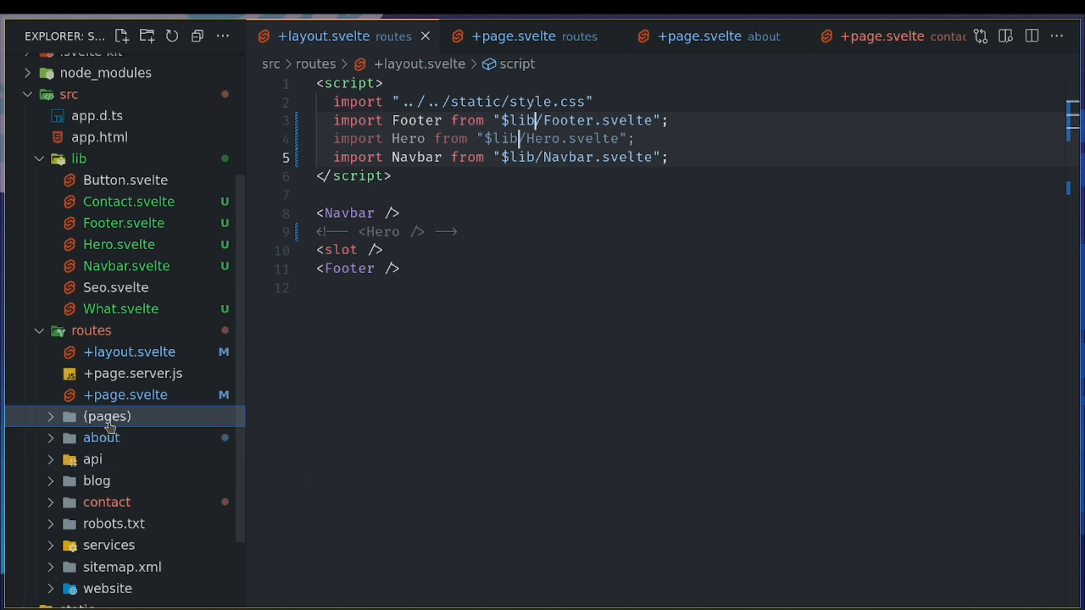
mouse_move(107, 417)
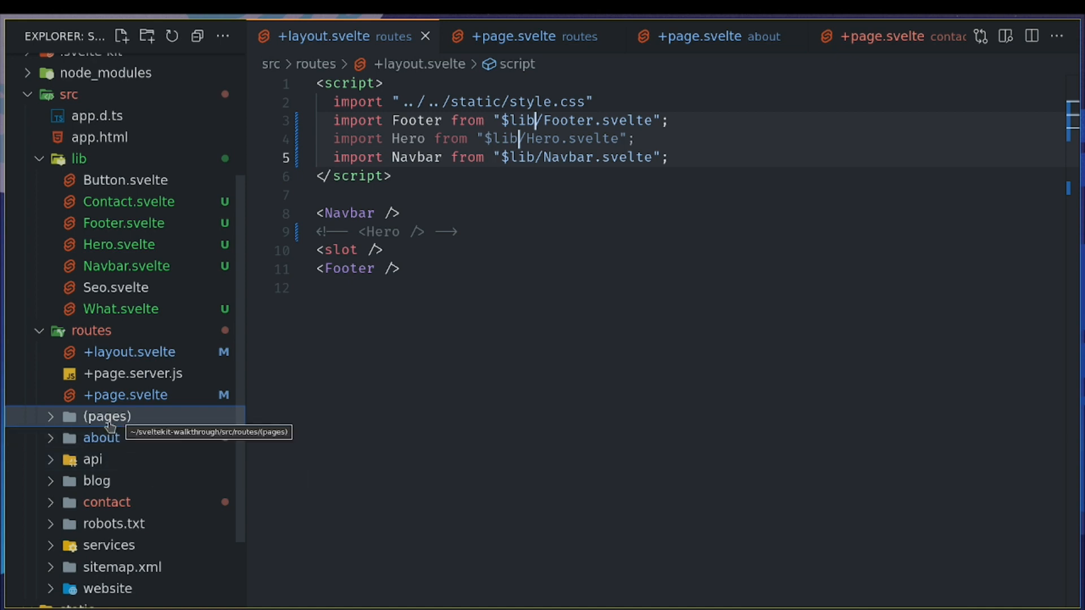
Move about, contact, services and the home page files into (pages) and accept the refactoring.
left_click(101, 437)
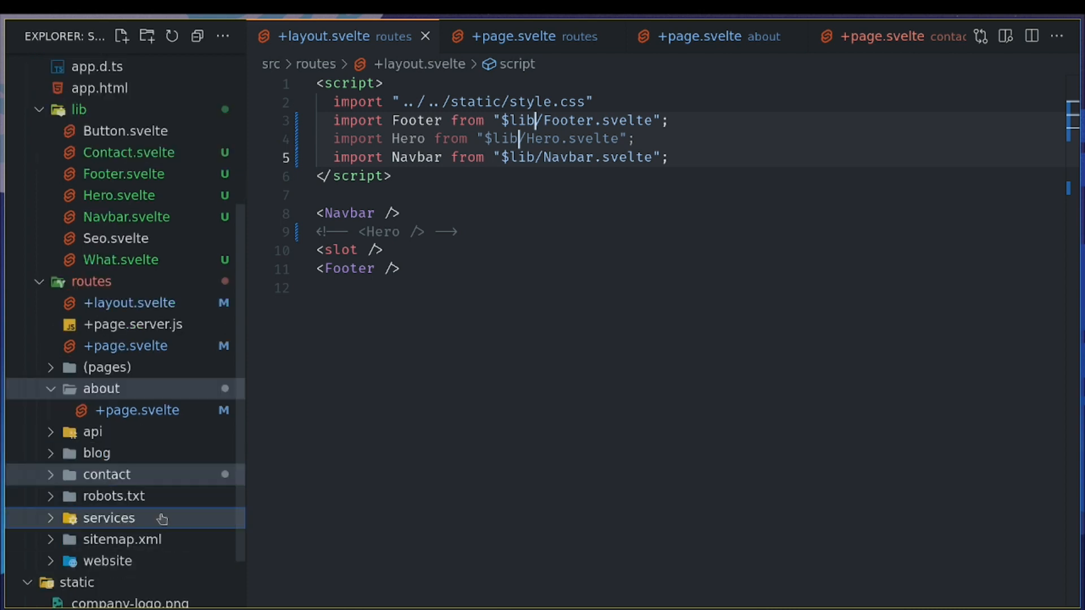
left_click(125, 346)
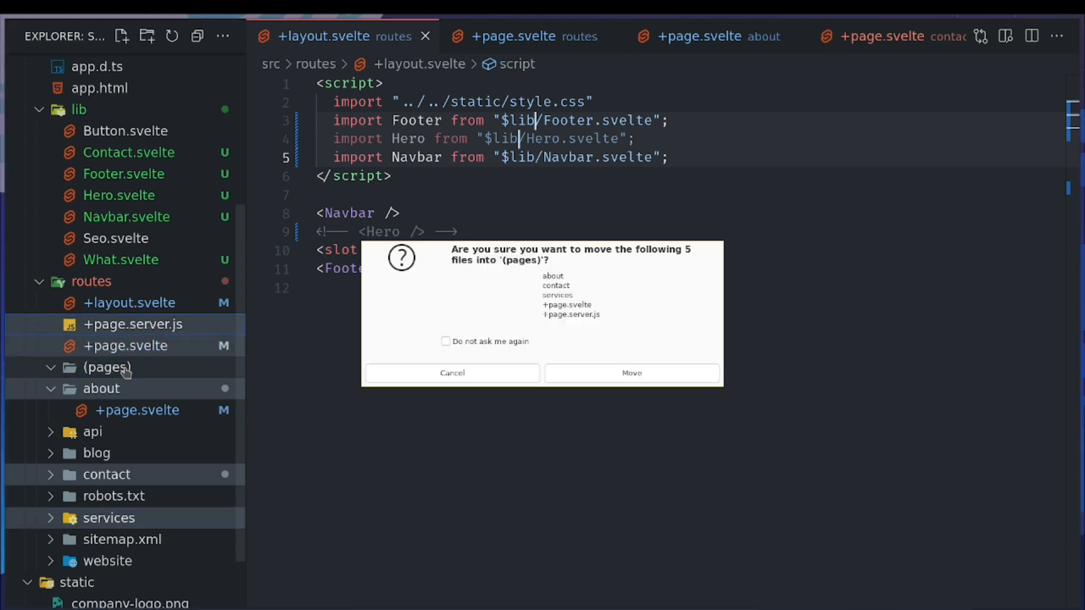
left_click(629, 373)
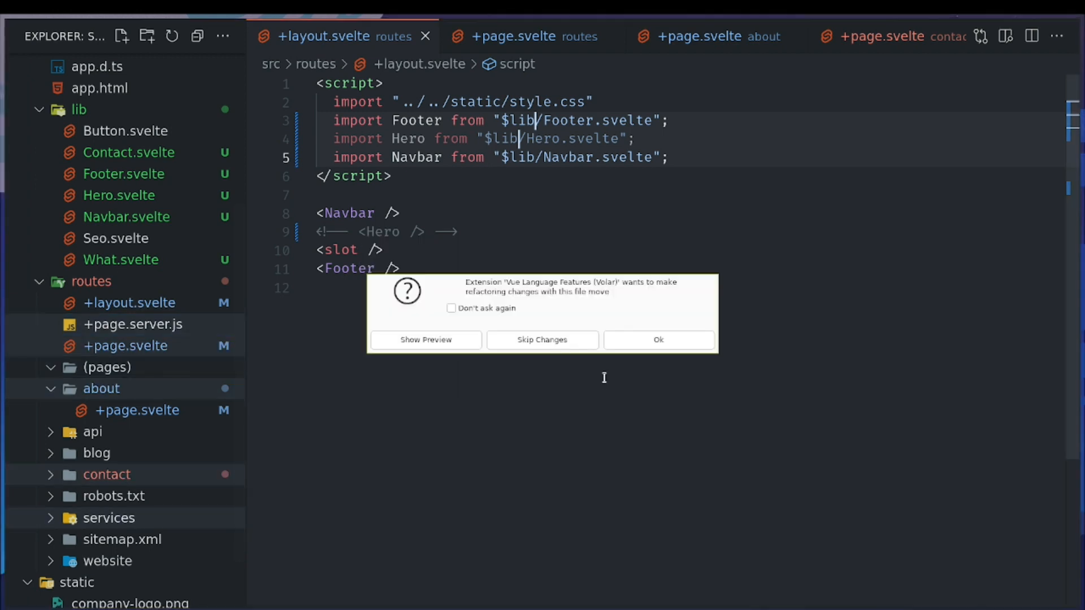
mouse_move(657, 340)
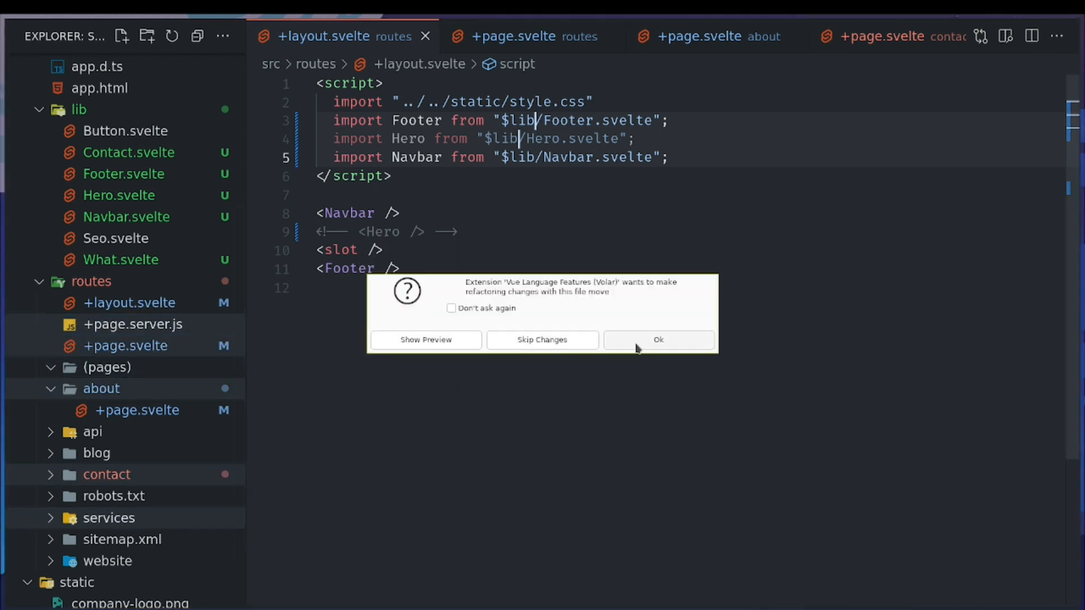
left_click(658, 339)
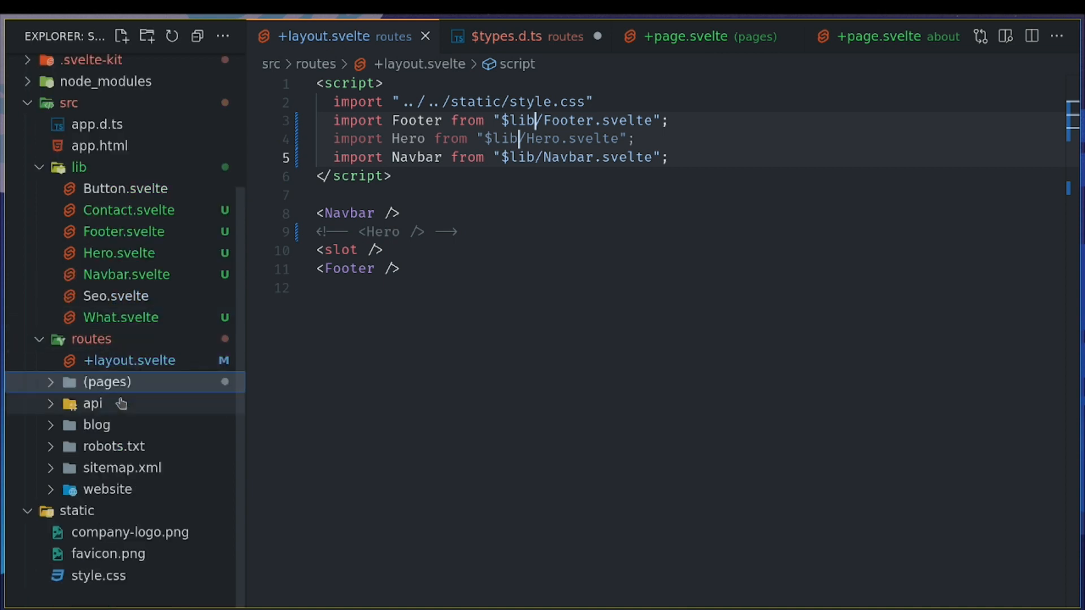
left_click(107, 381)
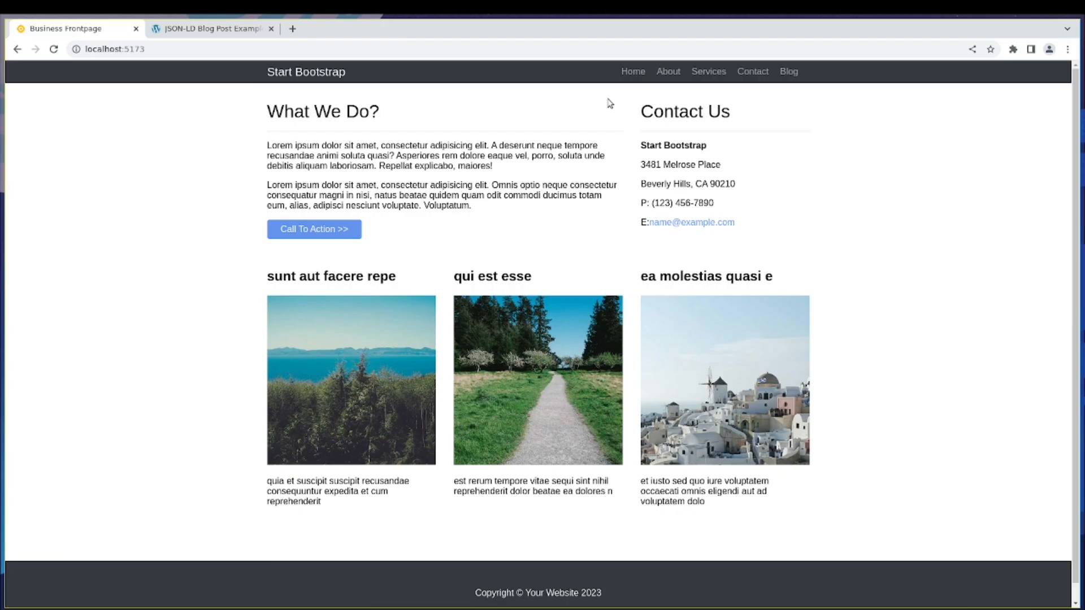
Check About, Services, Contact and Blog still load, then open the first blog post.
left_click(712, 72)
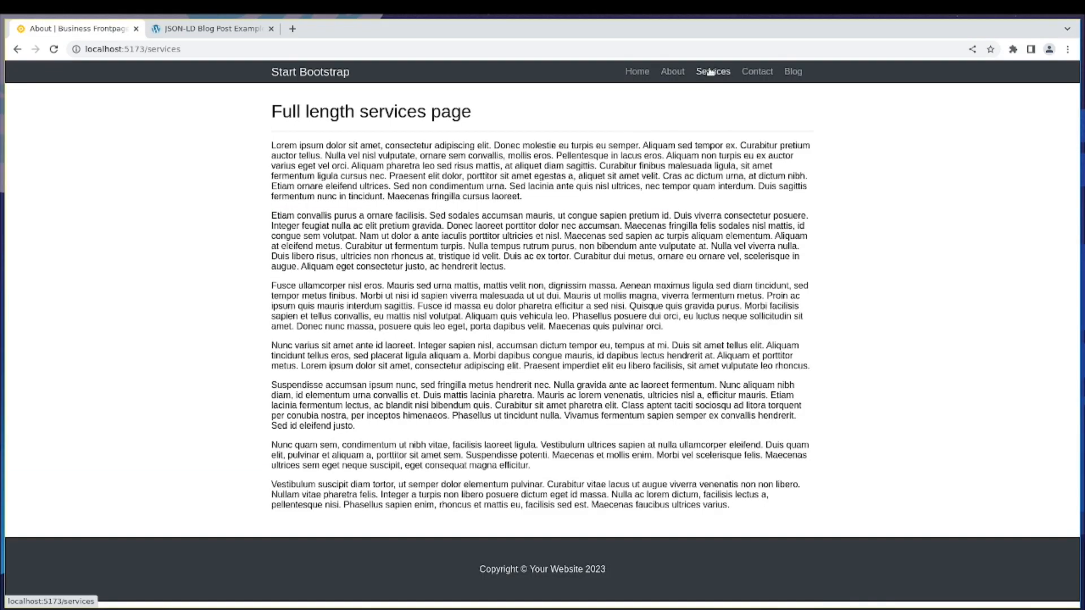
left_click(712, 71)
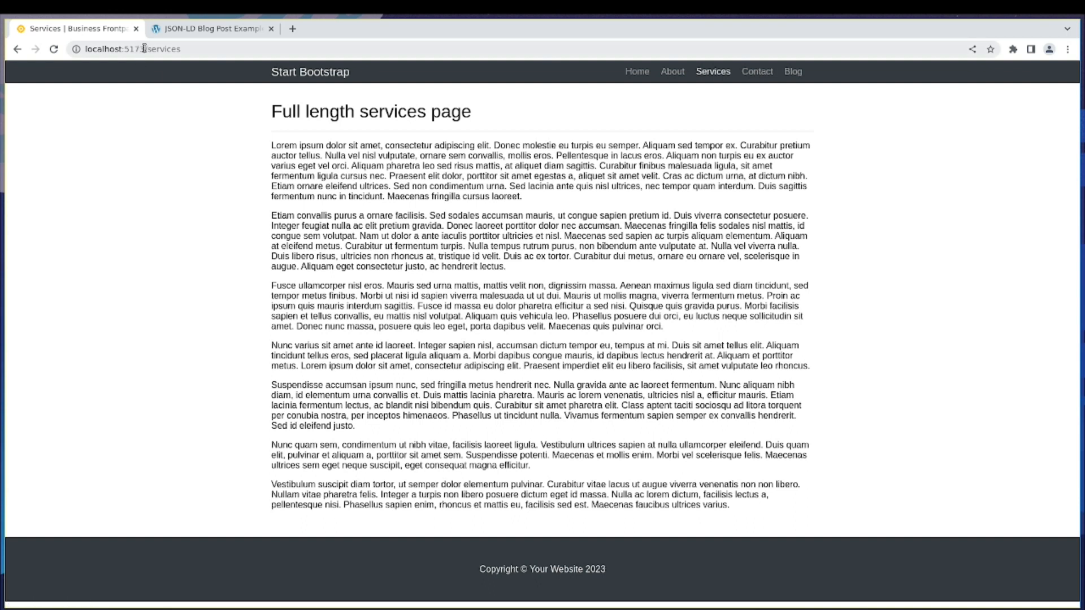
left_click(756, 72)
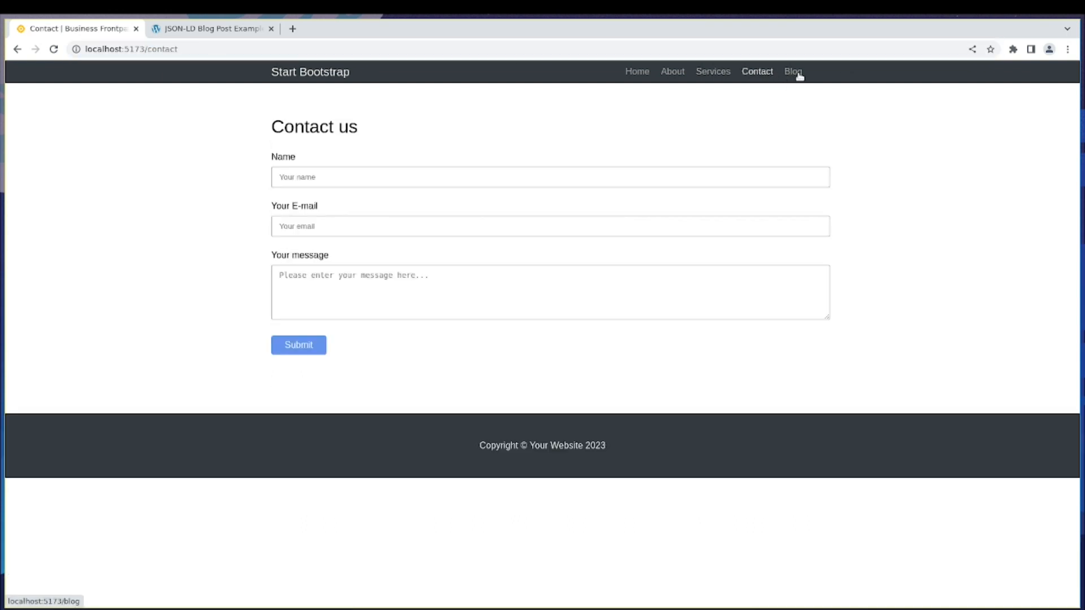
left_click(793, 71)
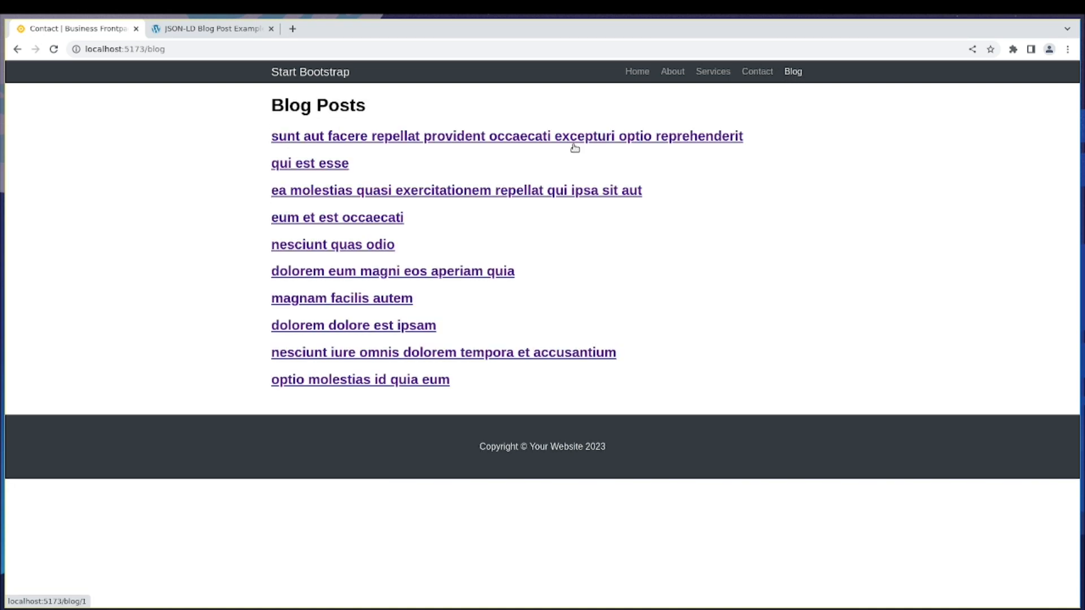
left_click(506, 136)
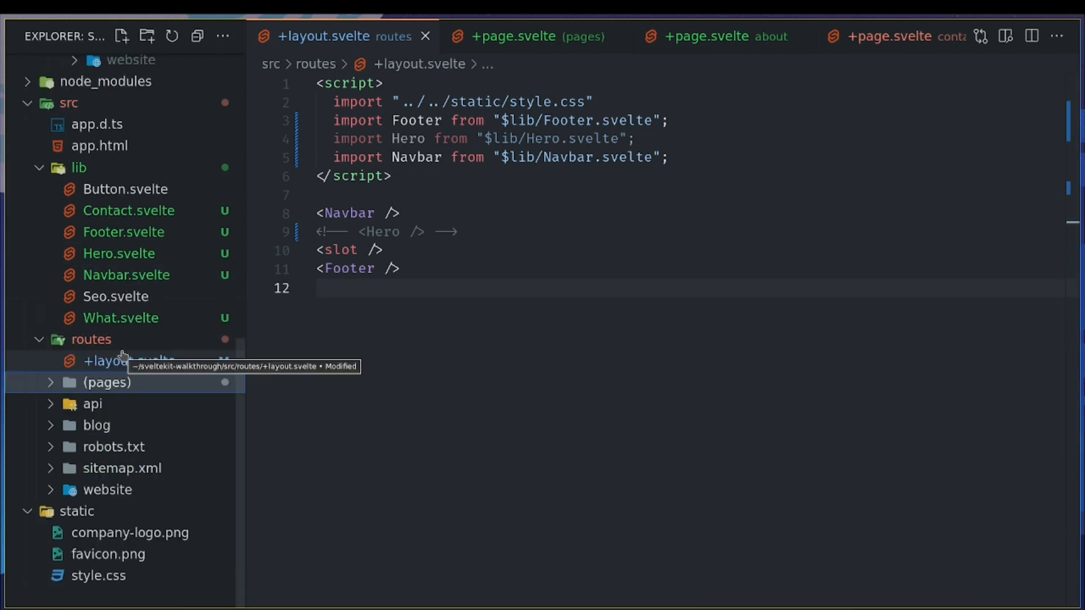
Create a new +layout.svelte file inside the (pages) group.
left_click(107, 382)
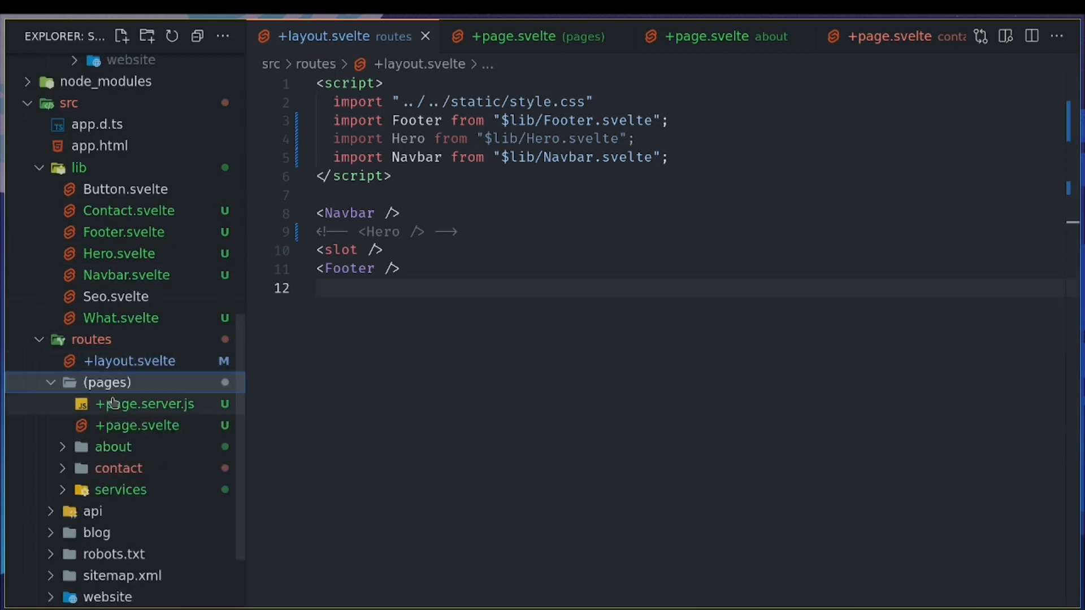
right_click(107, 382)
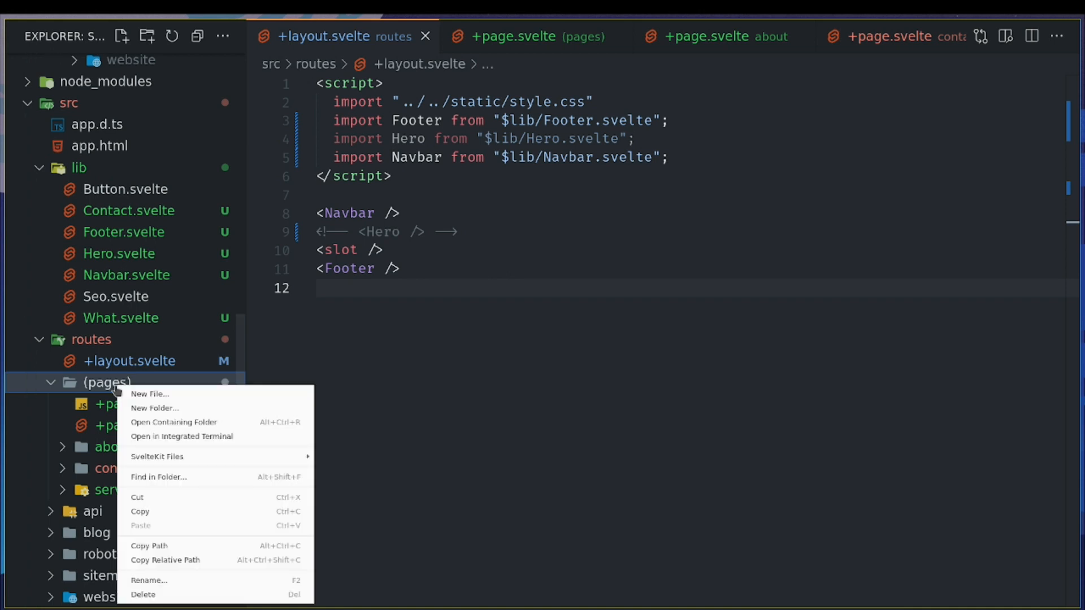
left_click(149, 393)
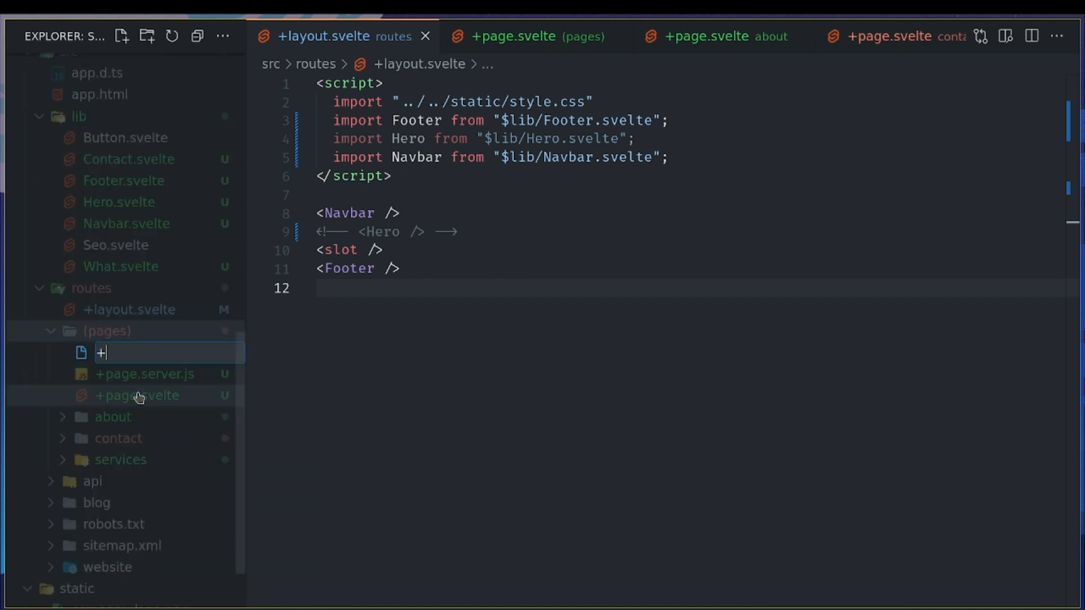
type("layout.svelte")
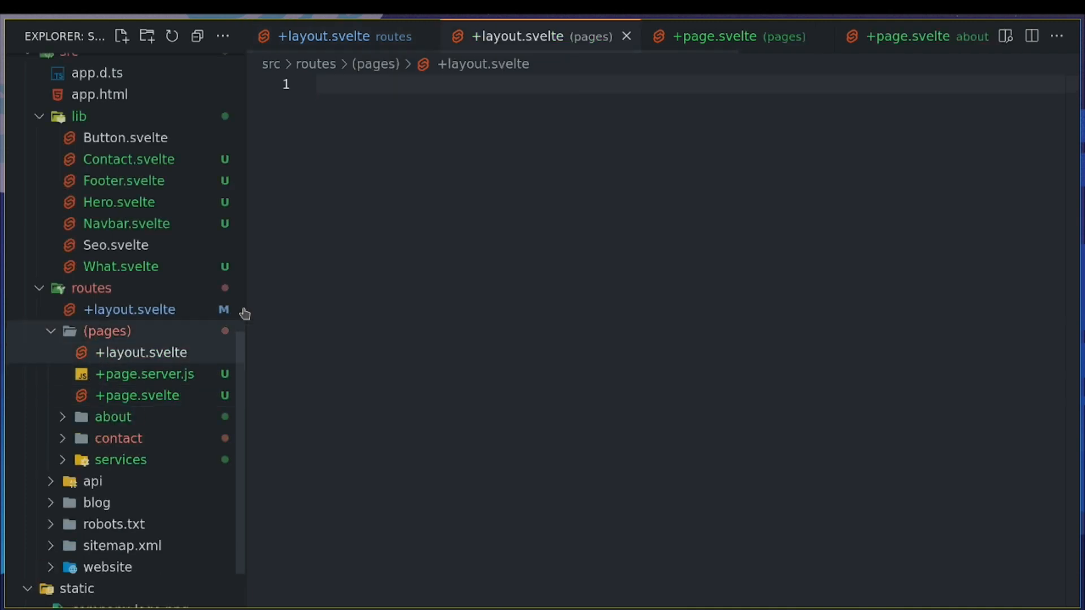
Add <slot /> to the layout and start a <Hero> tag on the line above it.
type("<")
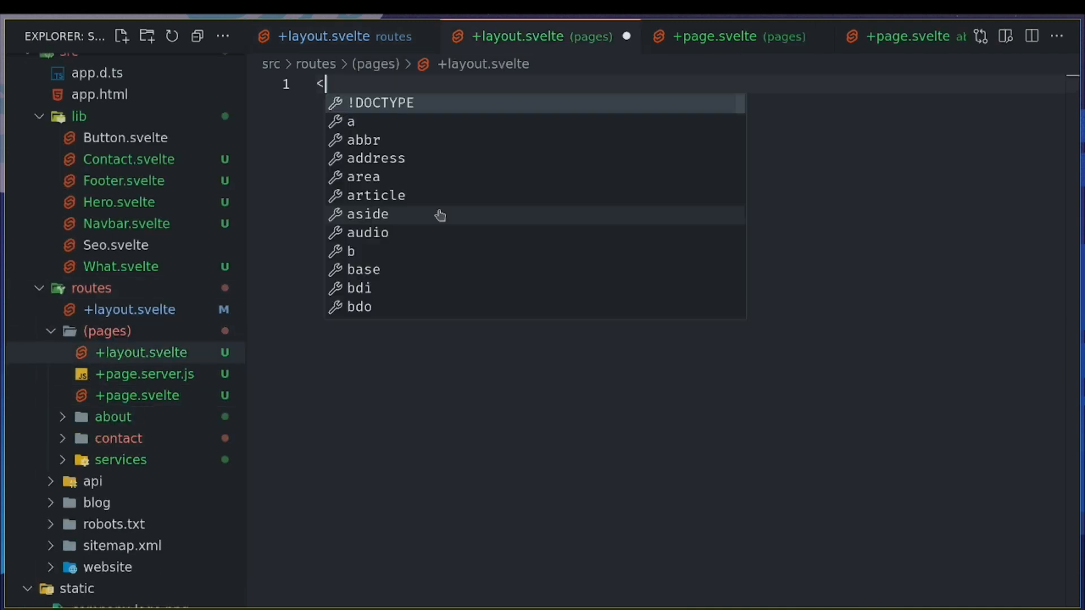
type("slot />")
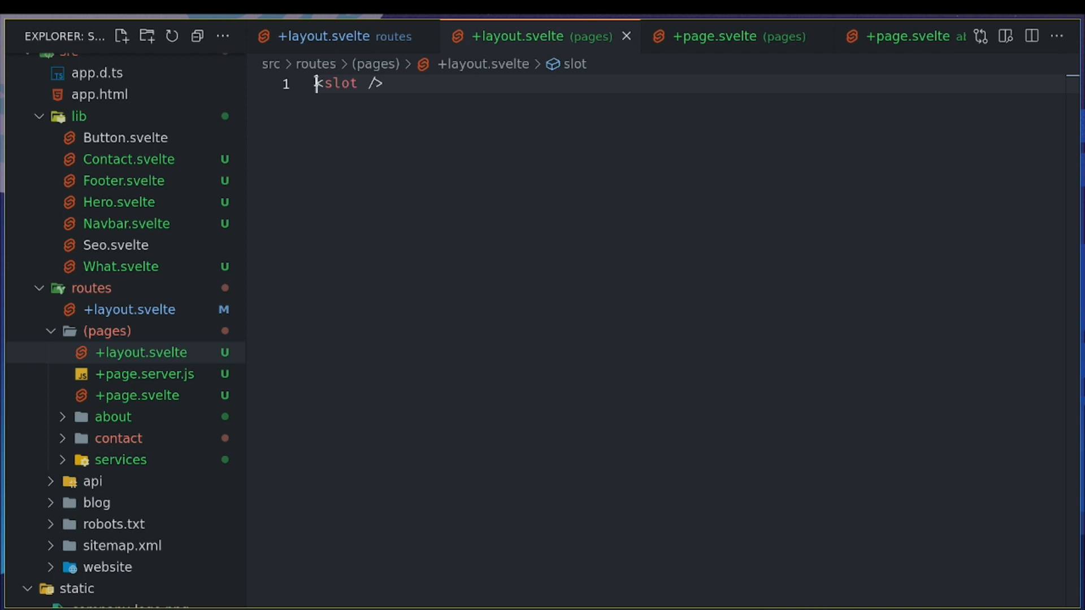
key("Enter")
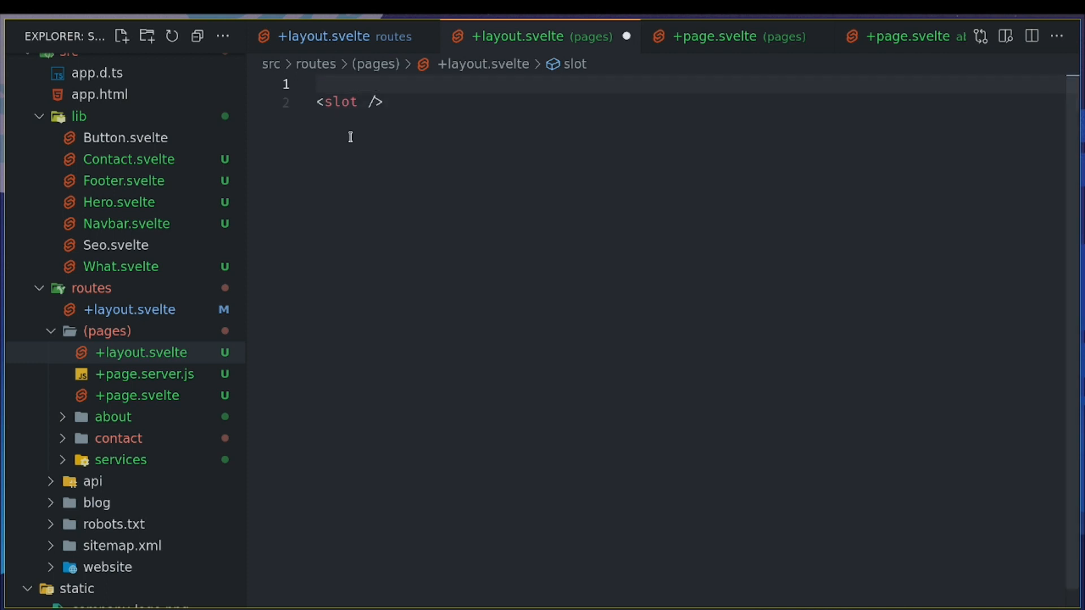
type("<Hero")
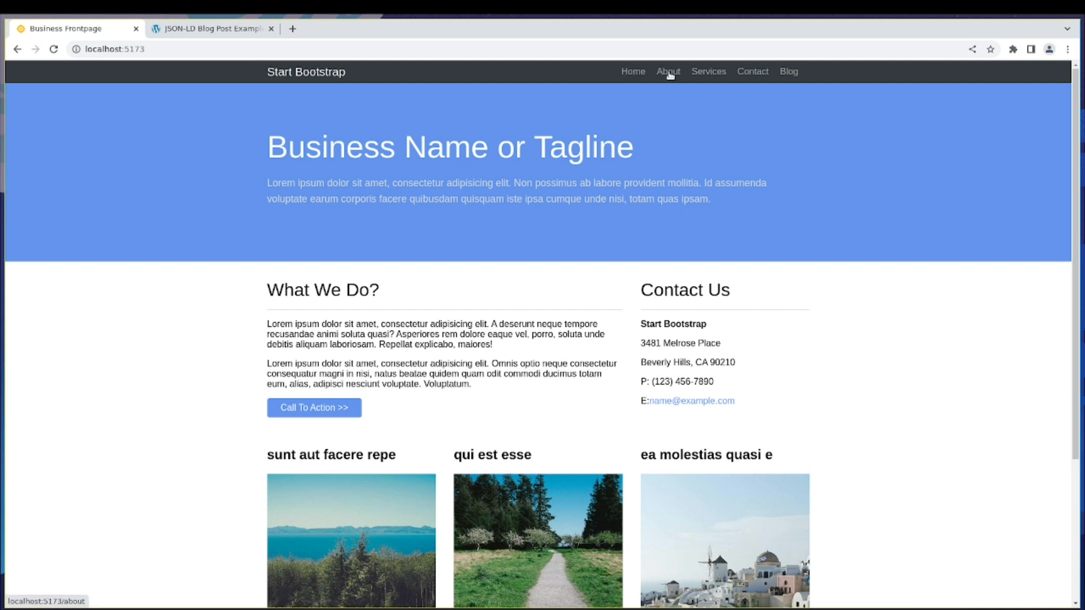
Check the hero banner appears on the Services, Contact and Blog pages.
left_click(707, 71)
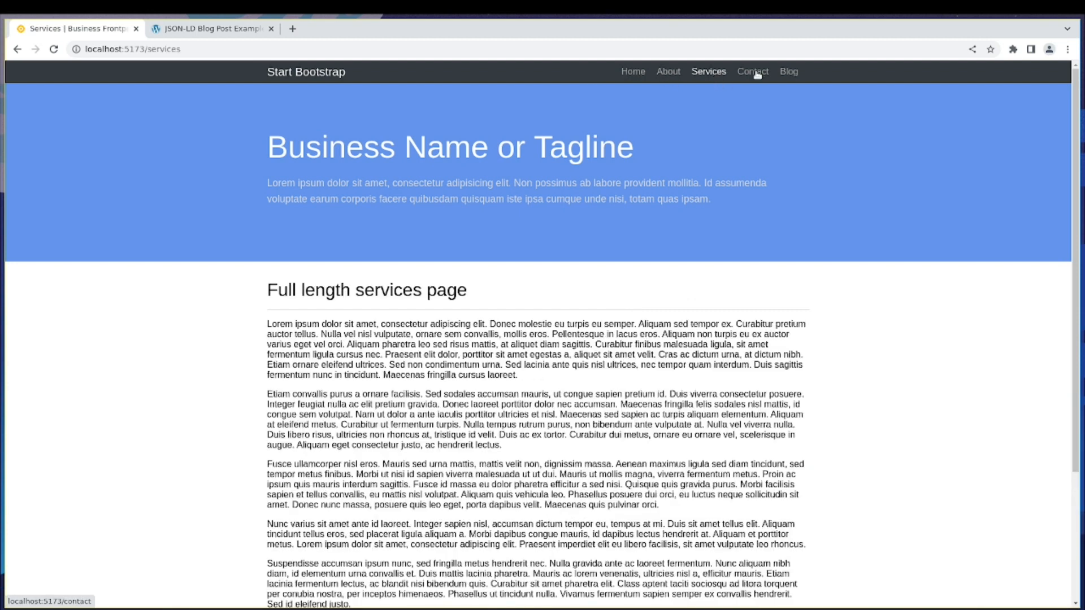
left_click(753, 71)
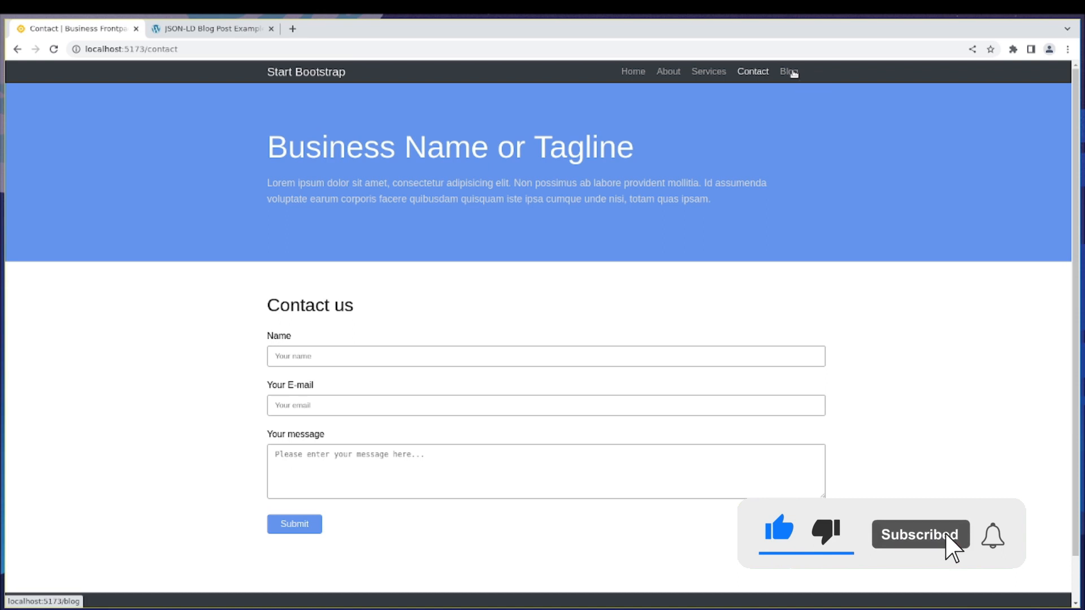
left_click(788, 71)
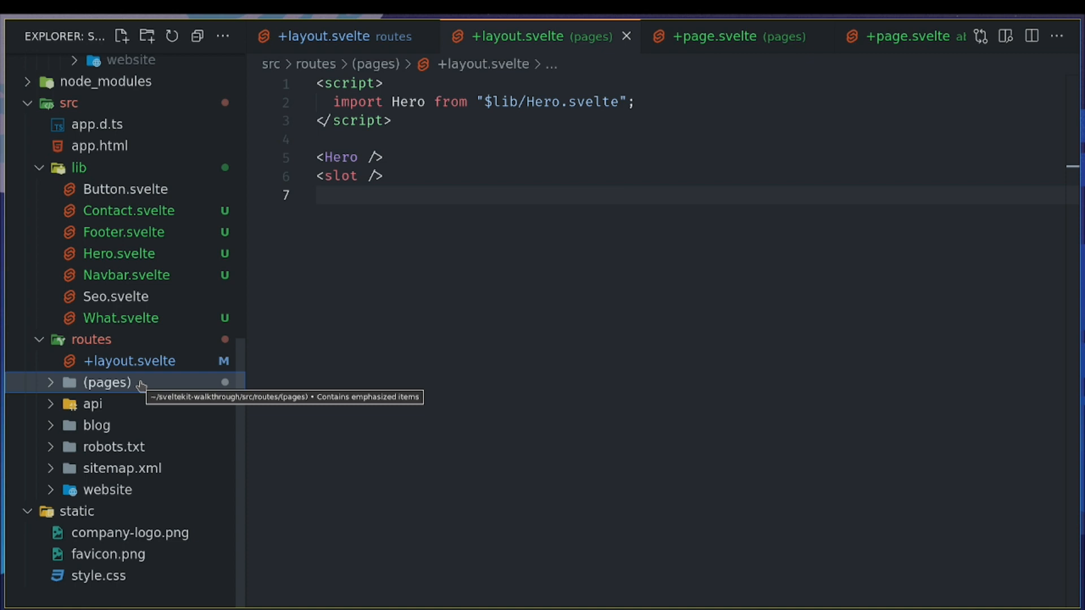
mouse_move(82, 447)
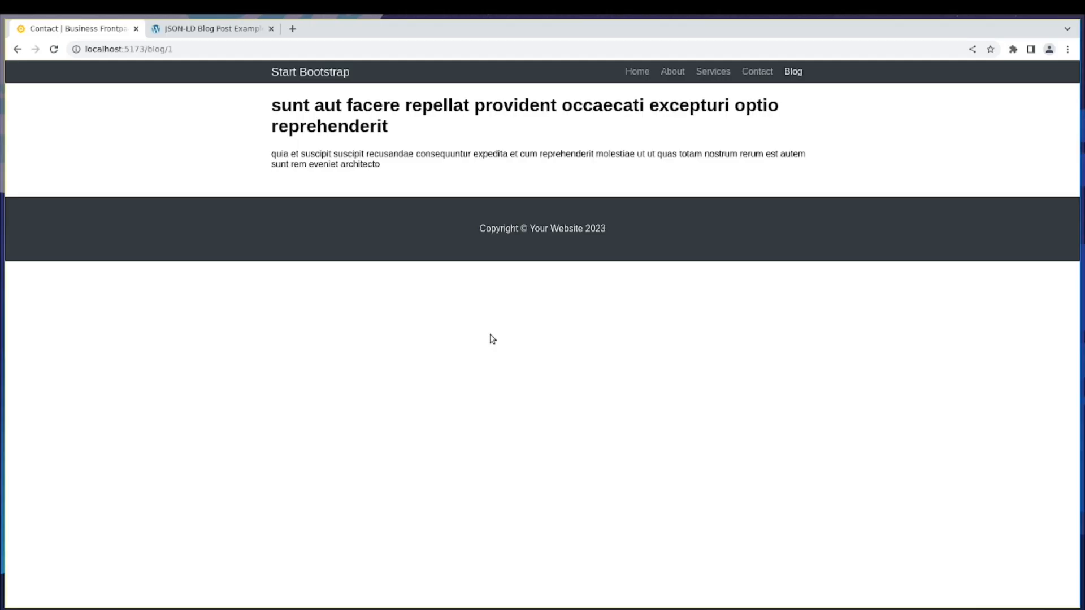
mouse_move(523, 234)
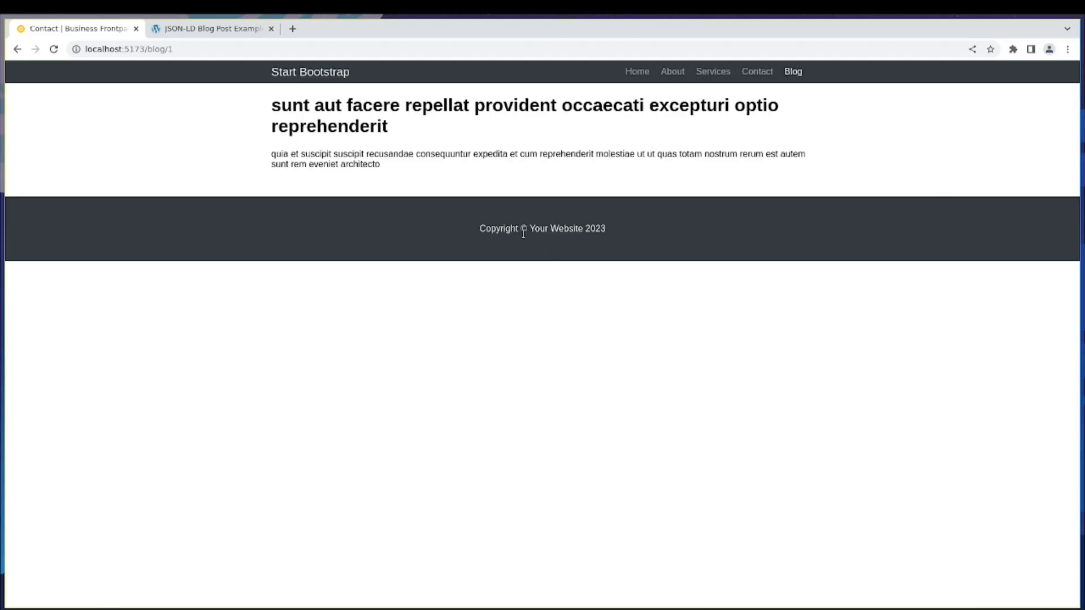
mouse_move(650, 565)
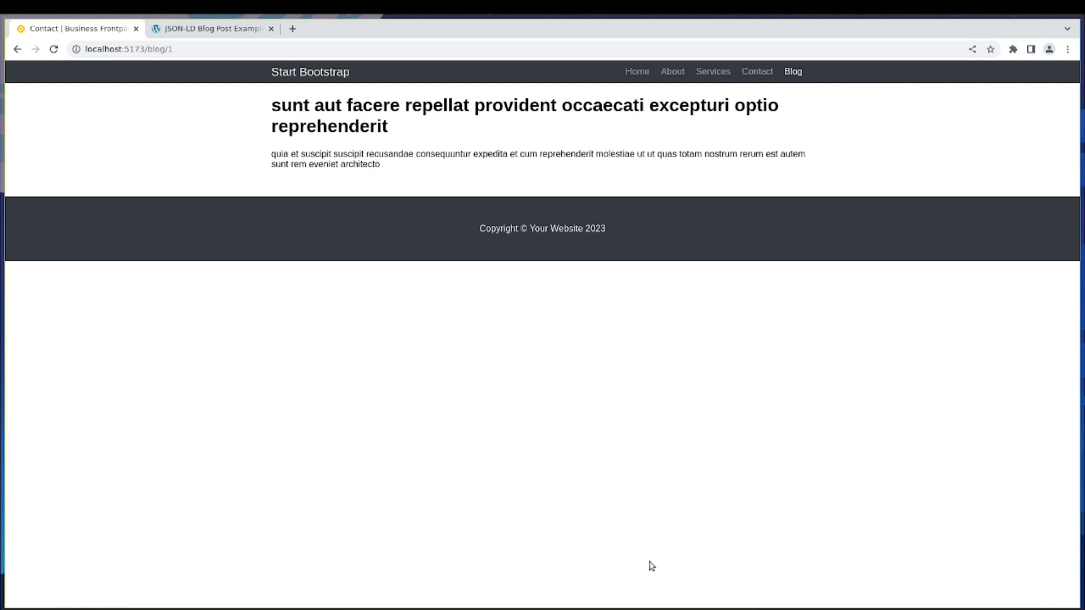
mouse_move(653, 582)
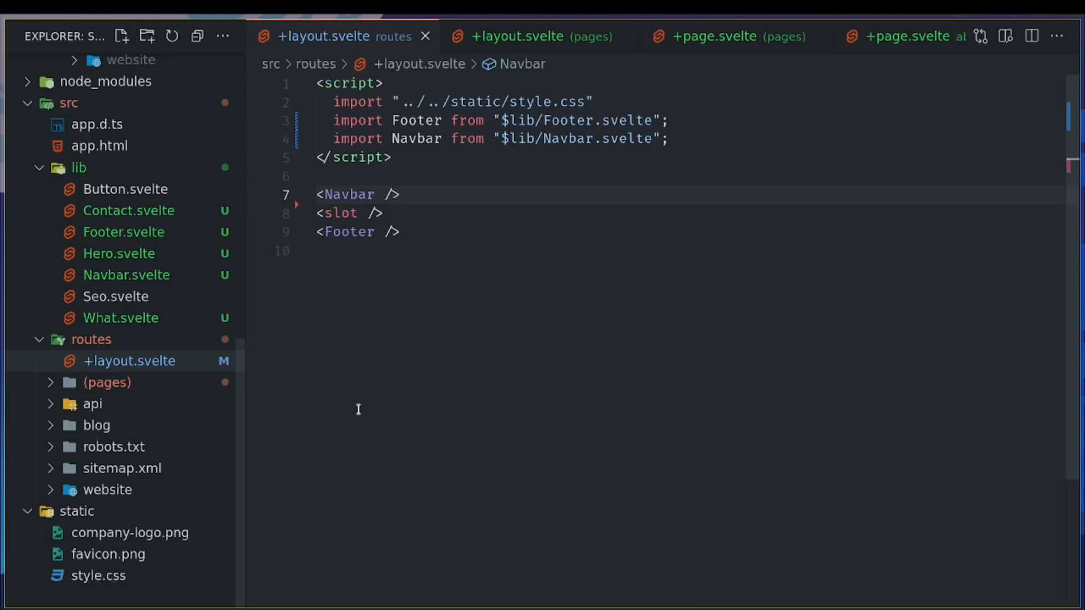
mouse_move(386, 313)
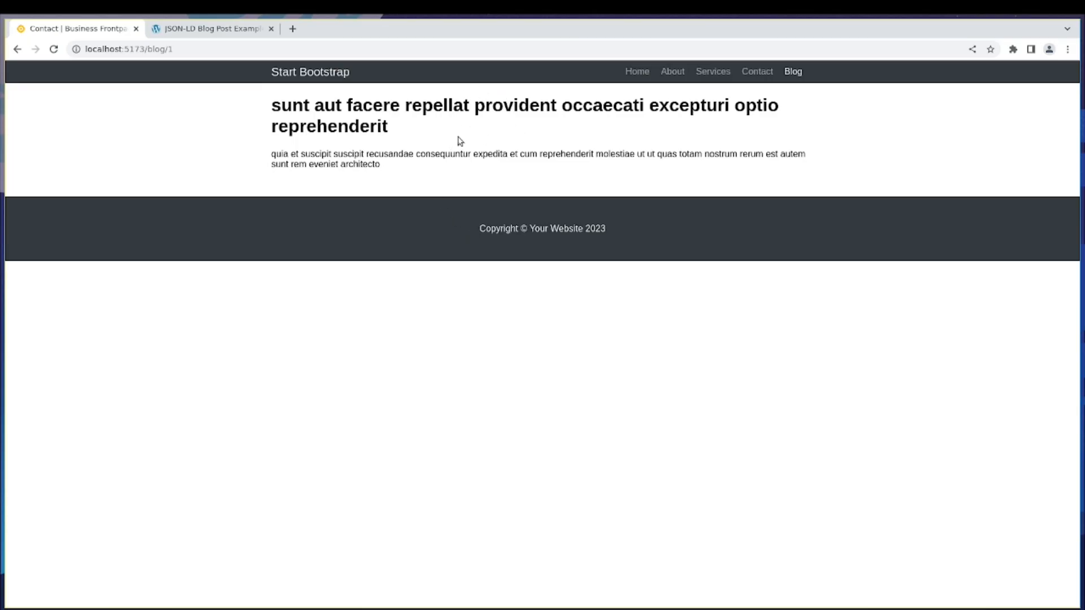
mouse_move(617, 523)
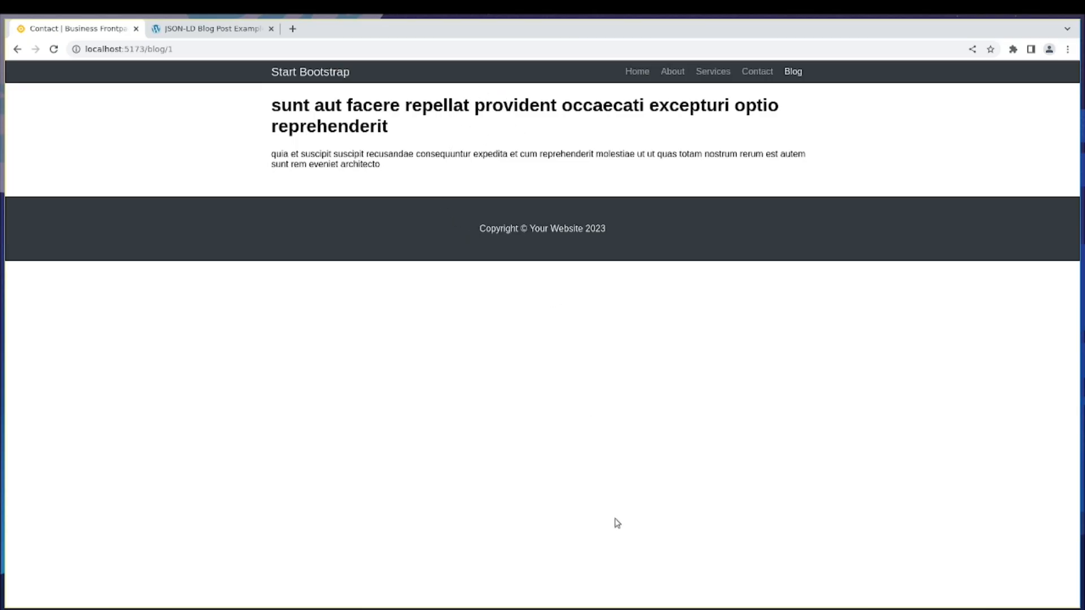
mouse_move(506, 202)
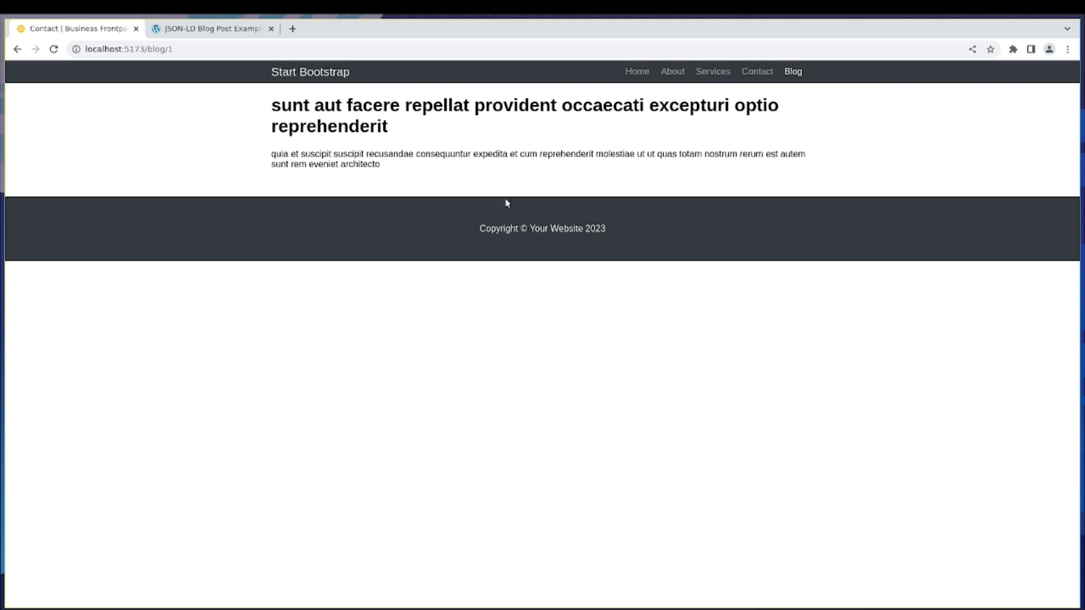
mouse_move(340, 201)
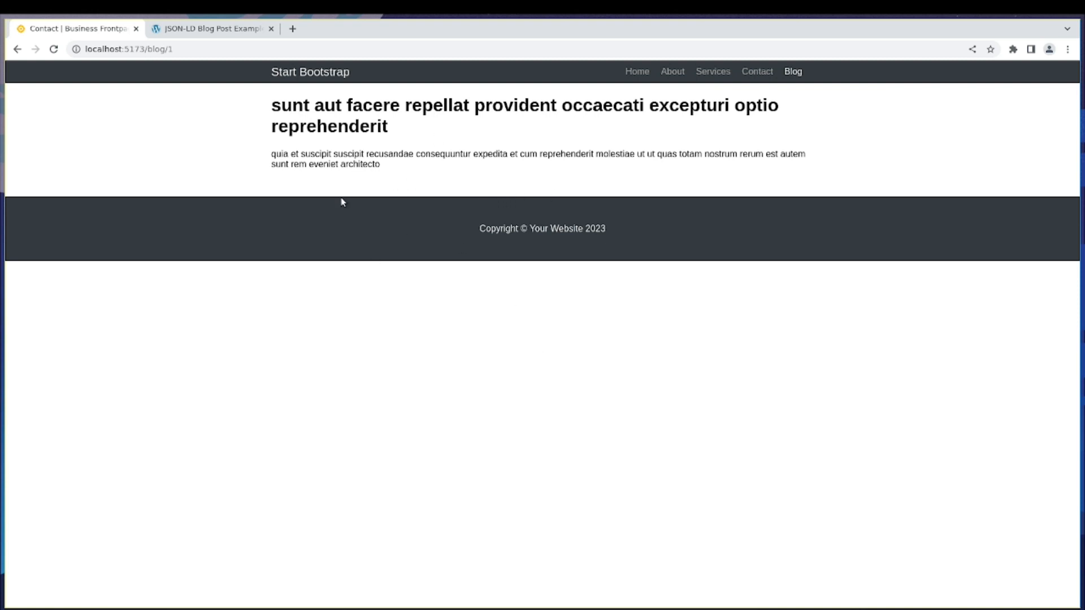
mouse_move(698, 430)
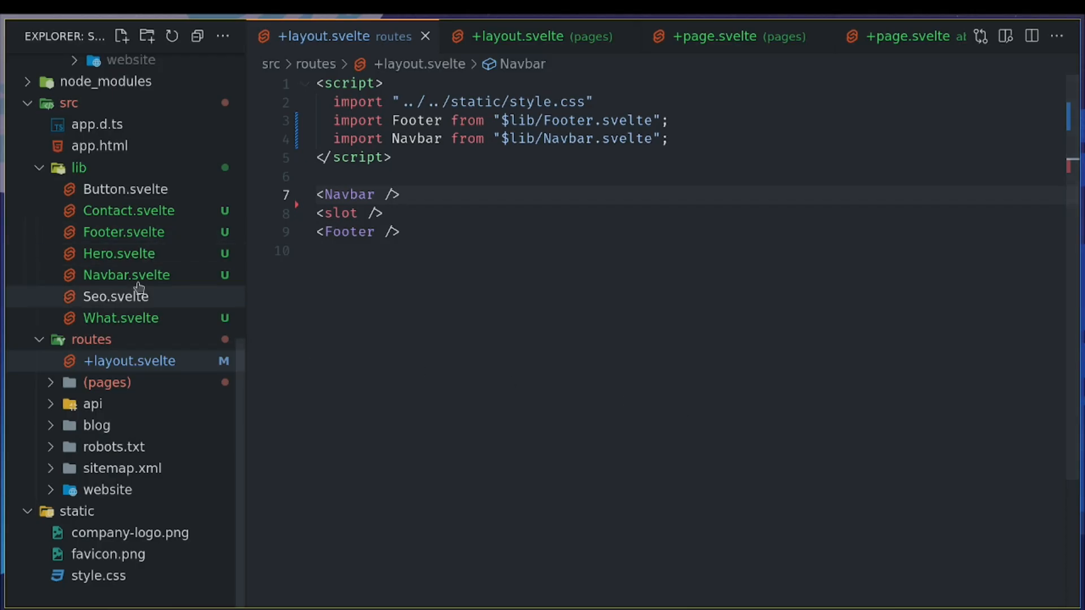
In app.html, replace the body and its wrapper with one div containing %sveltekit.body%.
left_click(99, 146)
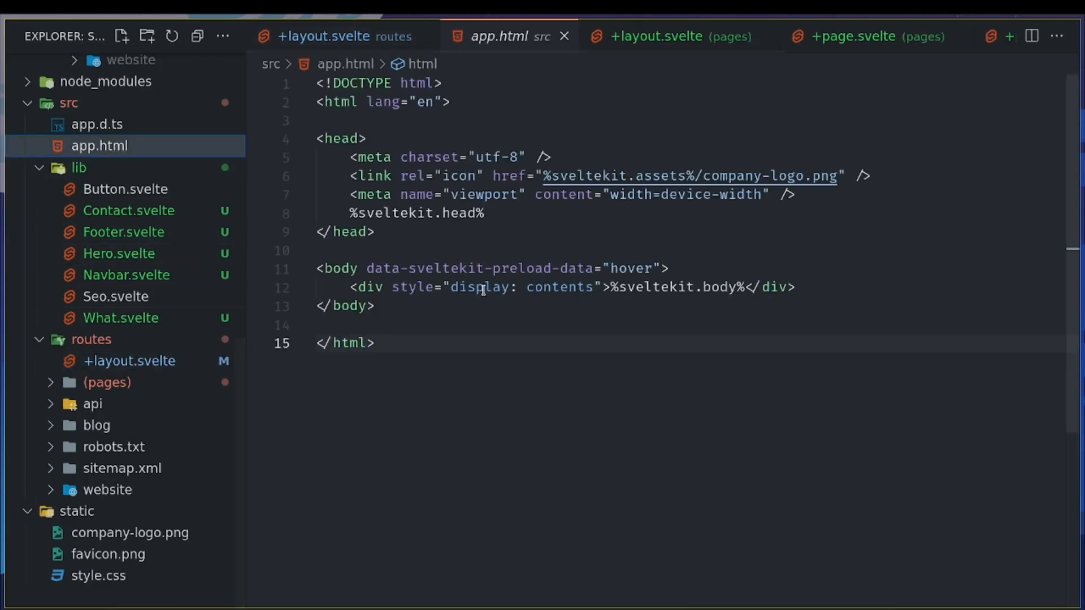
mouse_move(411, 287)
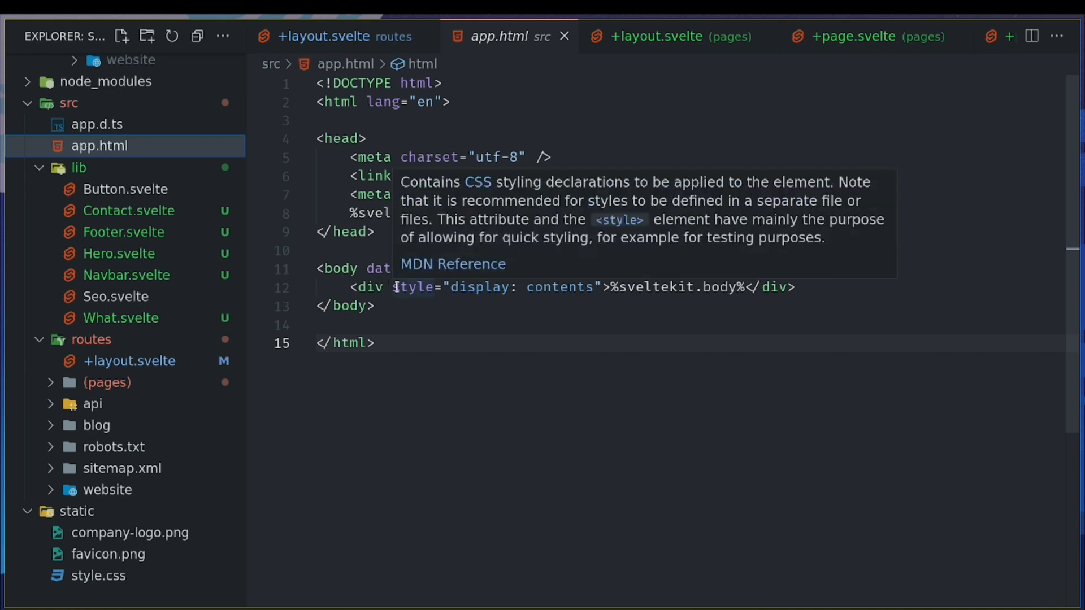
mouse_move(609, 286)
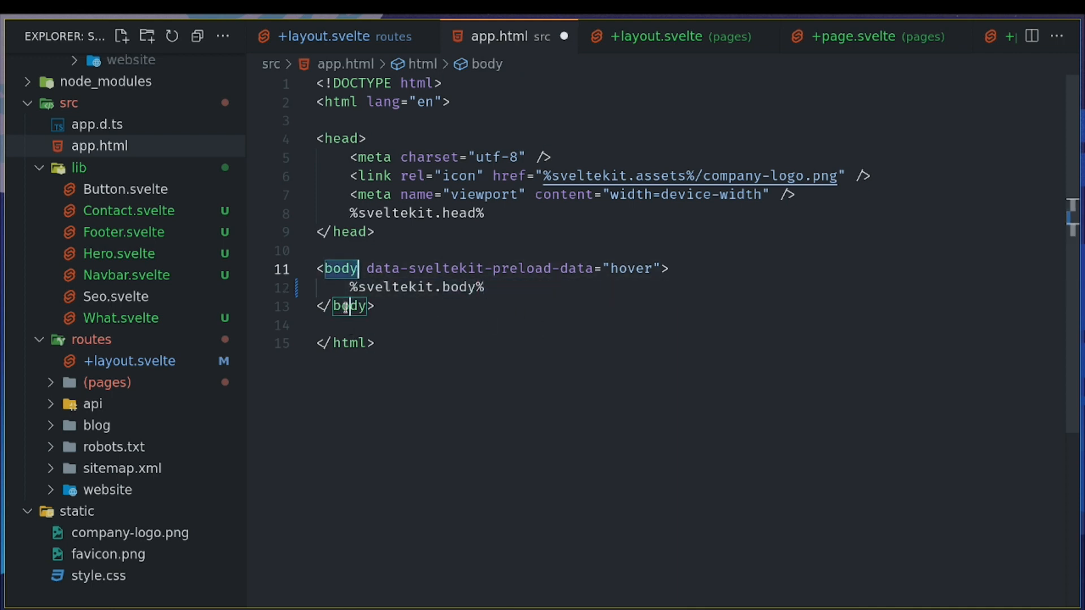
type("div")
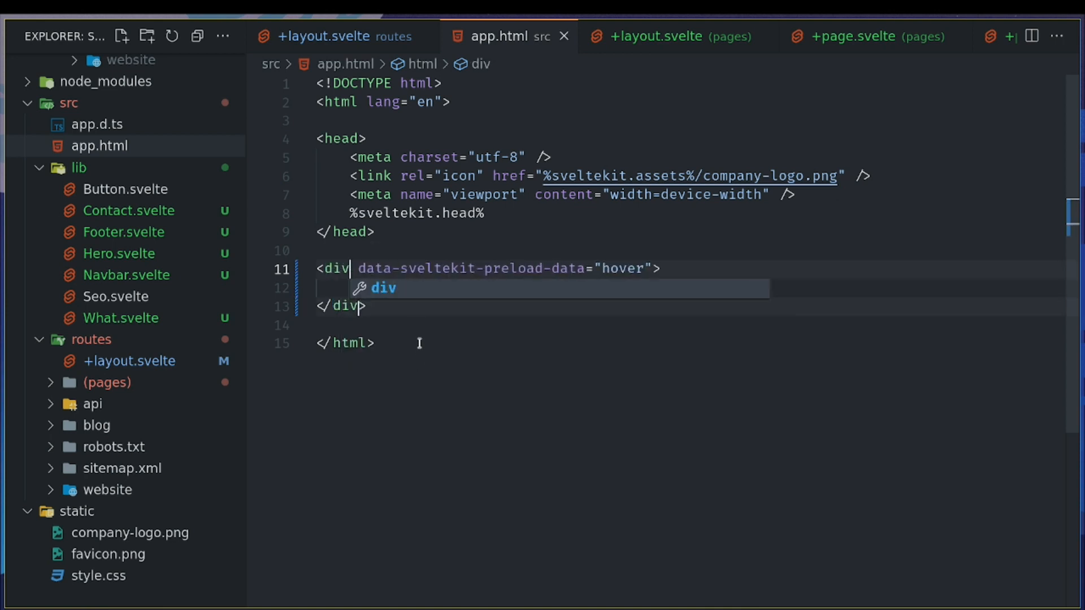
type("%sveltekit.body%")
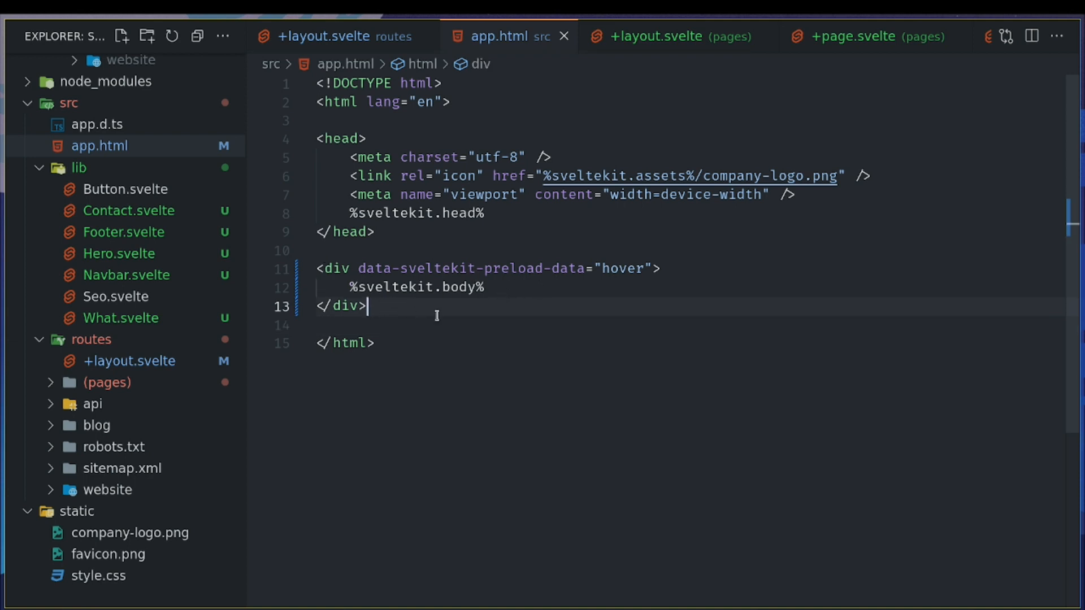
mouse_move(125, 189)
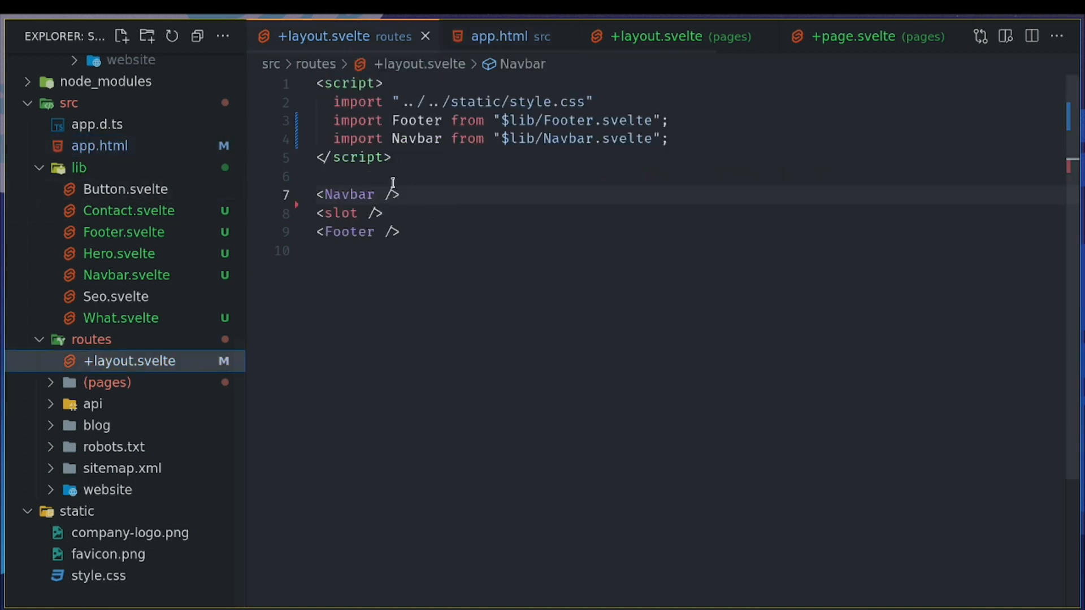
Wrap the layout's navbar, slot and footer in a div with class app.
type("div.")
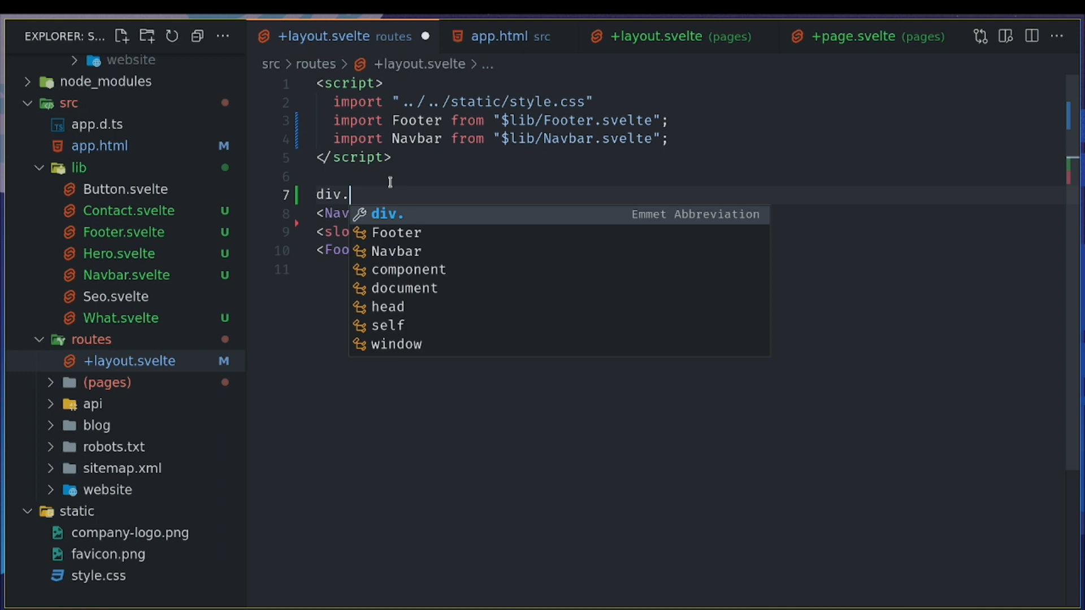
key("Tab")
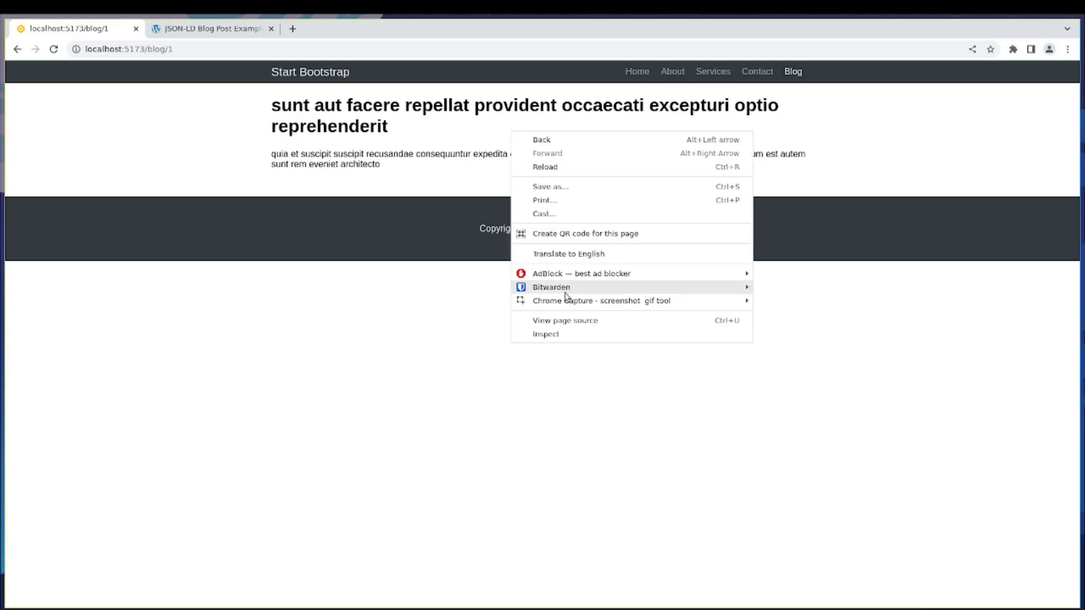
left_click(545, 333)
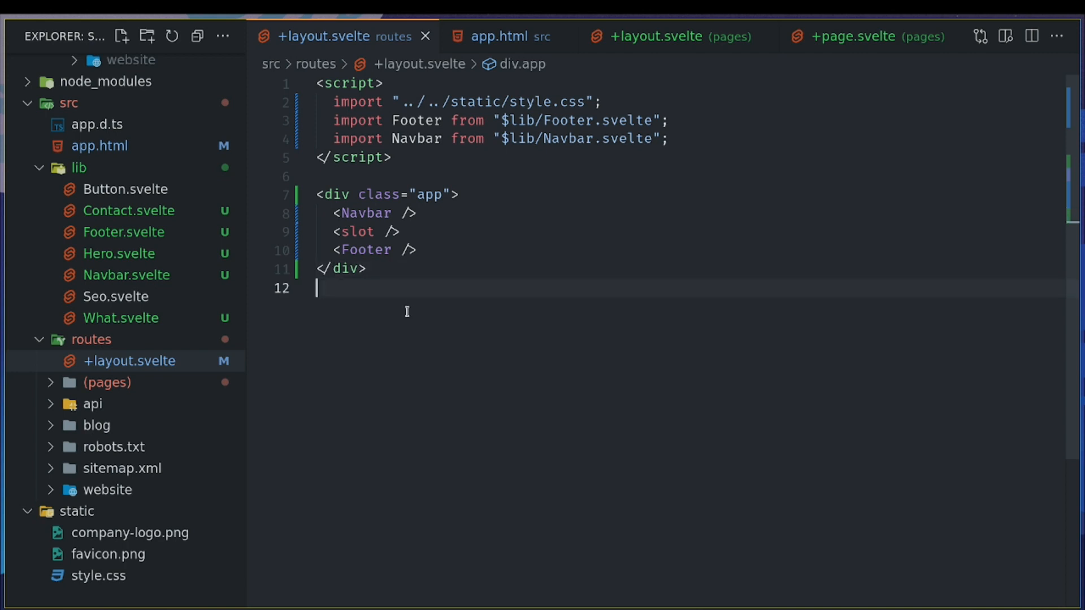
Style .app with min-height: 100vh, display: flex and flex-direction: column, then save.
type("<style>")
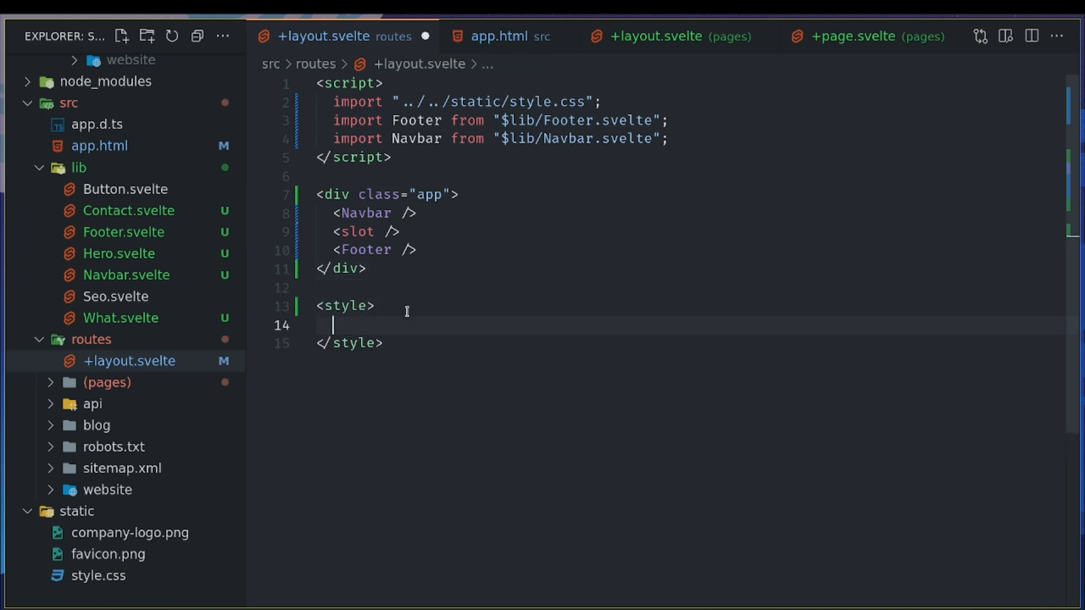
type(".app {")
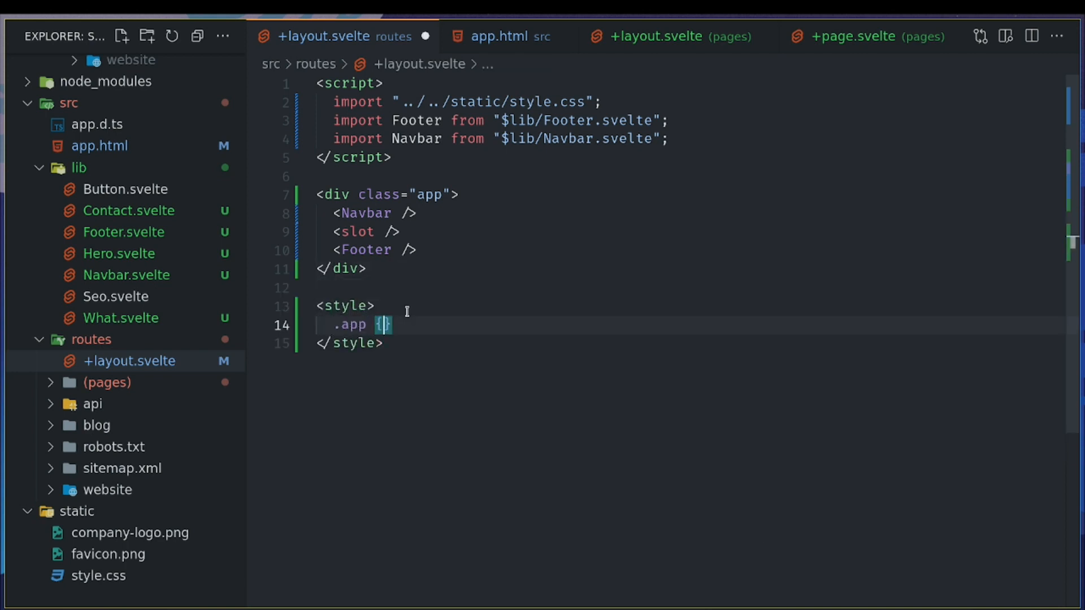
key("Enter")
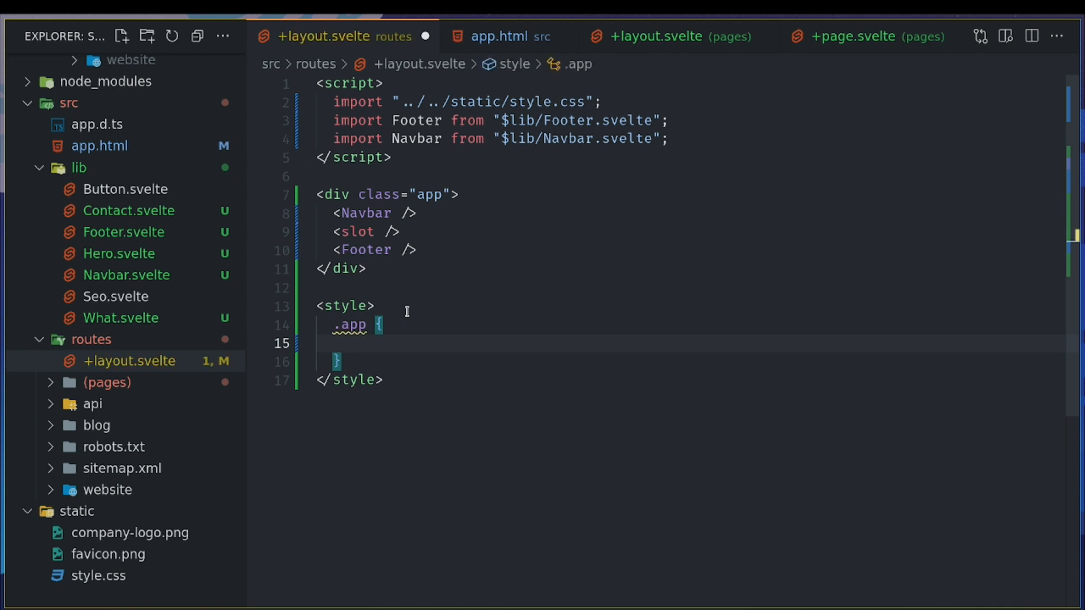
type("display: flex;")
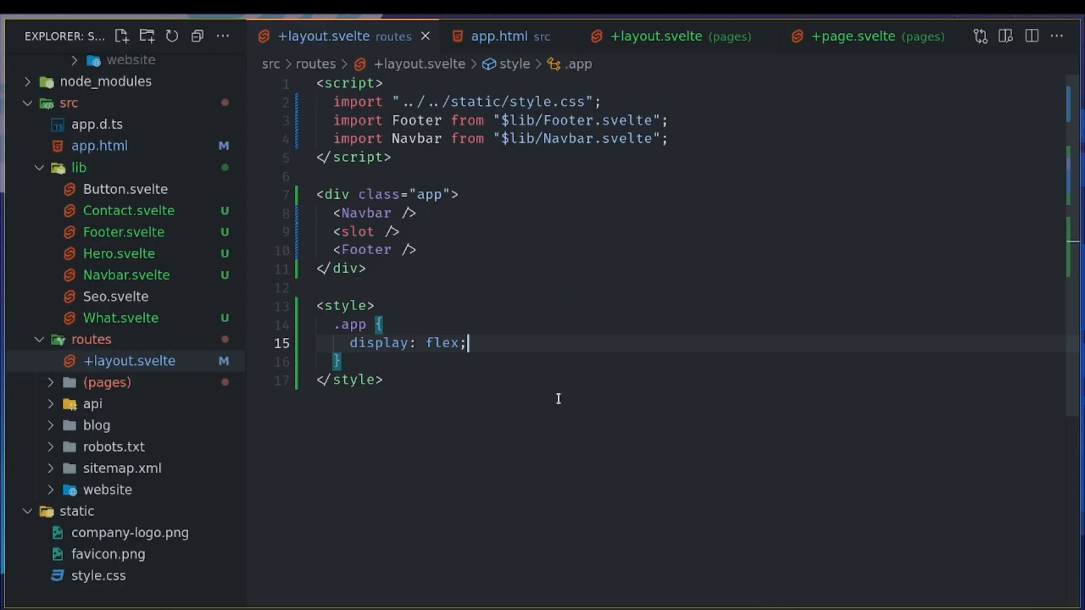
type("flex0")
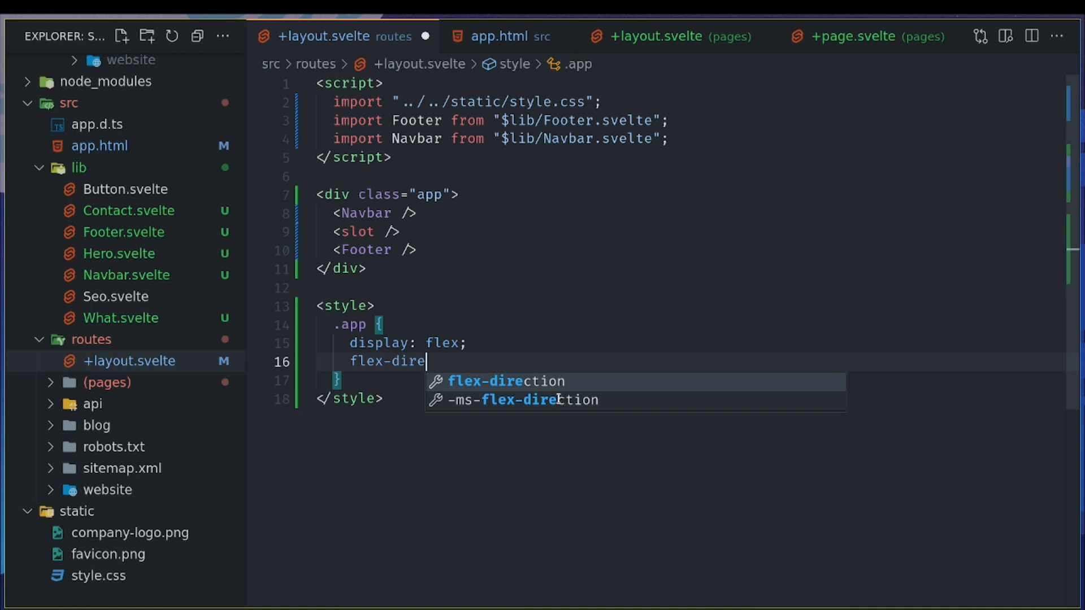
type("ction: column;")
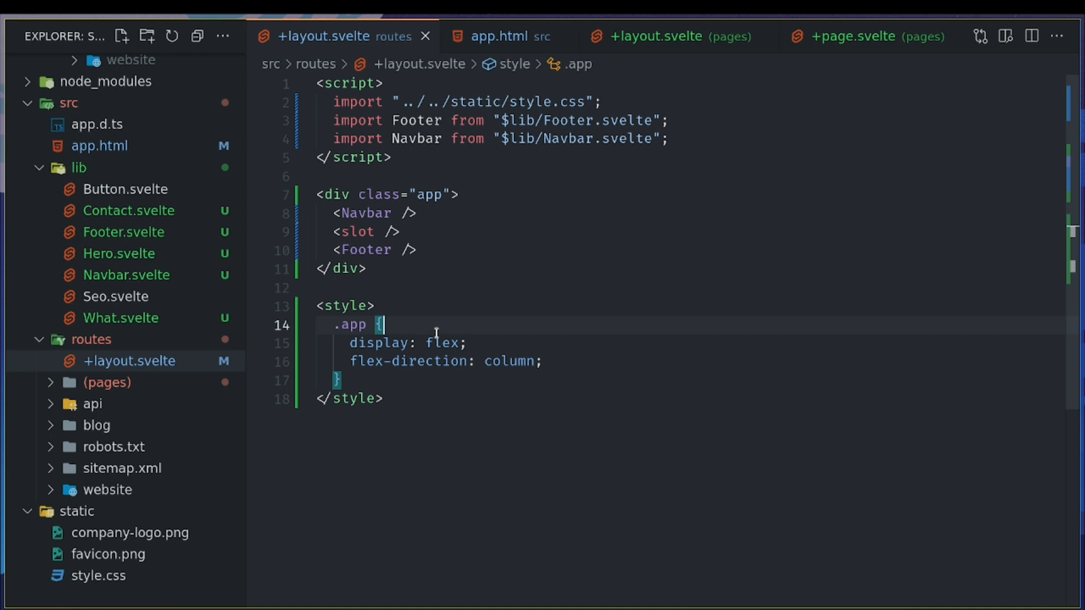
key("enter")
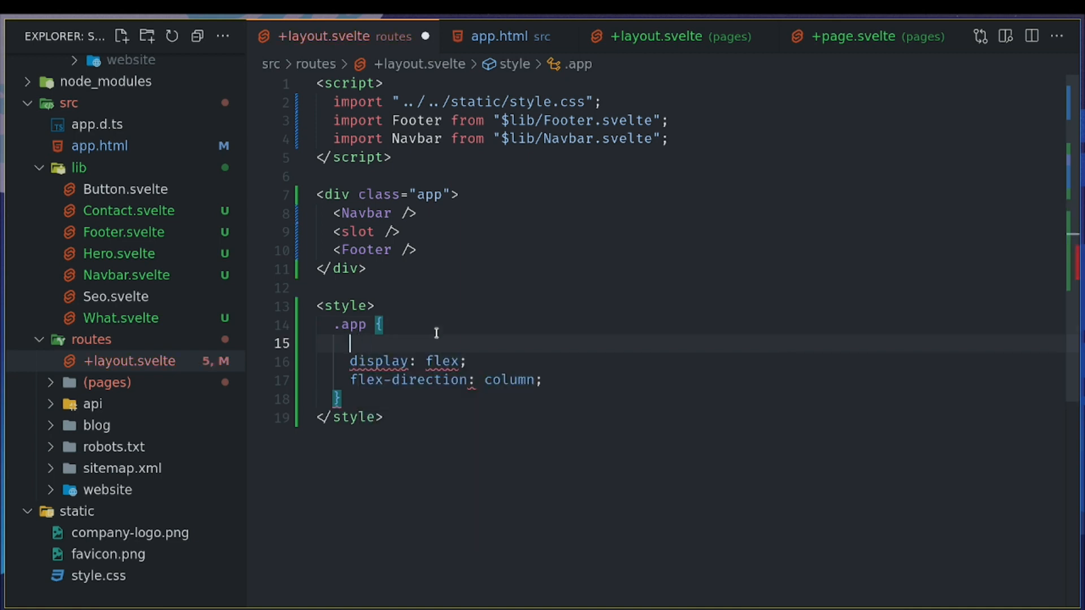
type("min")
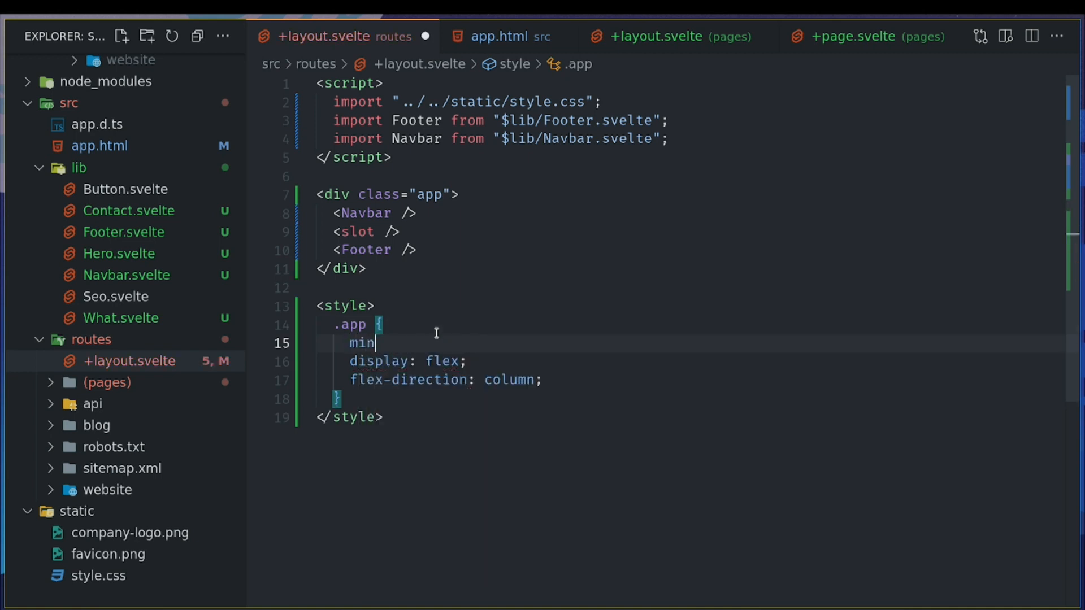
type("-height: ;")
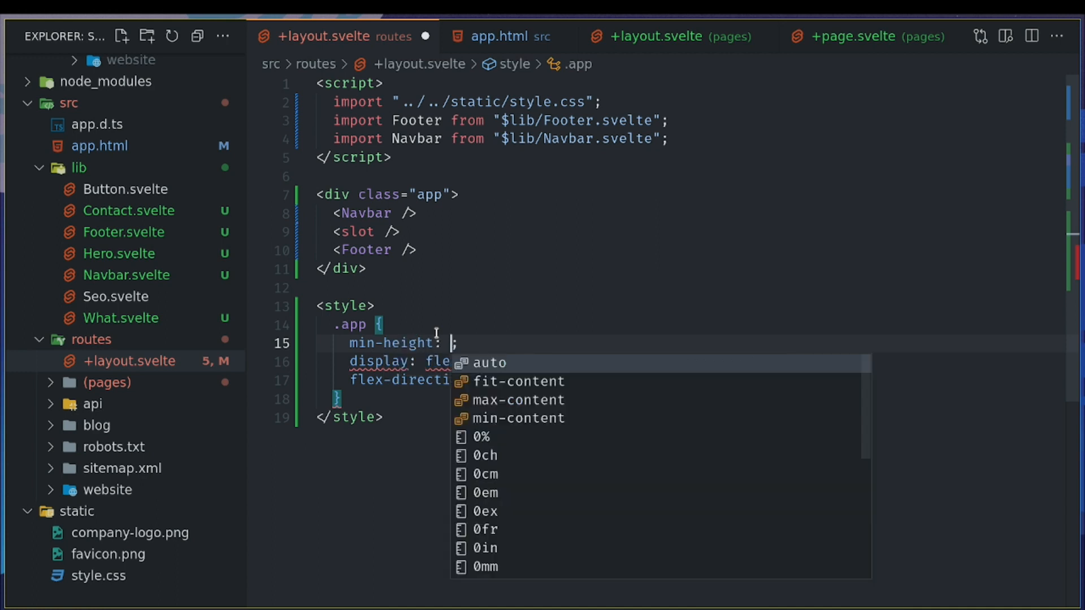
type("100v")
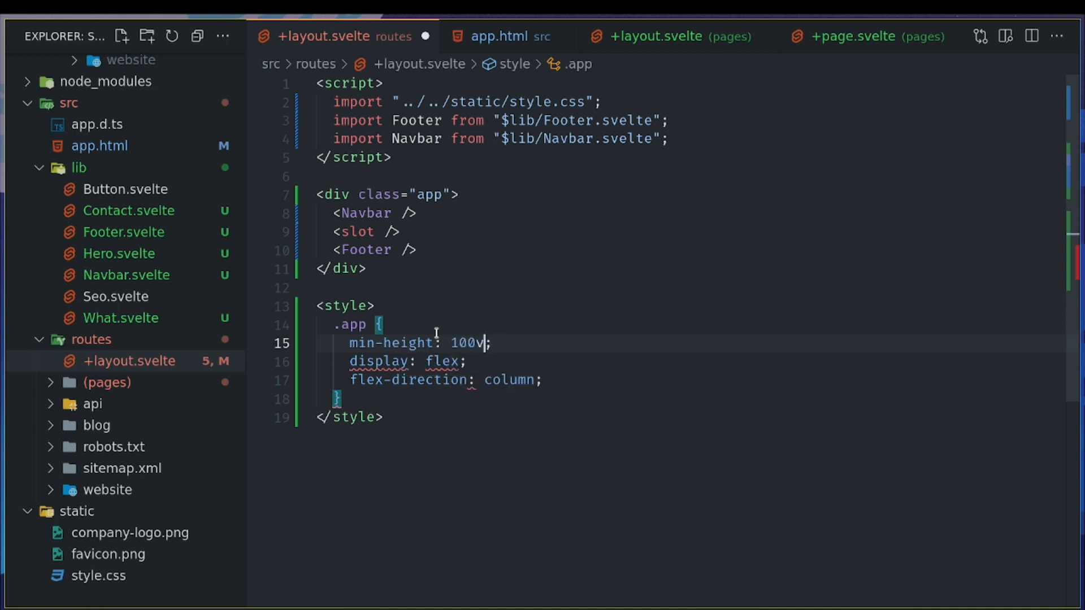
type("h")
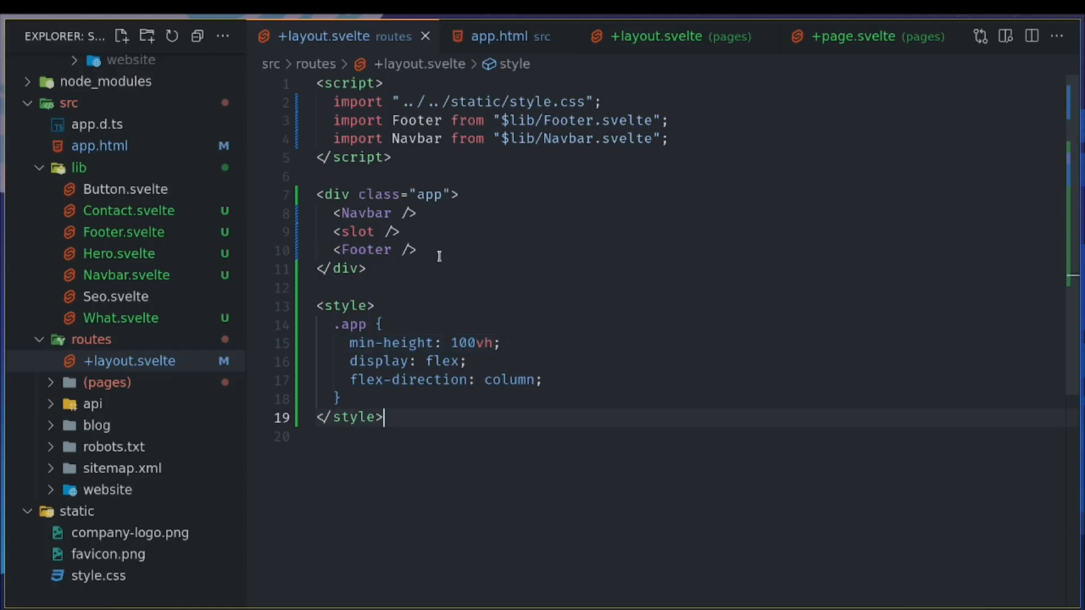
mouse_move(117, 254)
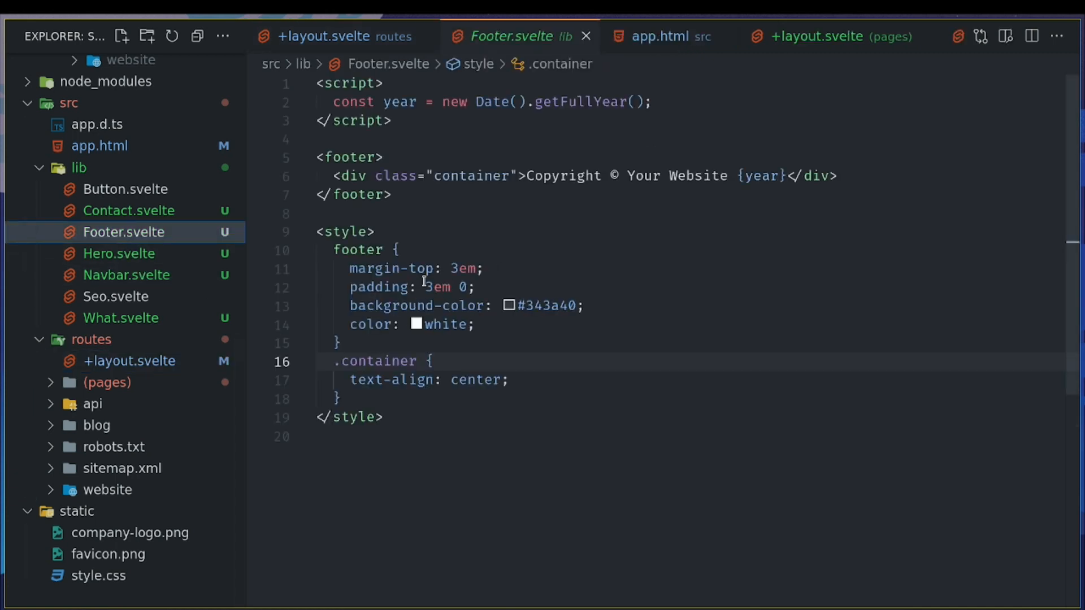
left_click(456, 269)
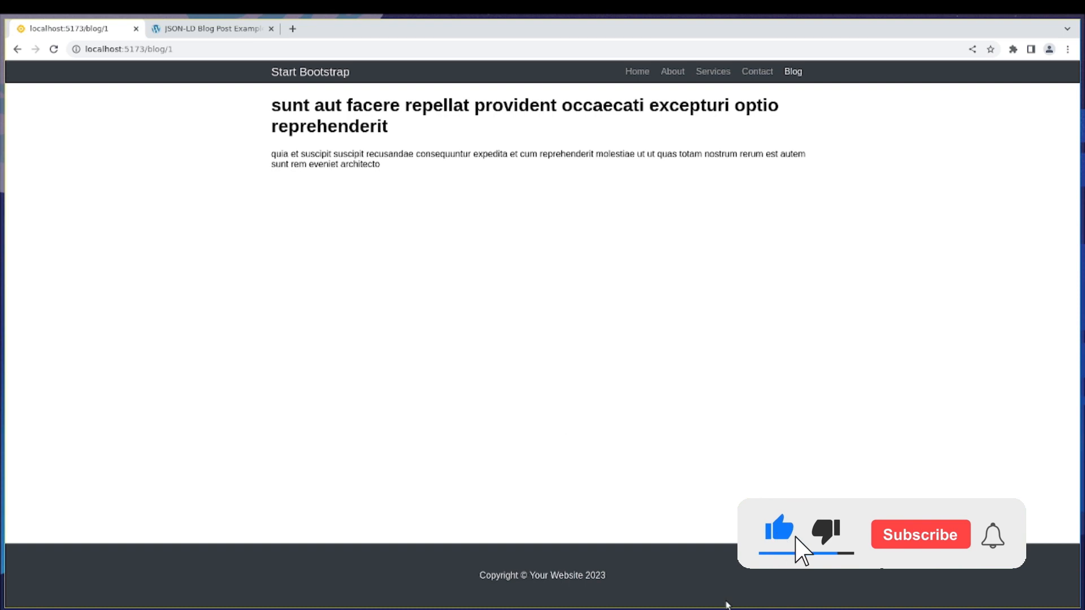
Reload the post, then visit Contact, Home, About and Contact to confirm the footer stays at the bottom.
left_click(919, 534)
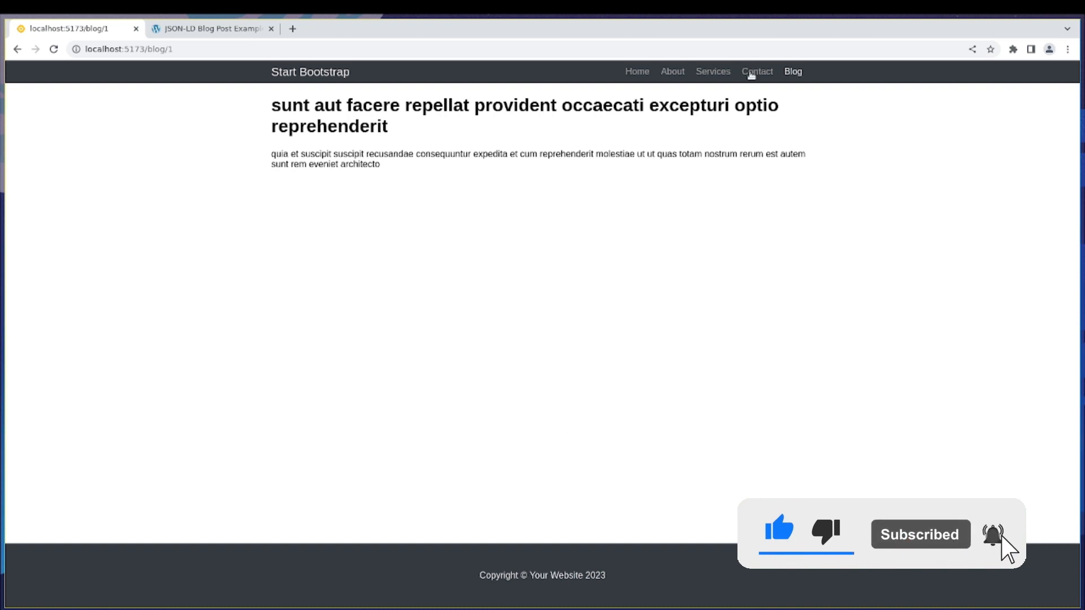
left_click(756, 71)
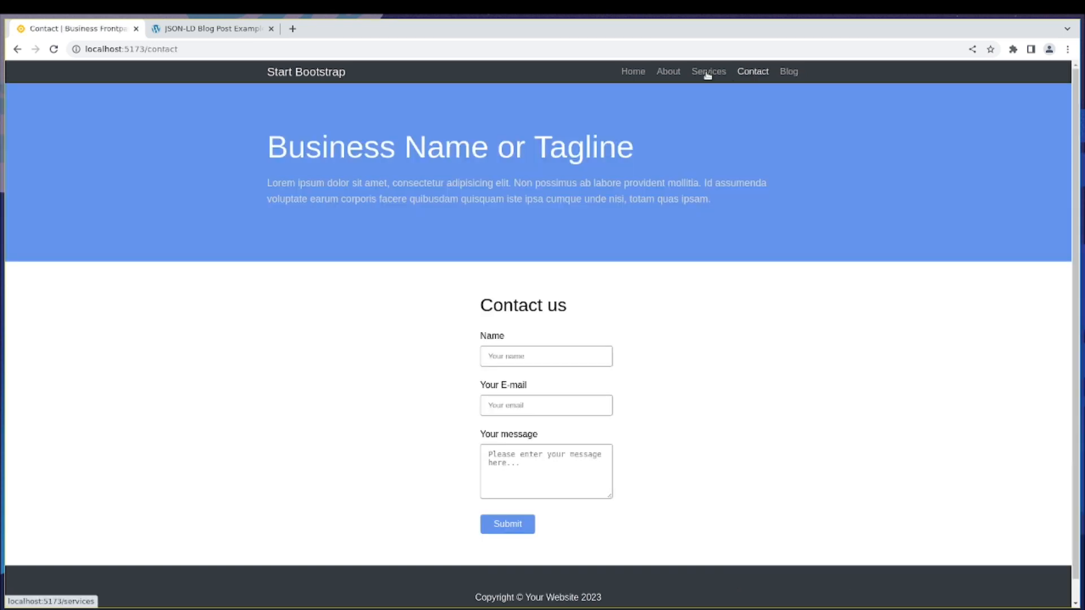
left_click(631, 71)
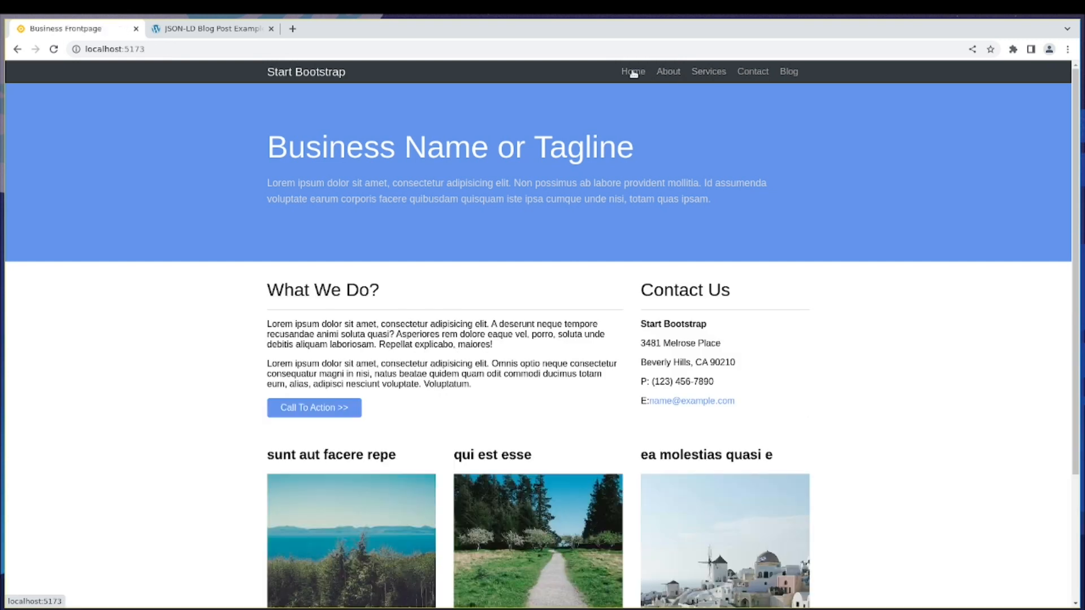
left_click(666, 71)
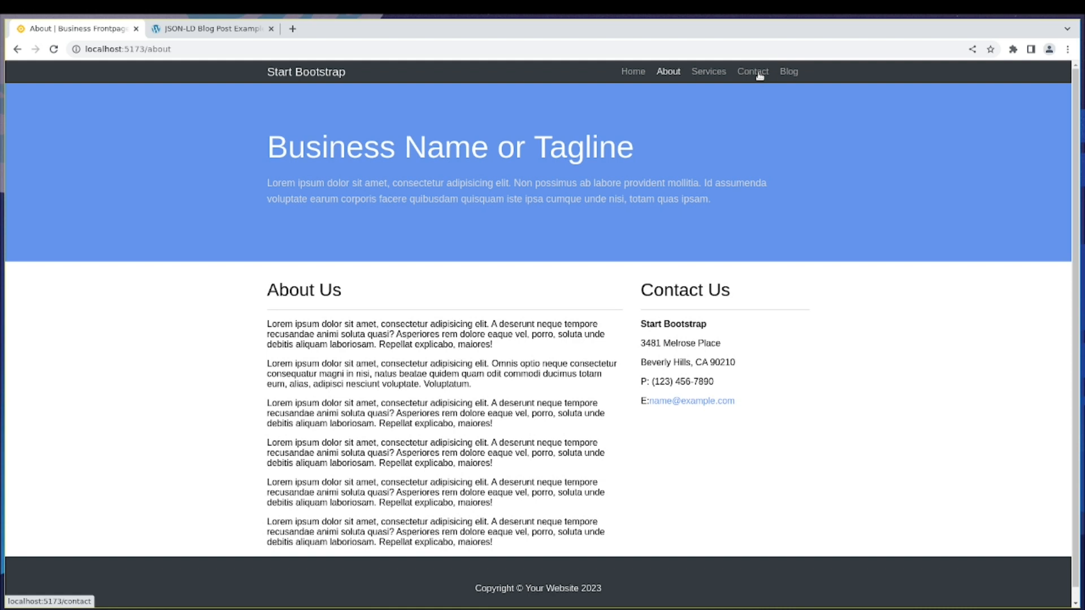
left_click(751, 71)
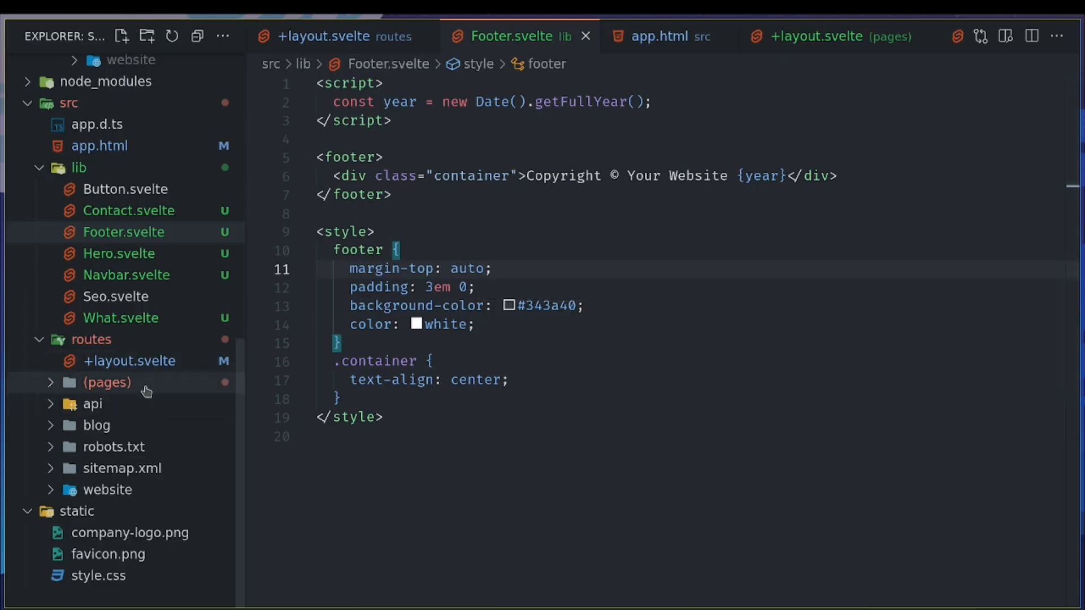
In contact/+page.svelte, add width: 100% to the .container style rule.
left_click(106, 382)
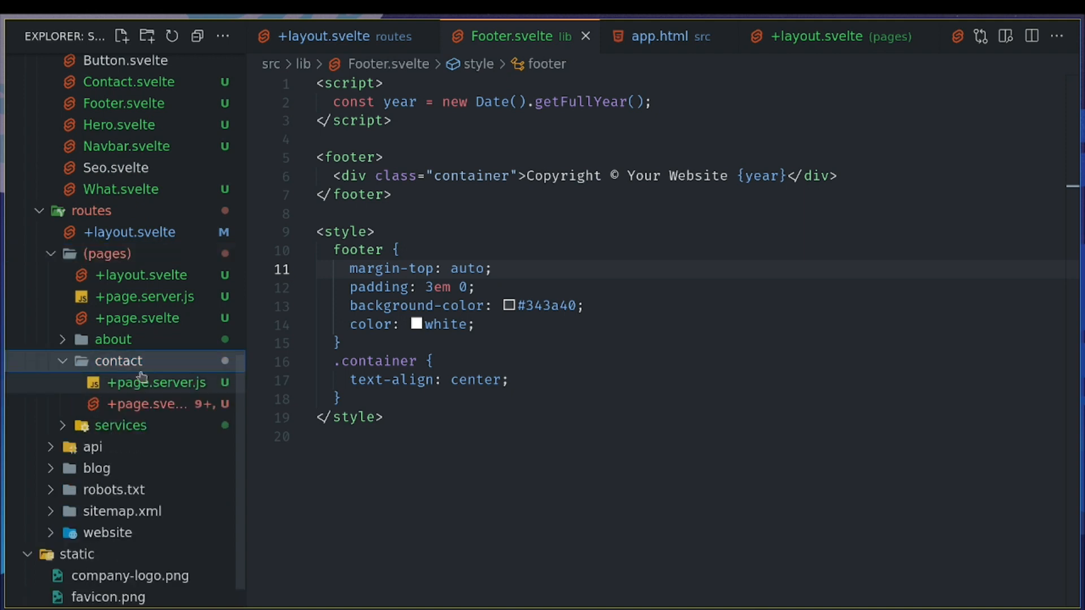
left_click(155, 405)
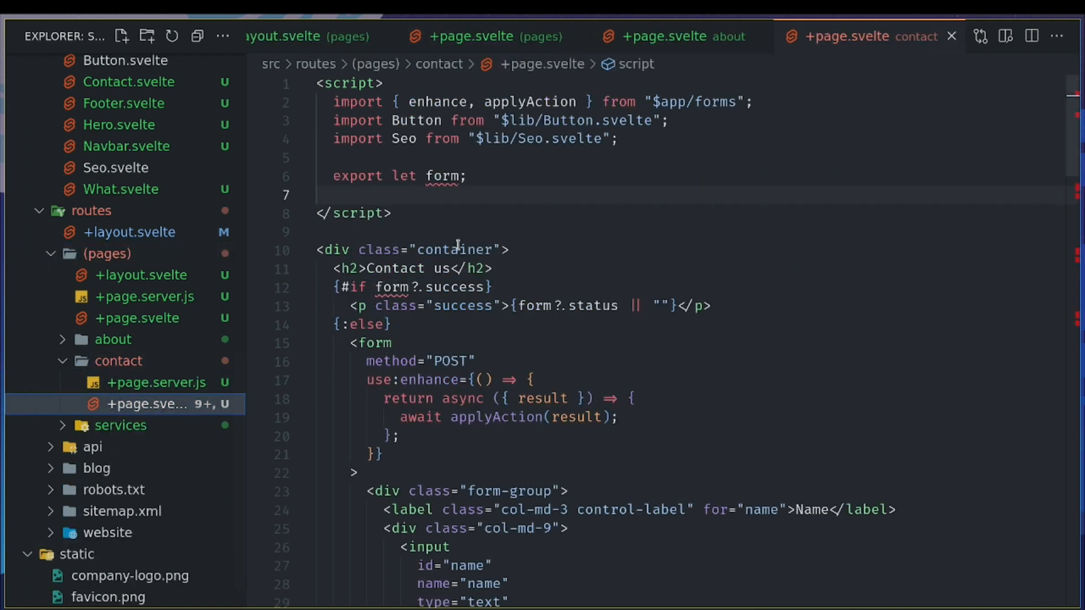
scroll("down", 3)
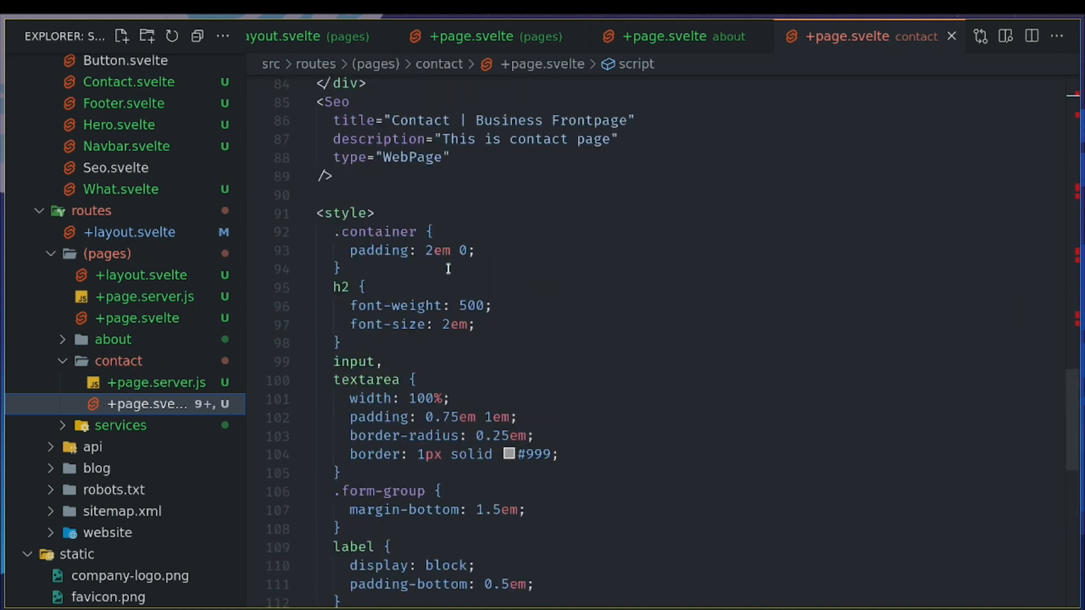
type("w")
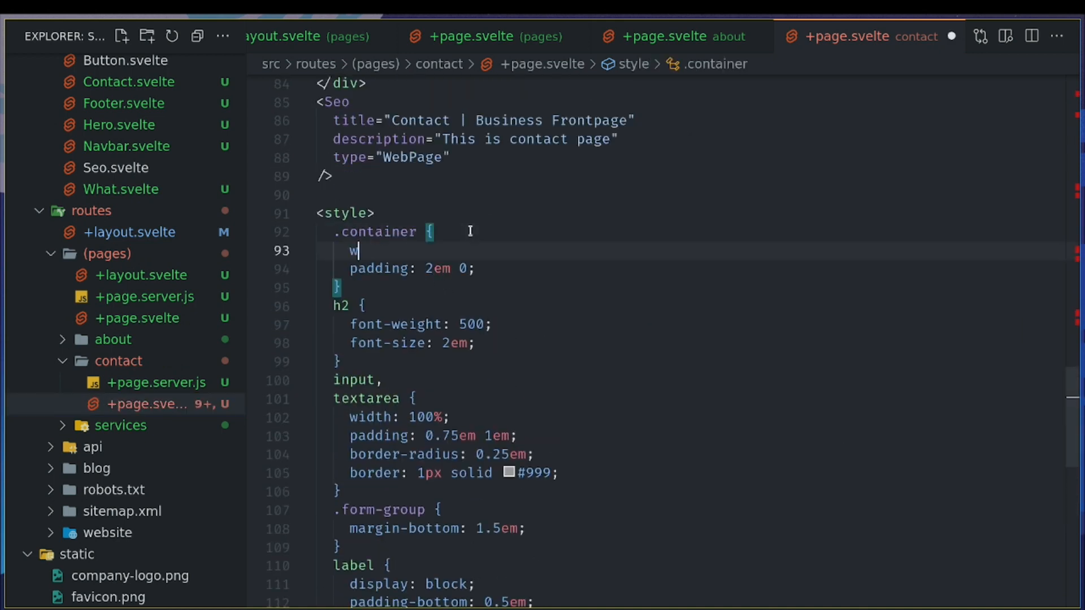
type("idth")
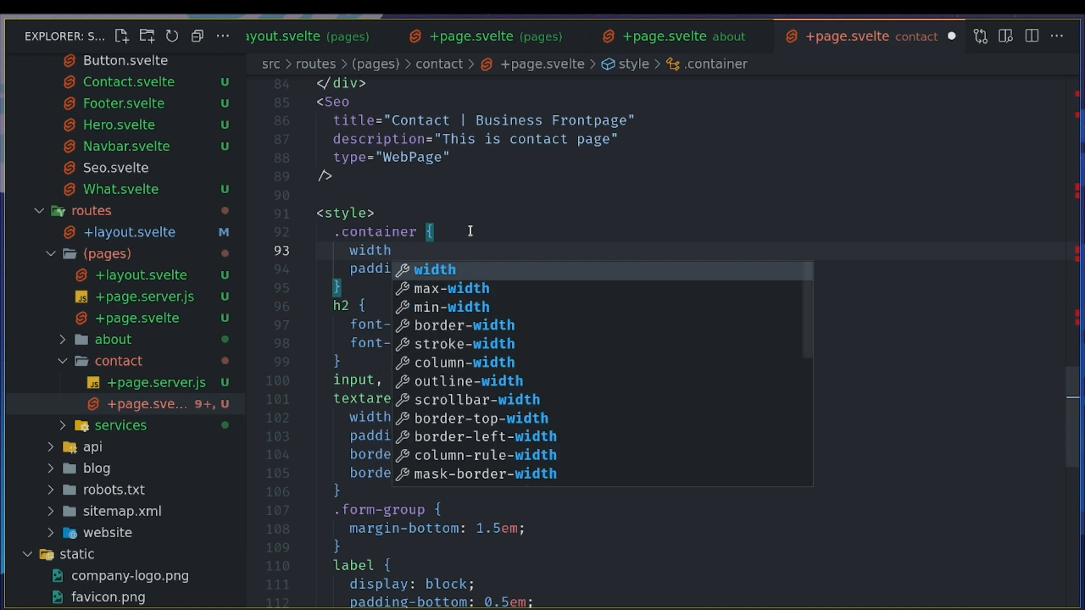
type(": 100%")
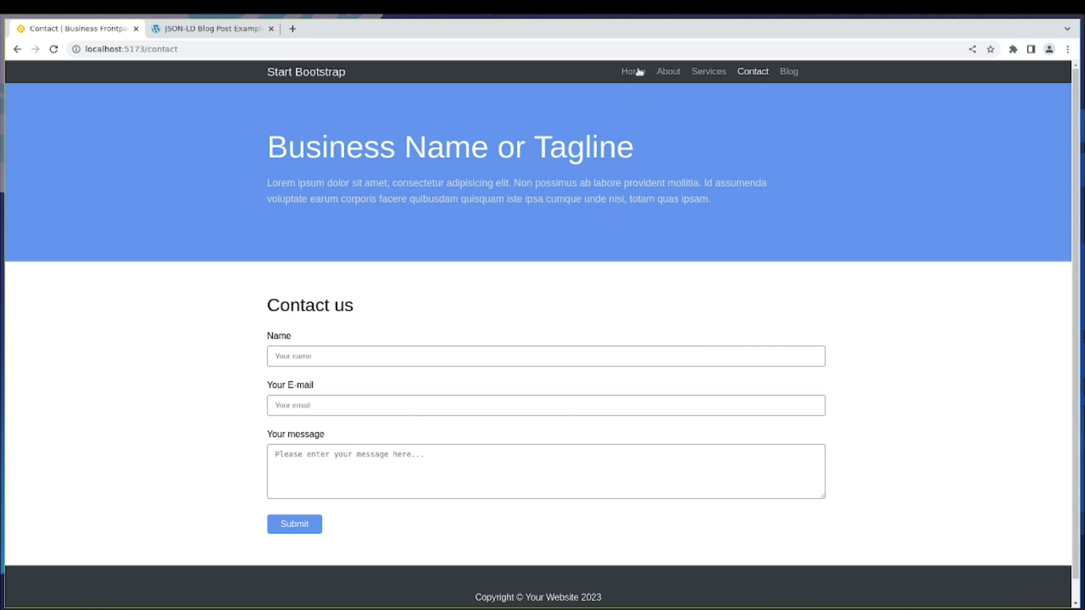
Visit the Services and Blog pages twice, ending on the Blog Posts page.
left_click(707, 72)
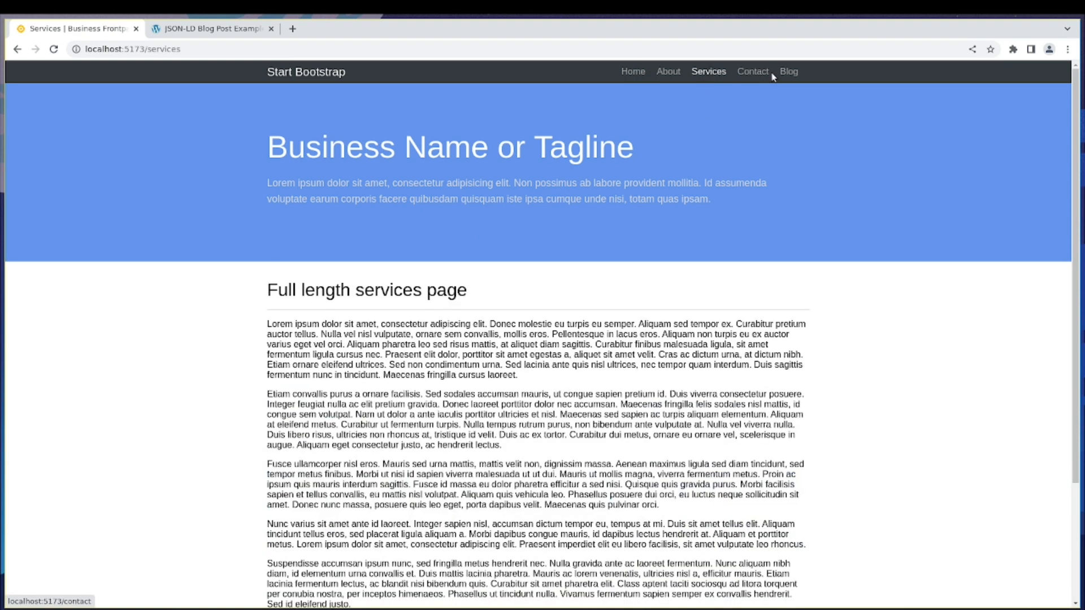
left_click(788, 72)
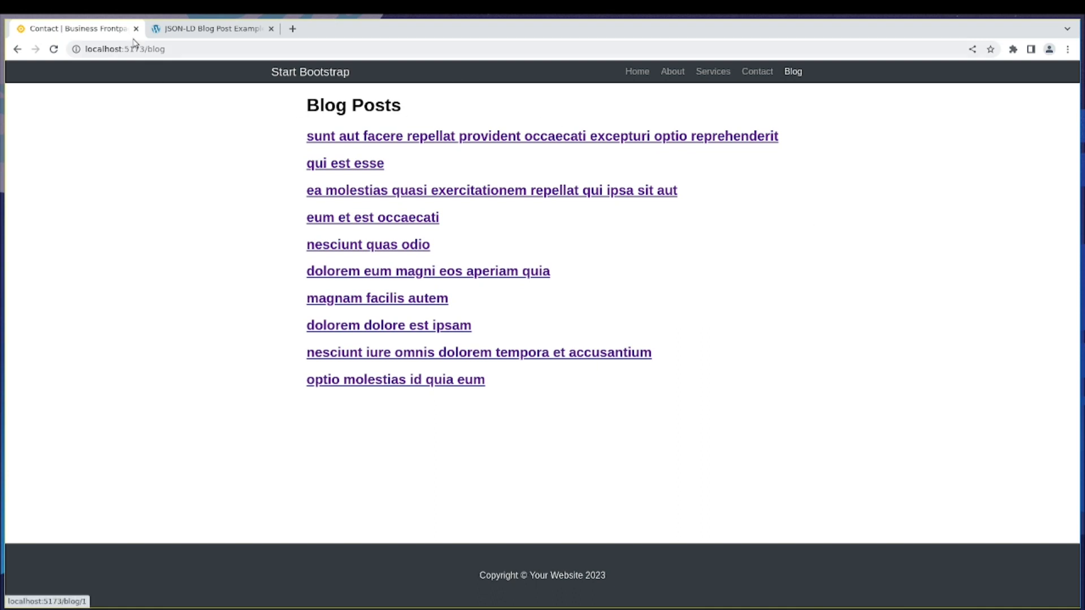
mouse_move(766, 83)
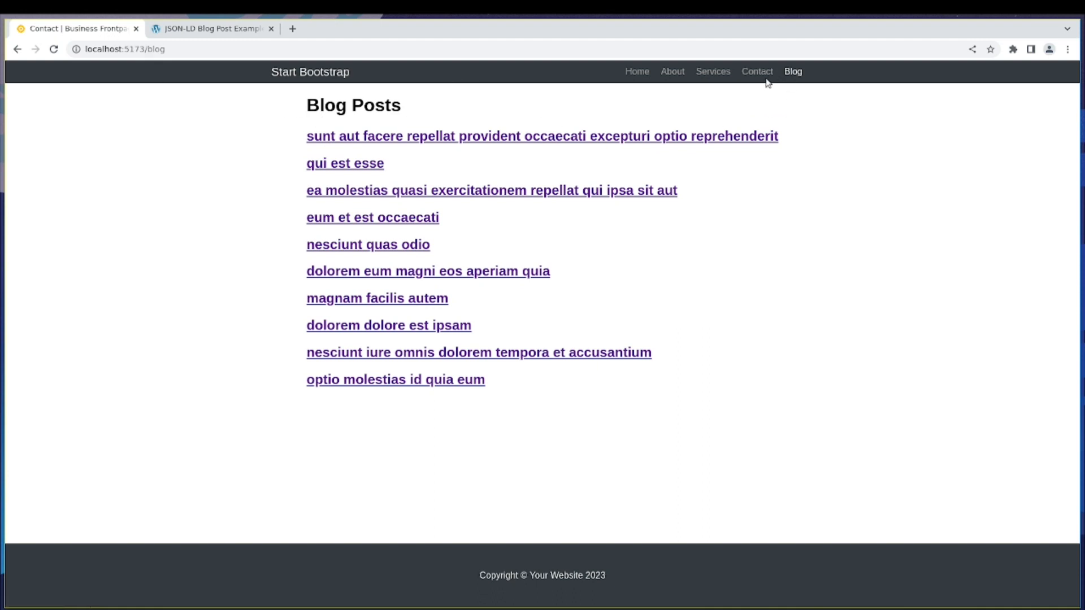
left_click(711, 71)
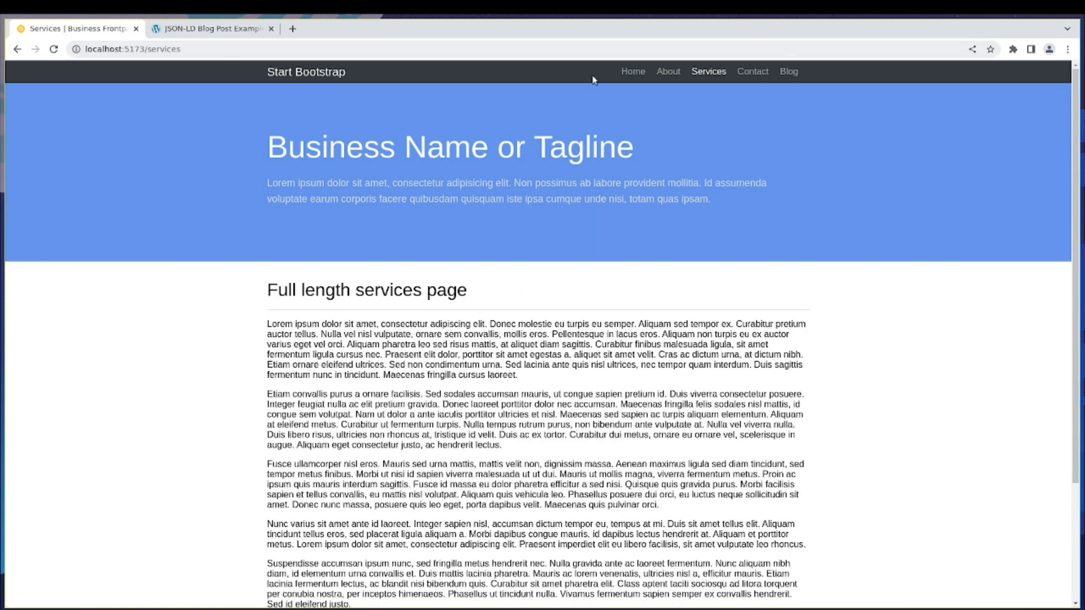
left_click(789, 71)
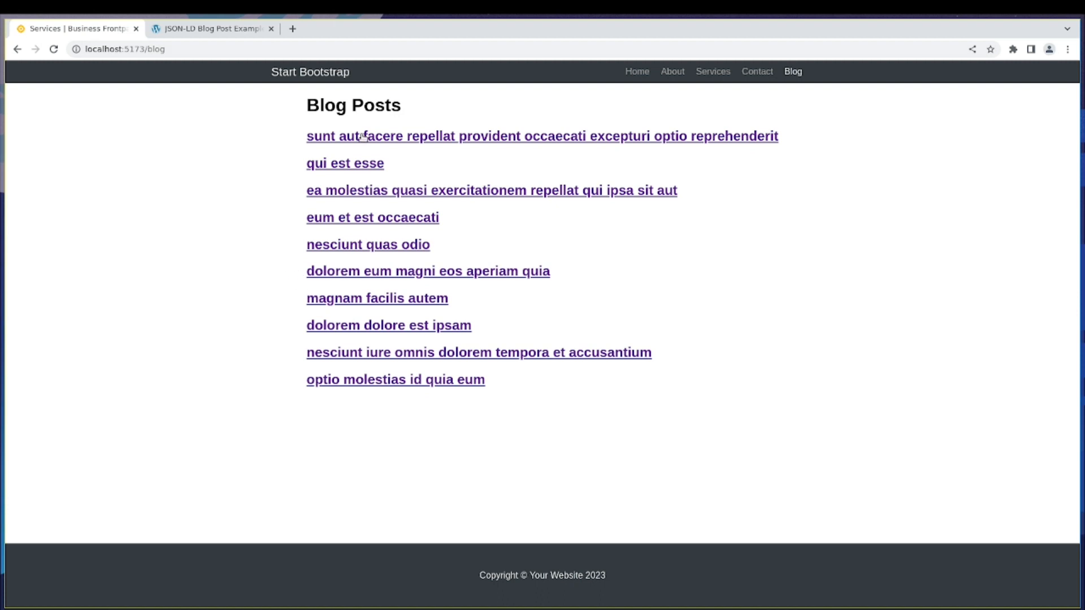
left_click(541, 136)
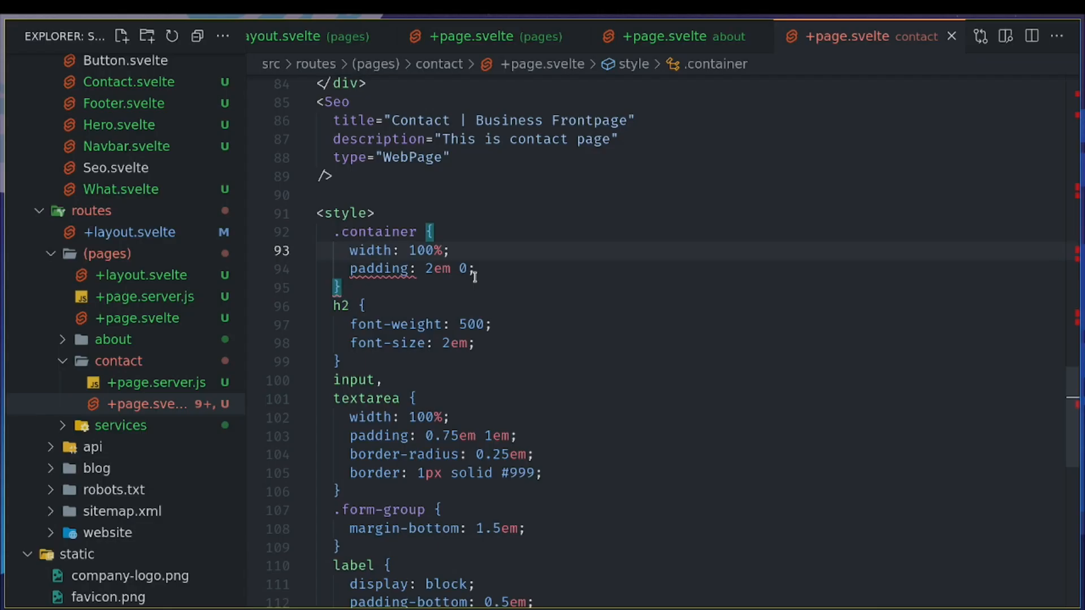
Paste the homepage Seo tag at the bottom of blog/+page.svelte.
scroll("down", 3)
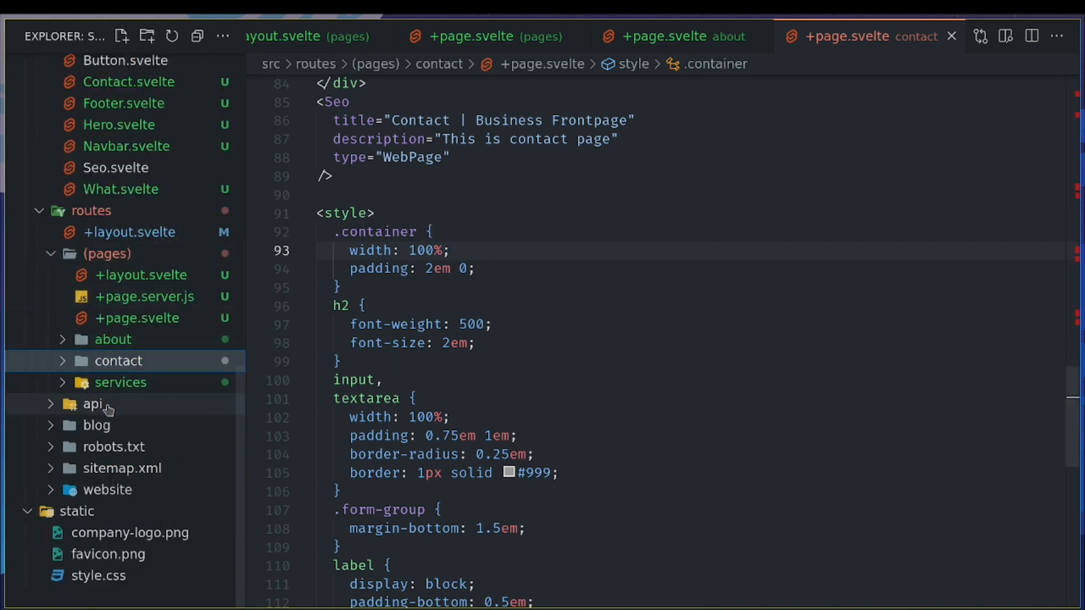
left_click(96, 425)
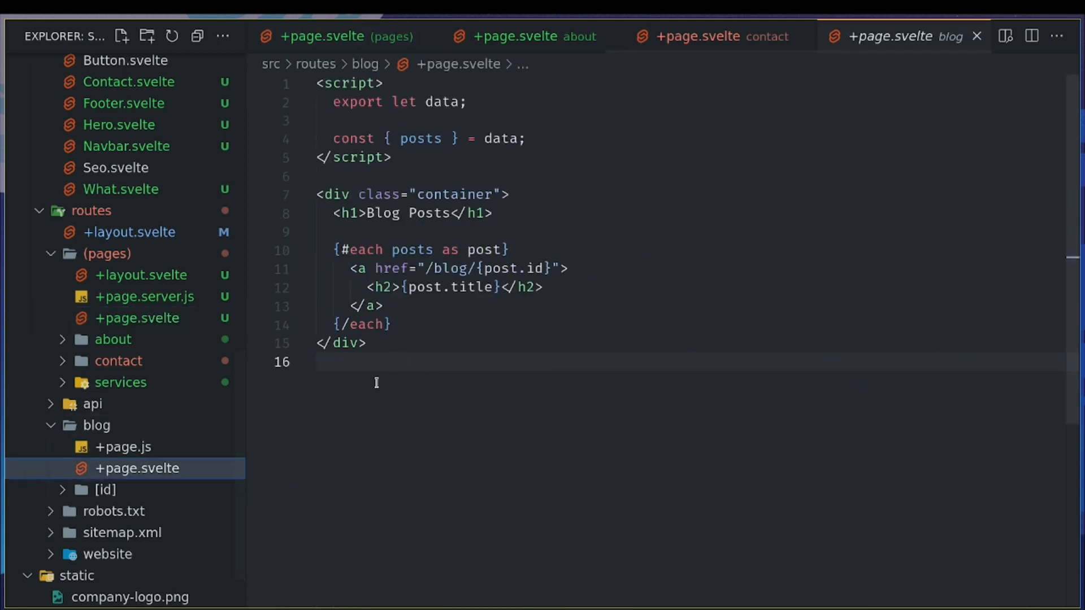
type("<Seo title=\"Business Frontpage\" description=\"This is homepage\" type=\"WebSite\" />")
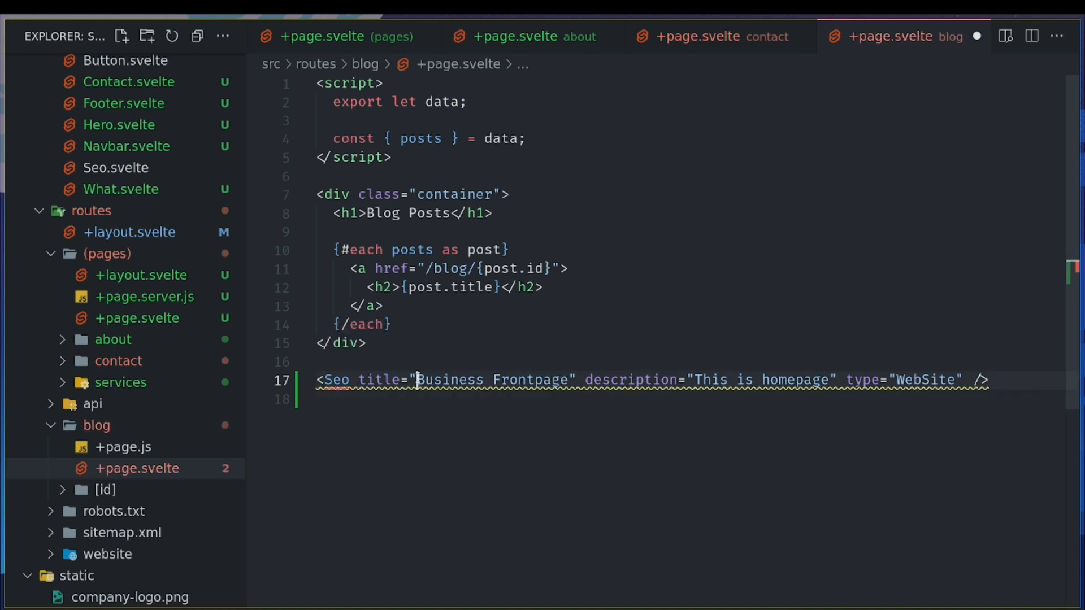
Change it to title "Blog | Business Frontpage", description "This is blog" and type WebPage.
type("Blog |")
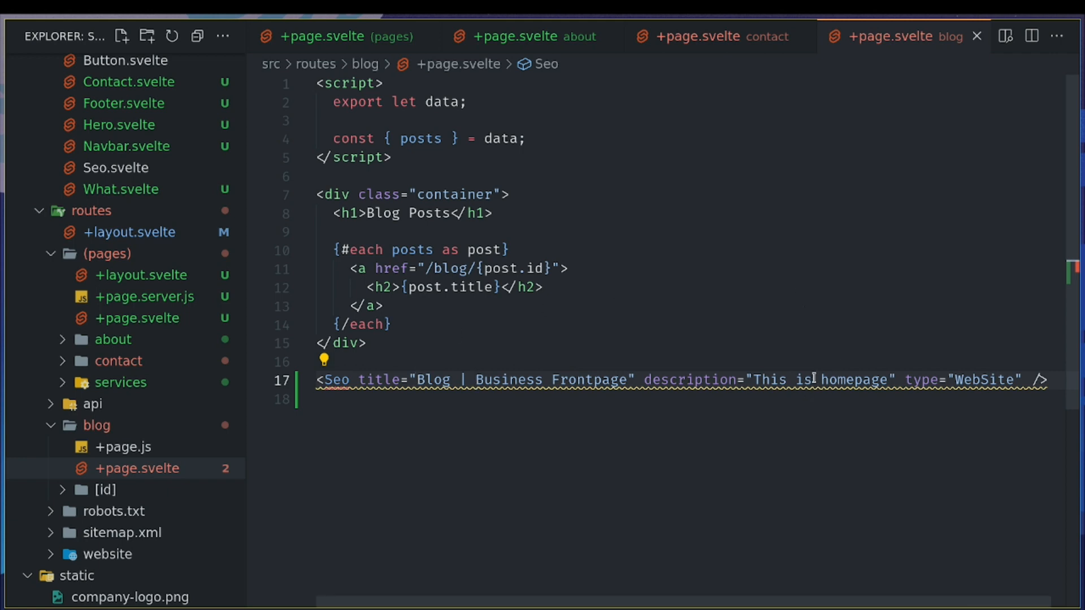
double_click(856, 379)
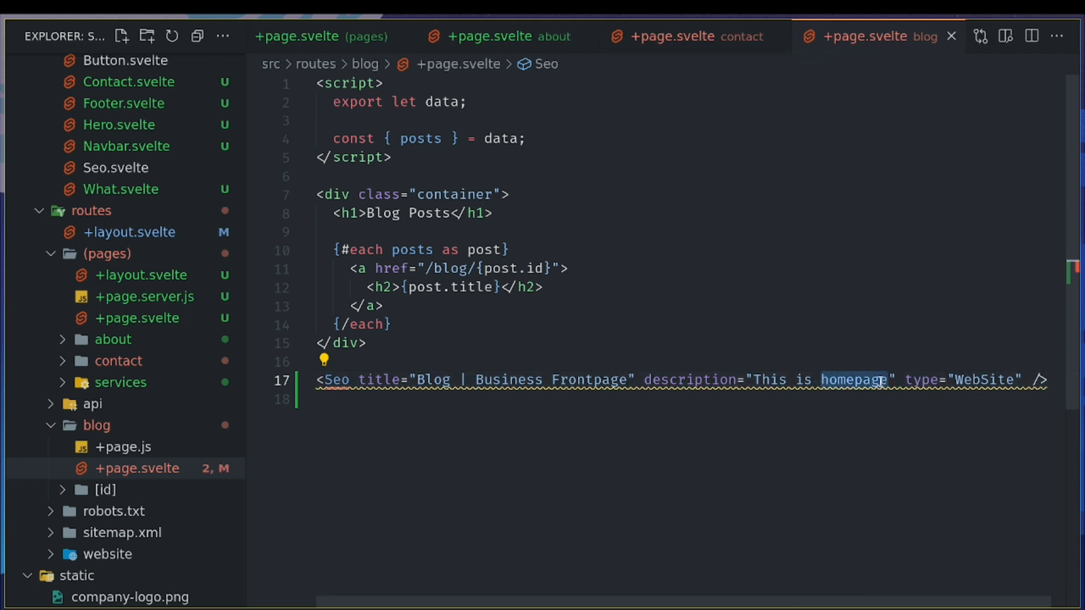
type("blog")
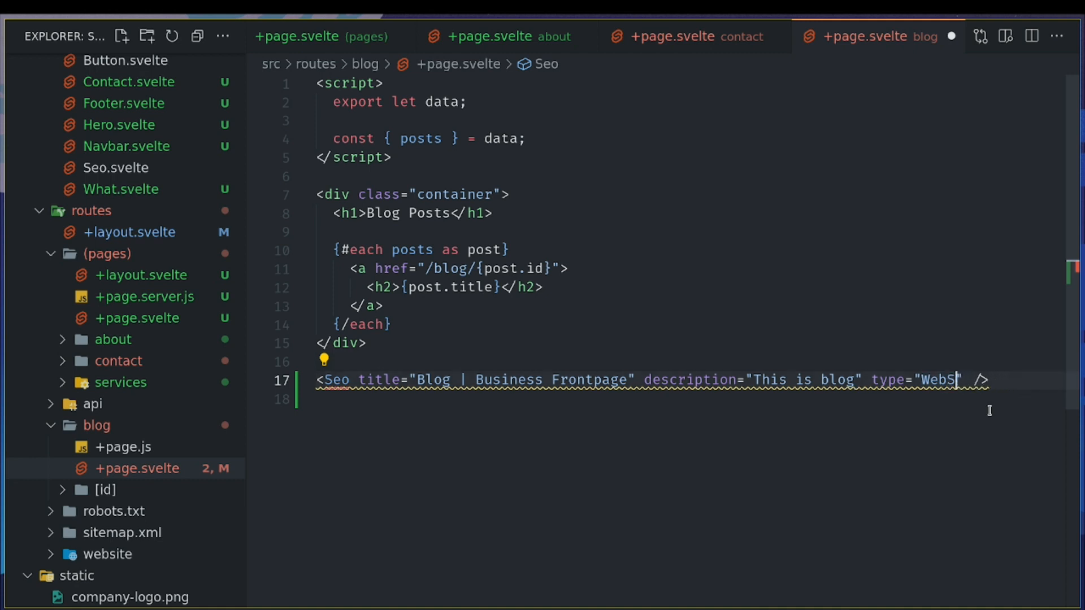
type("Page")
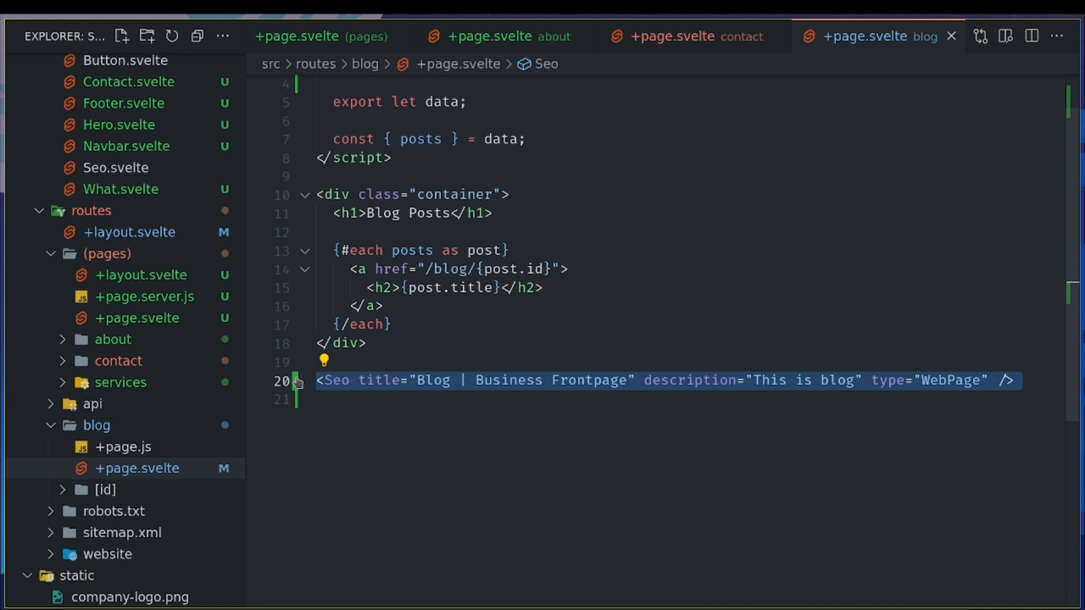
left_click(105, 489)
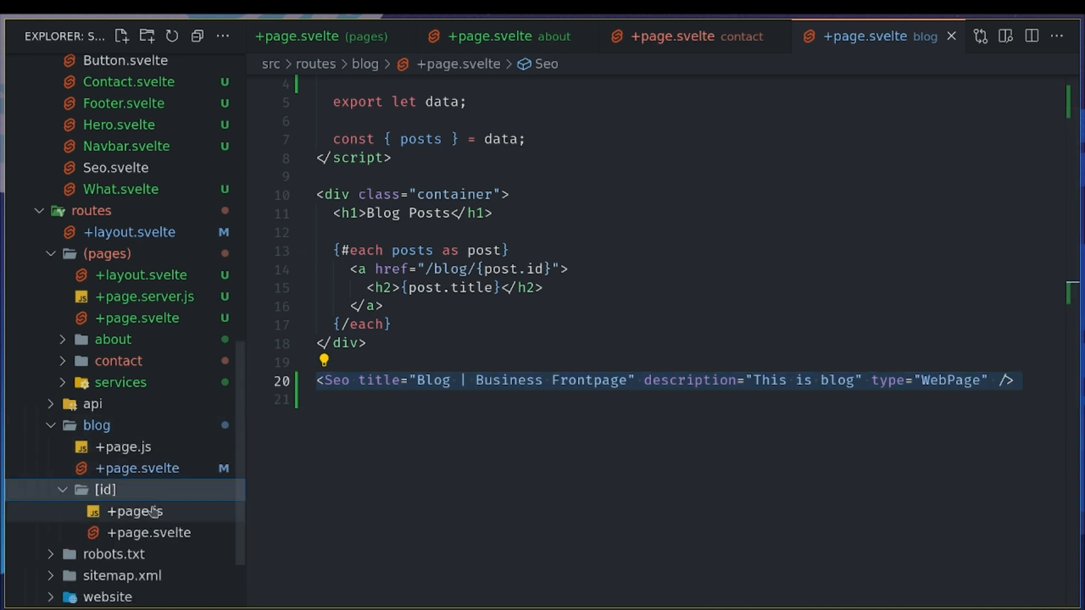
Paste the blog Seo tag into blog/[id]/+page.svelte.
left_click(147, 532)
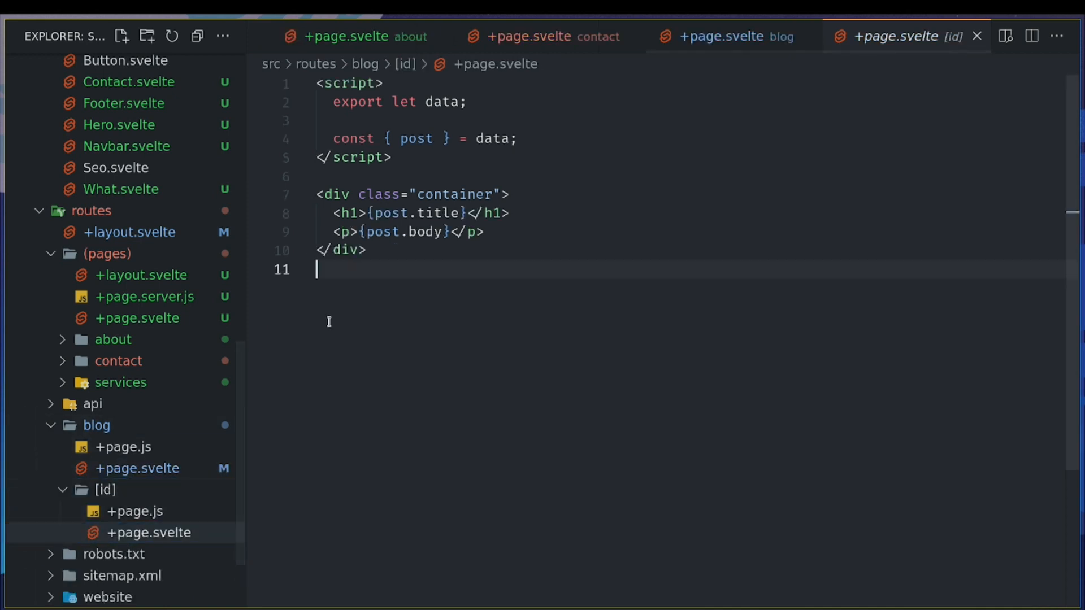
type("<Seo title=\"Blog | Business Frontpage\" description=\"This is blog\" type=\"WebPage\" />")
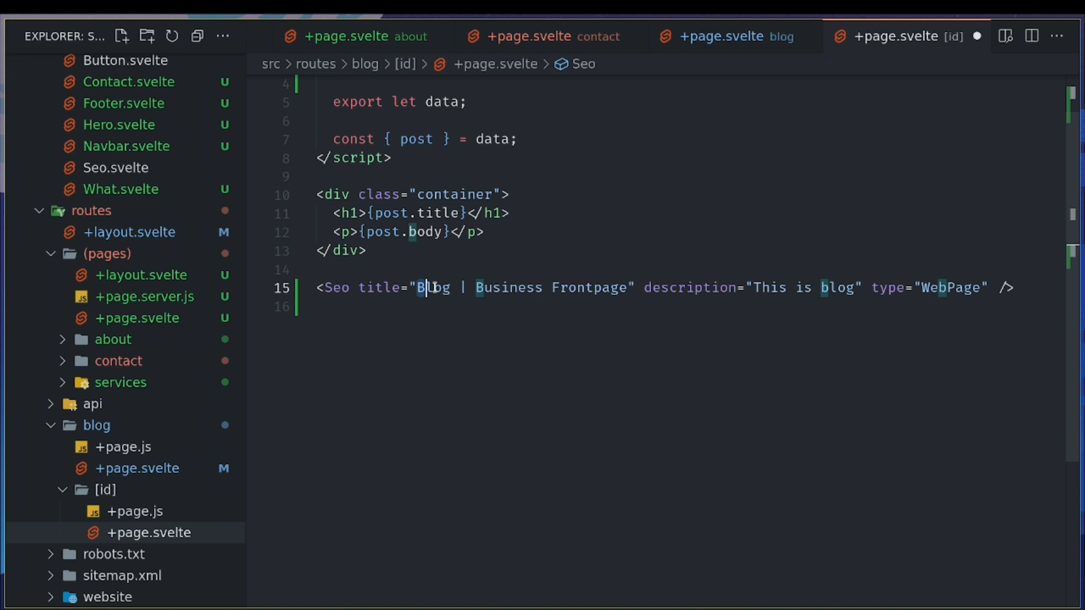
Set its title to {post.title} | Business Frontpage and description to {post.body}.
double_click(430, 287)
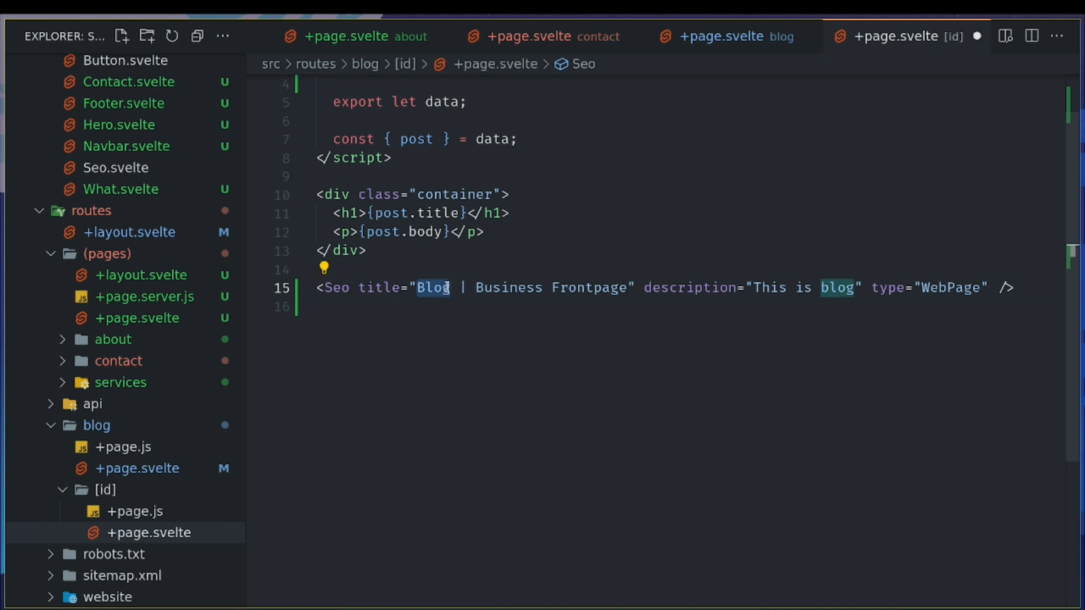
type("{post}")
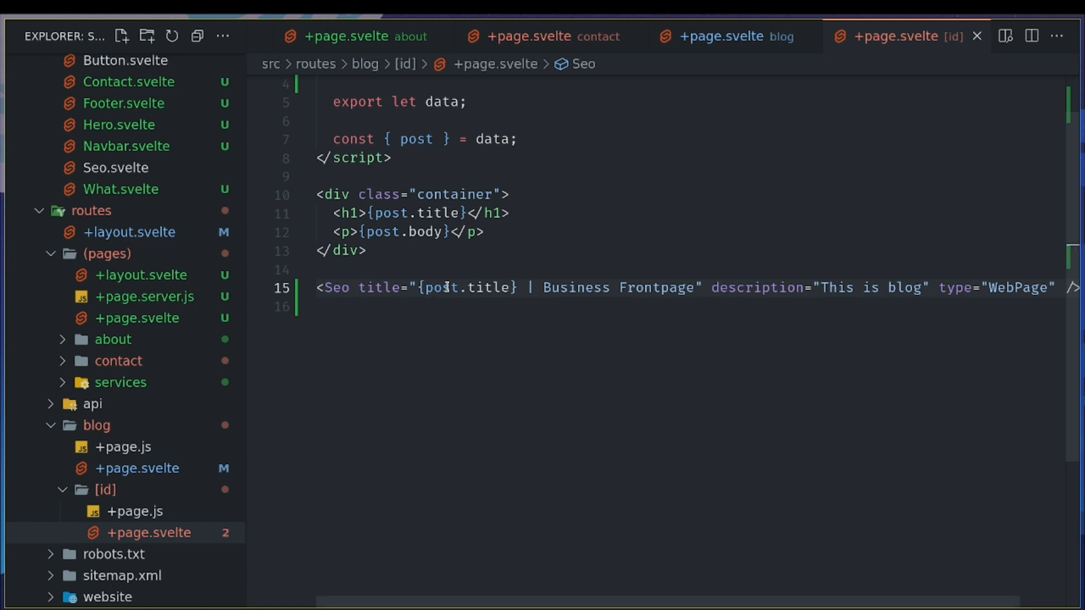
double_click(870, 287)
type("{pos")
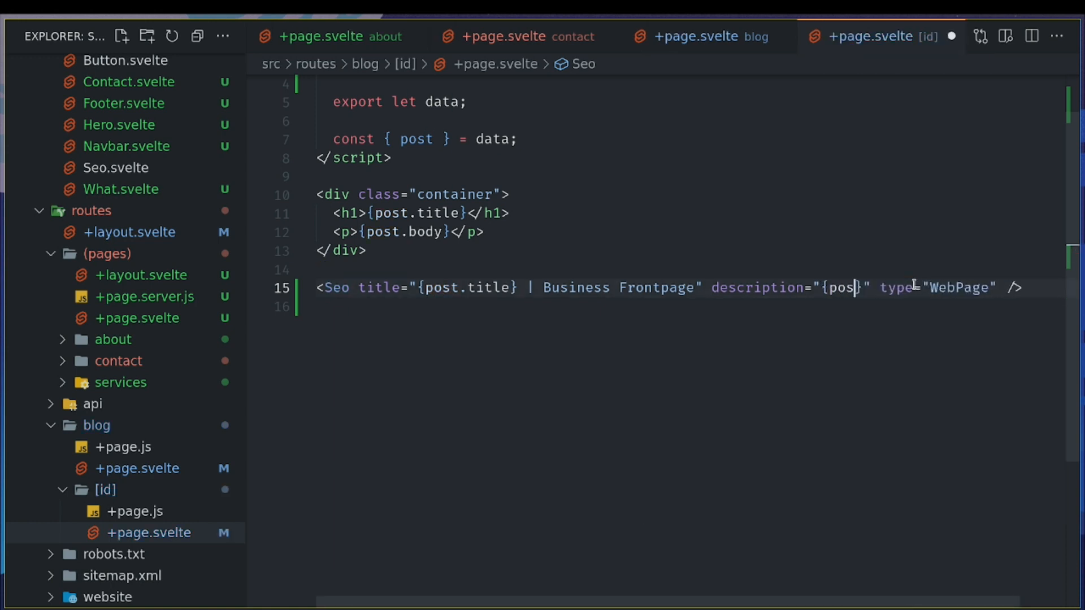
type(".body")
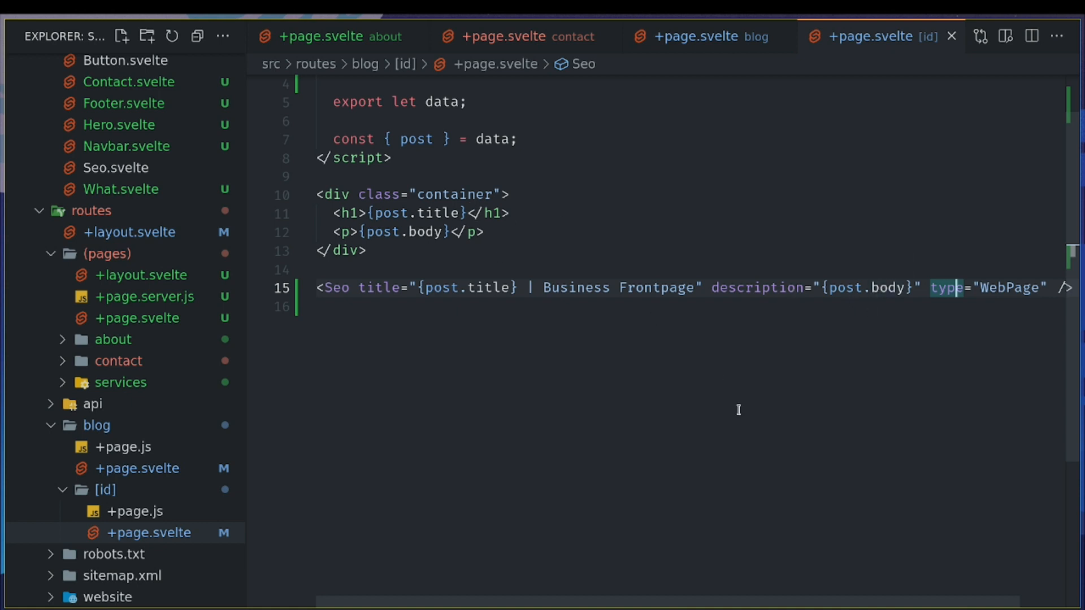
left_click(1027, 287)
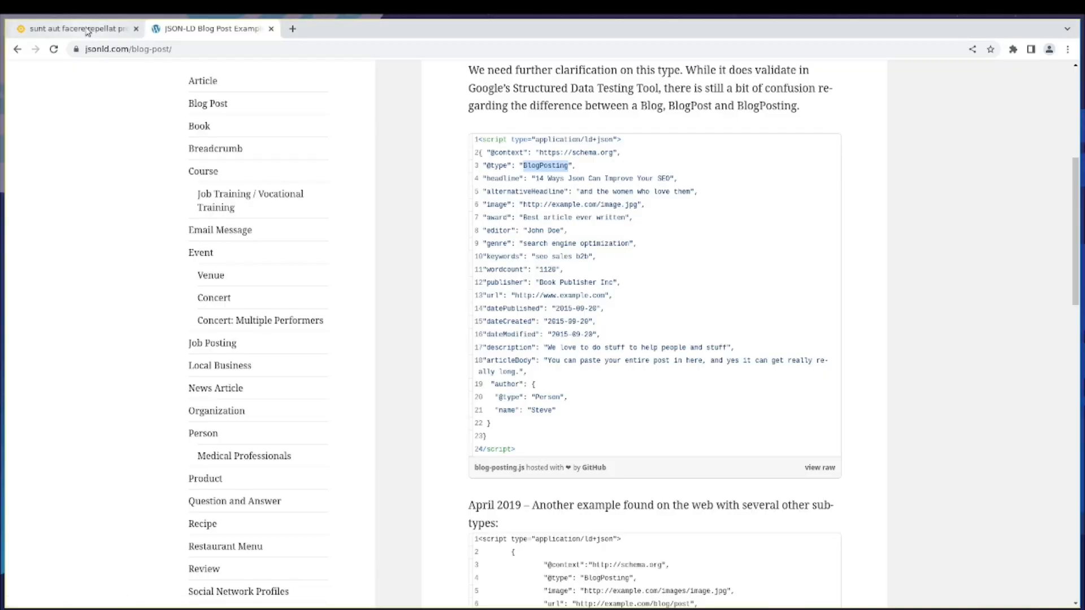
From the localhost tab's Blog list, open the nesciunt quas odio post to see its title in the tab.
left_click(76, 28)
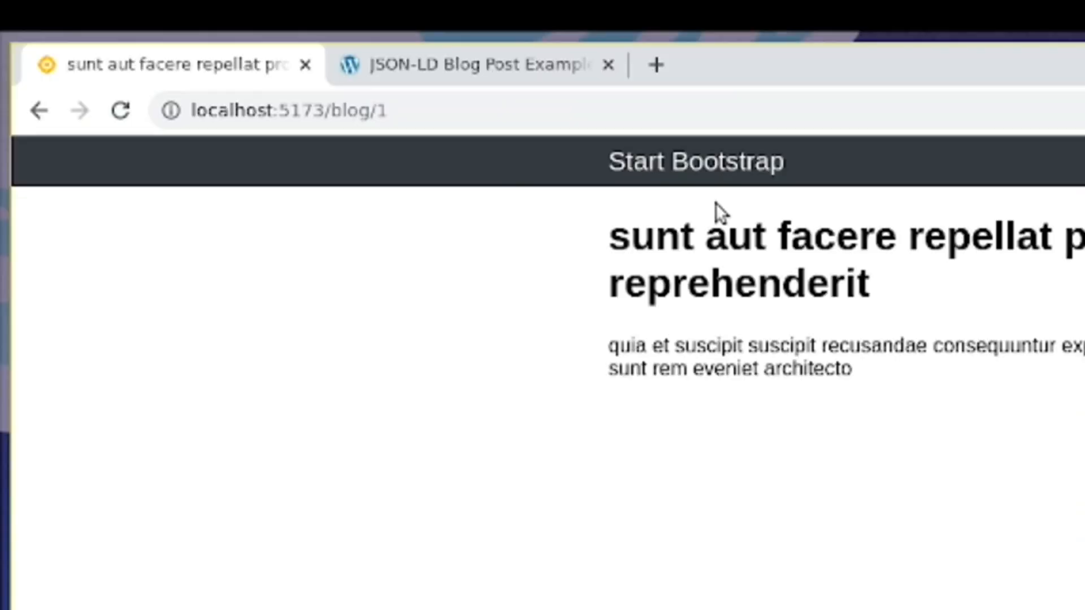
left_click(39, 111)
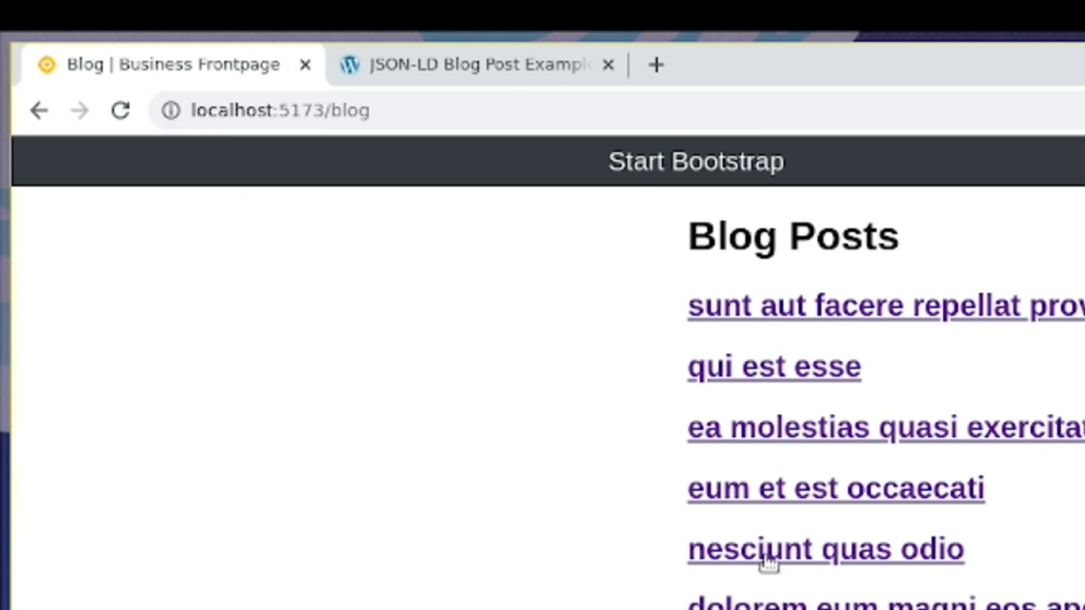
left_click(825, 549)
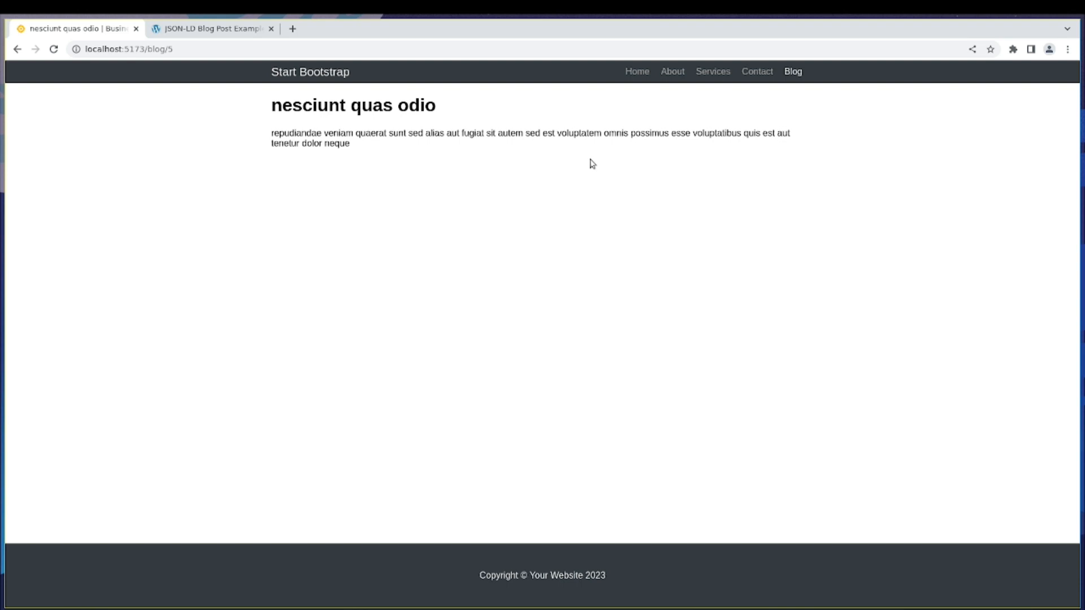
mouse_move(532, 313)
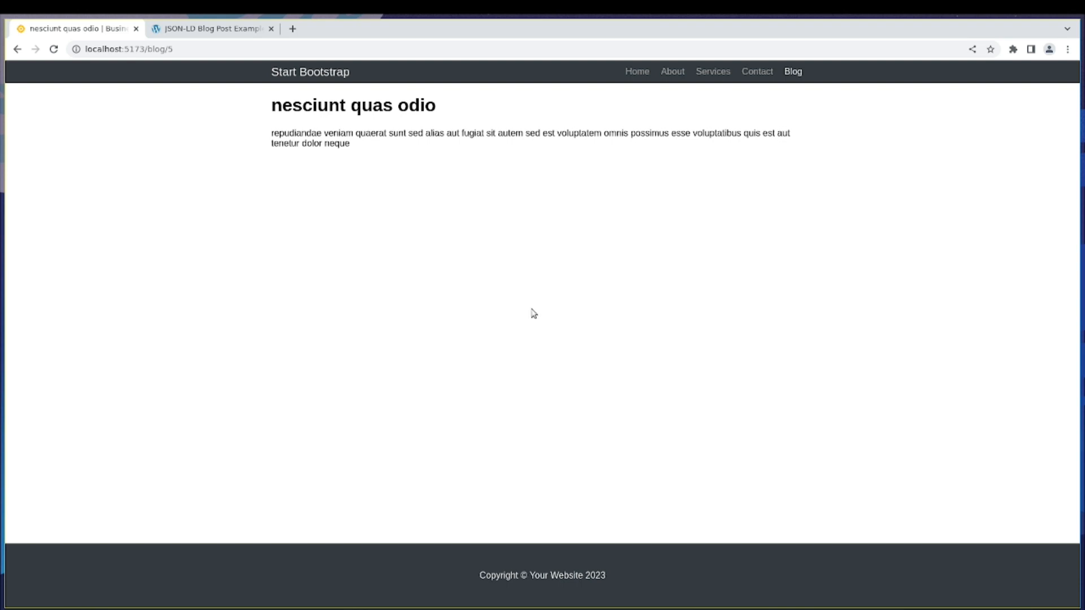